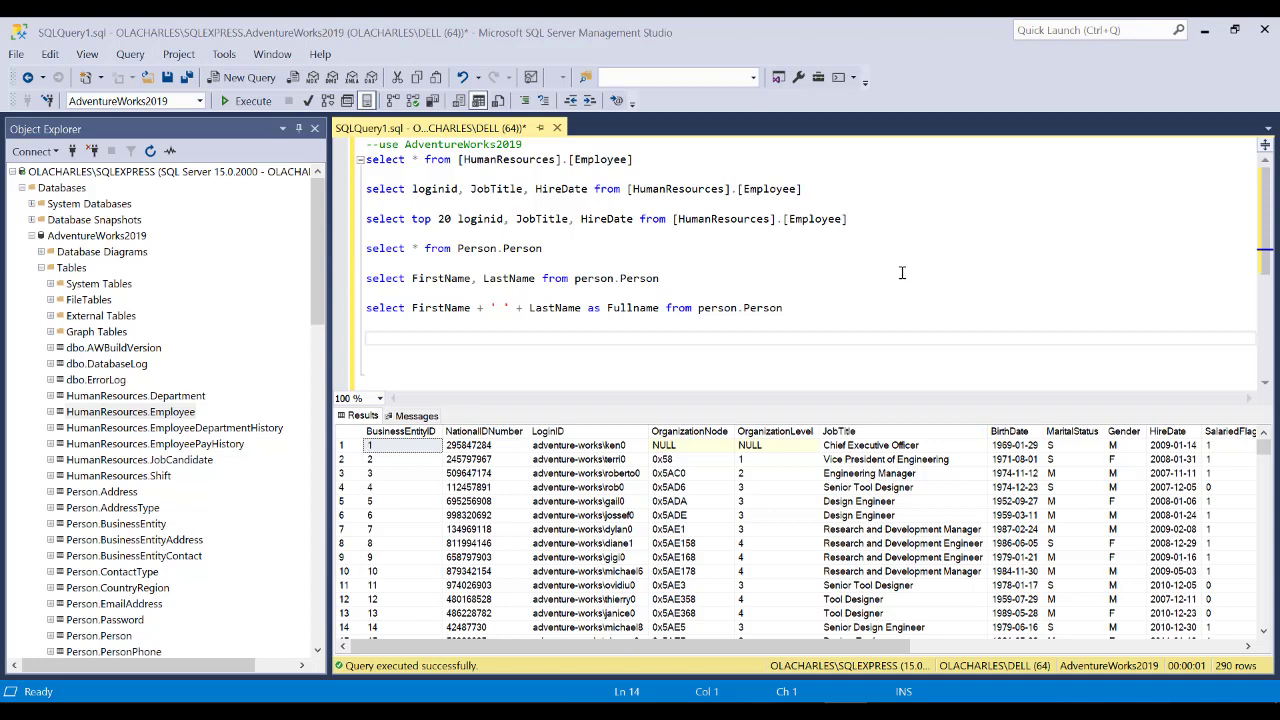
mouse_move(900, 274)
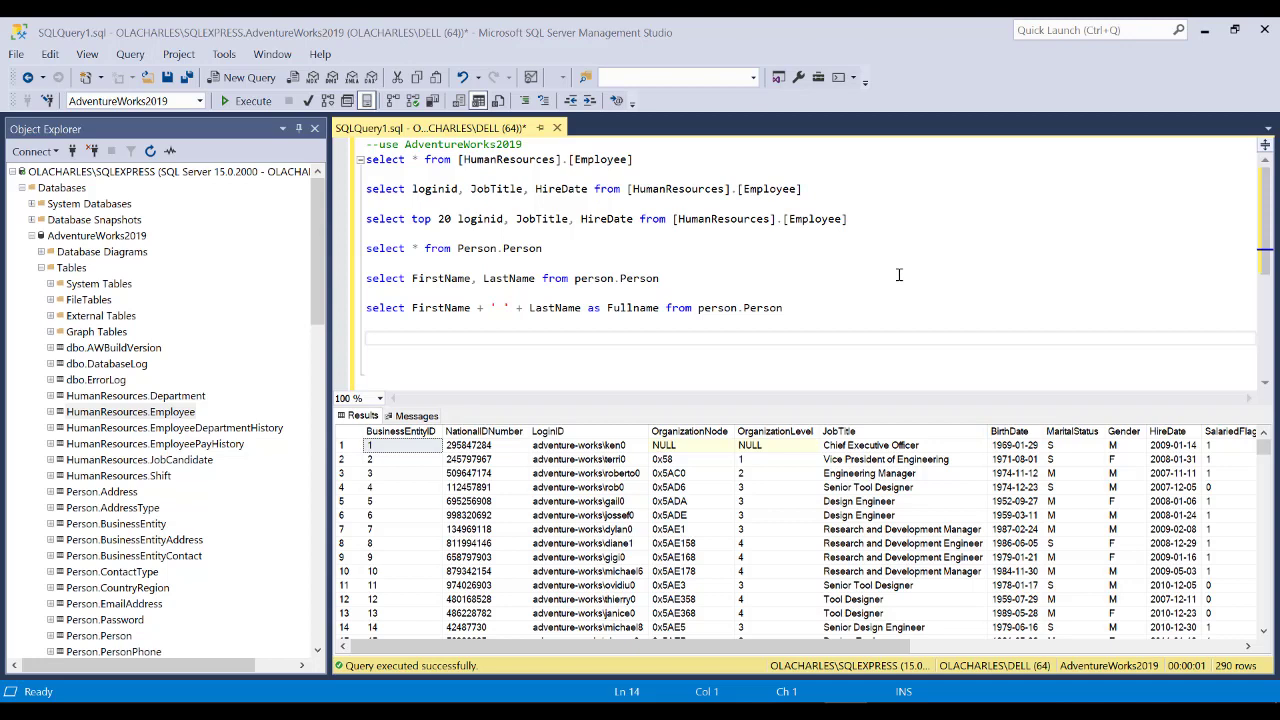
mouse_move(897, 275)
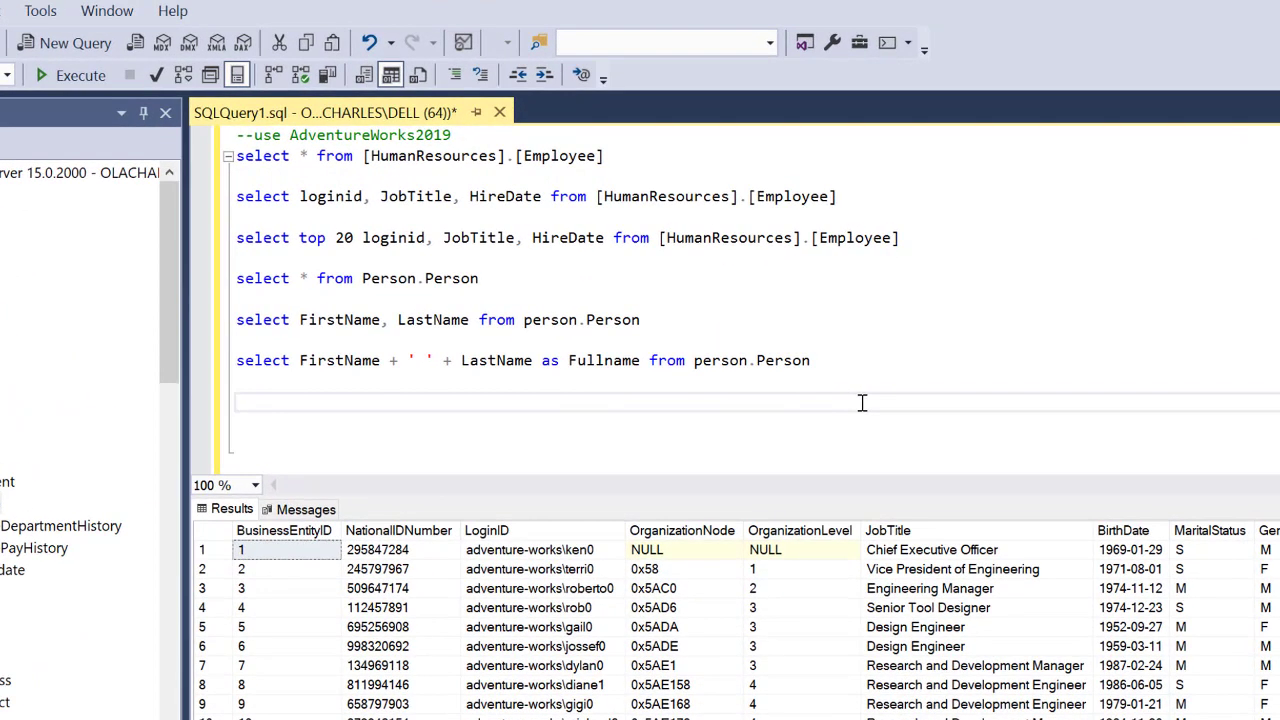
Write and run 'select * from Person.Person' to list all Person table rows
text(se)
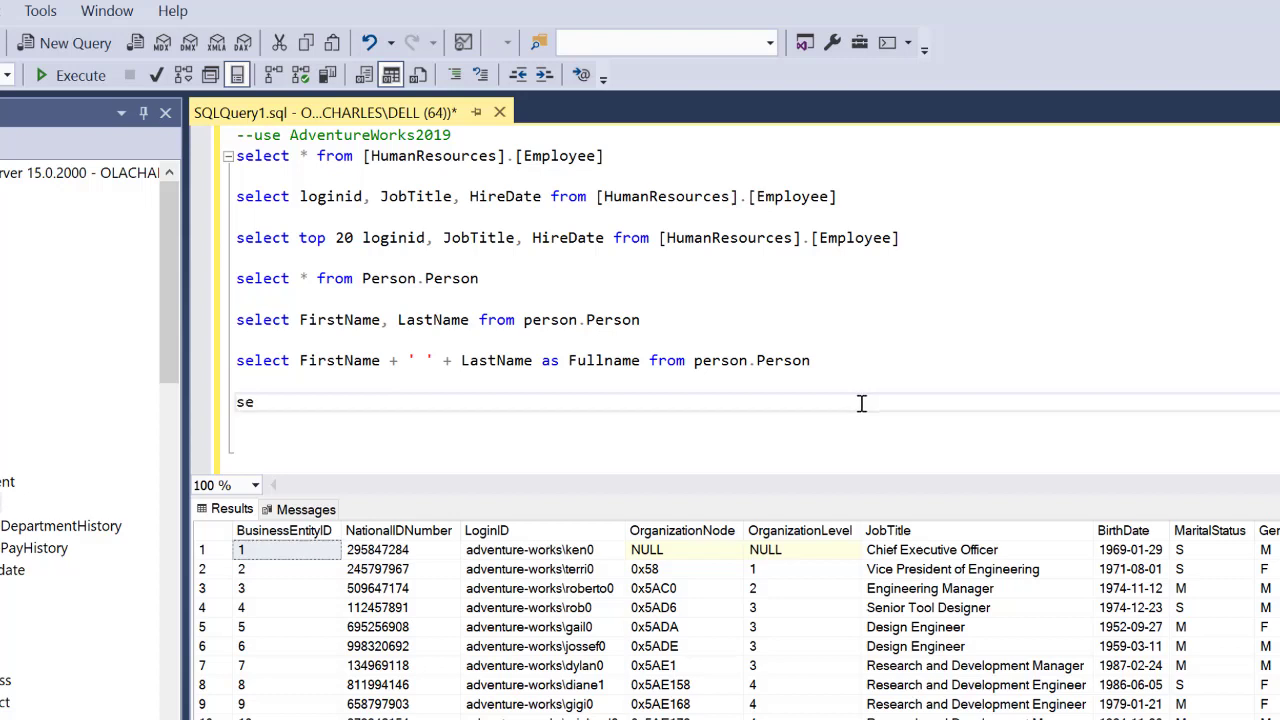
text(lect *)
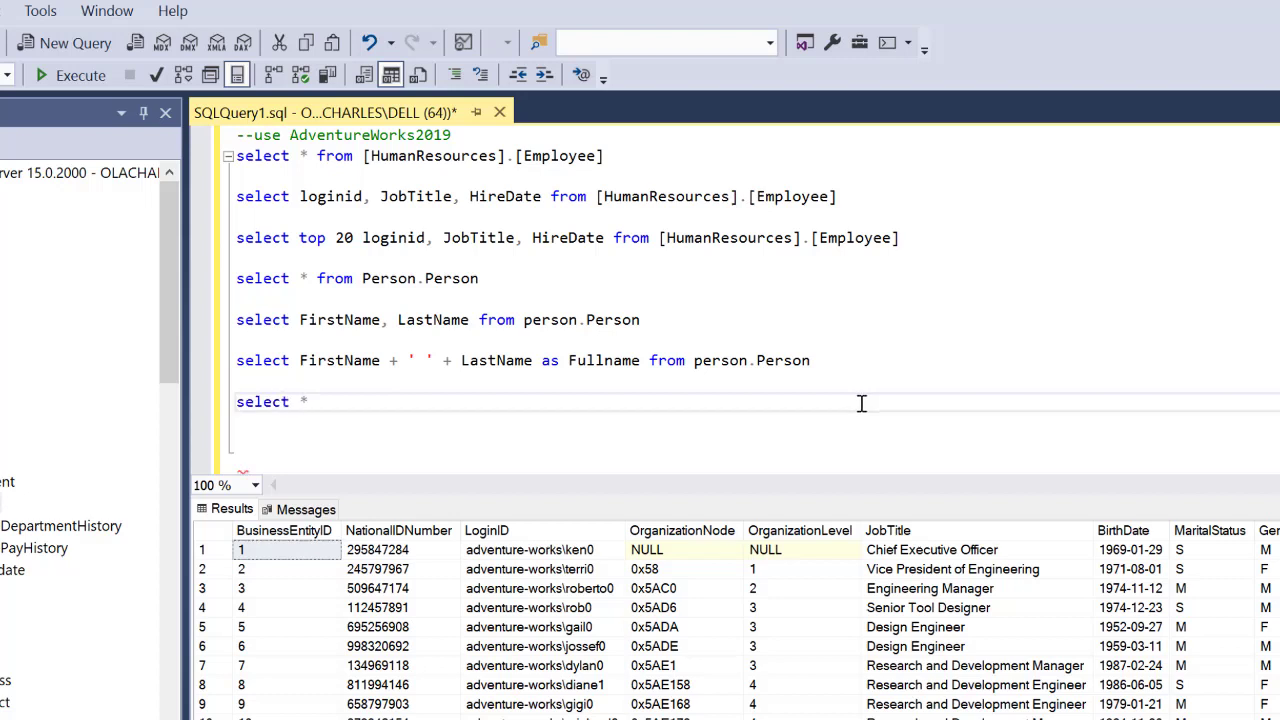
text(from person.pers)
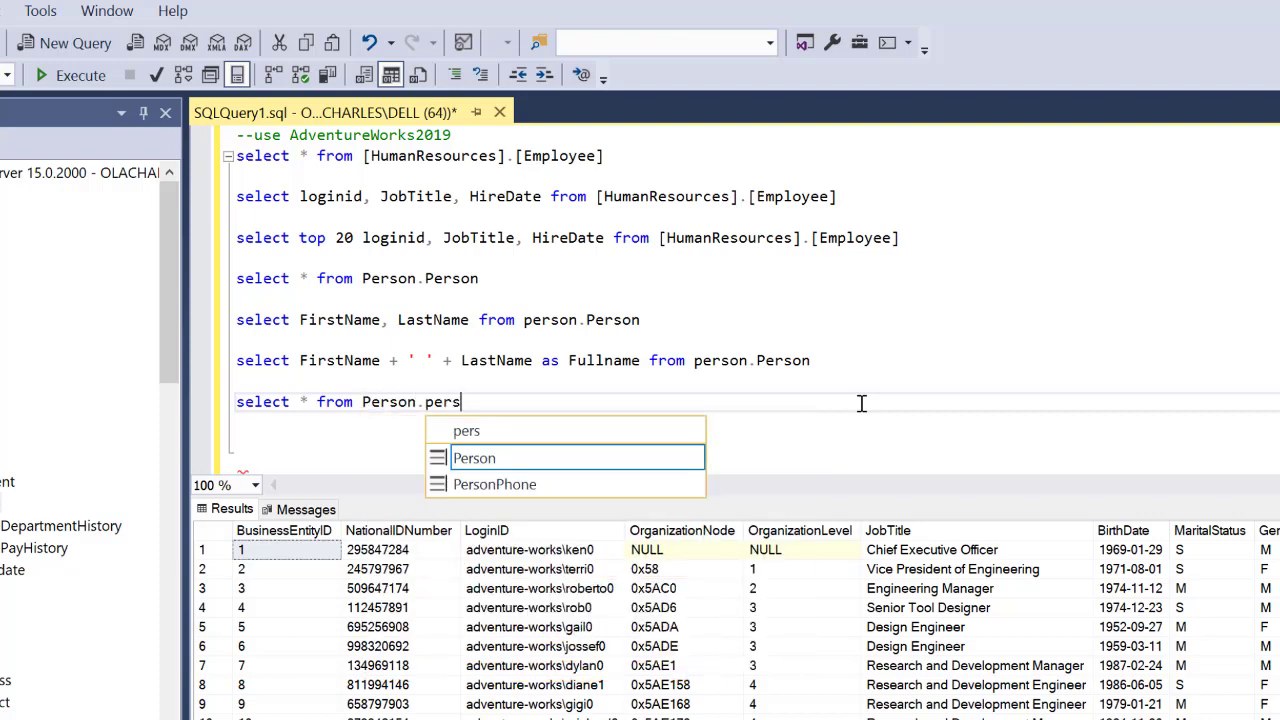
key(Tab)
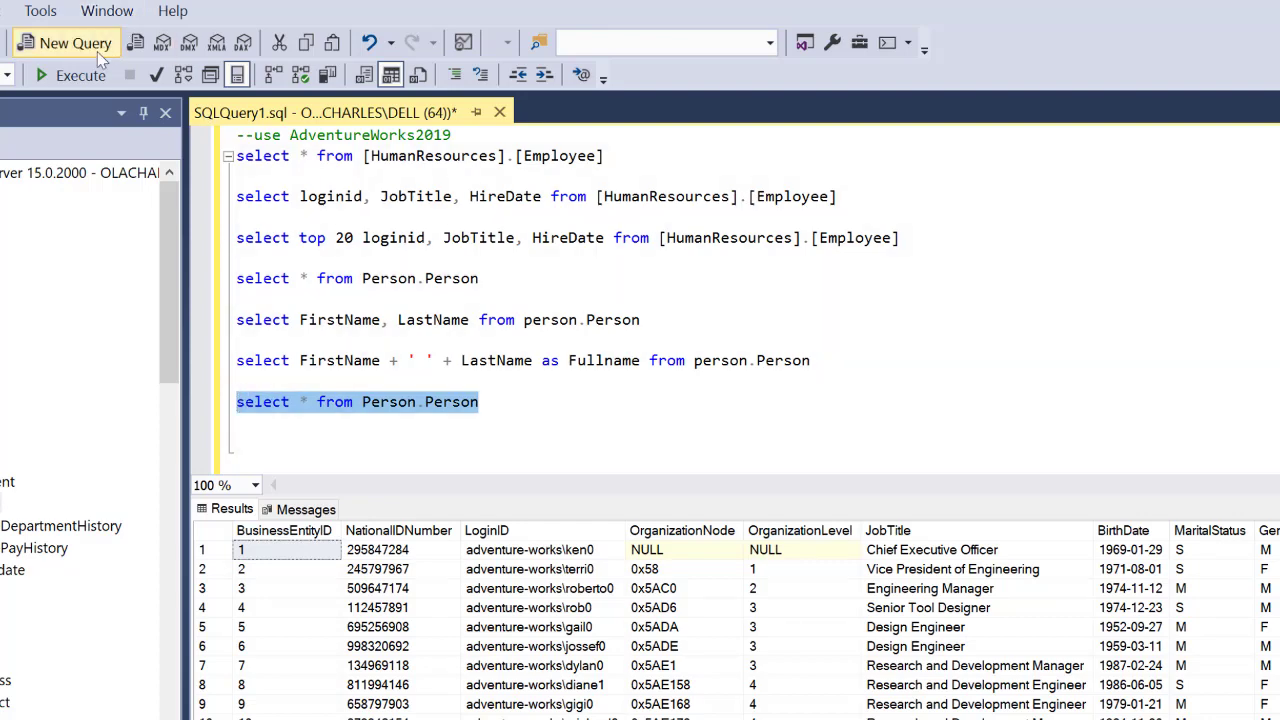
click(80, 75)
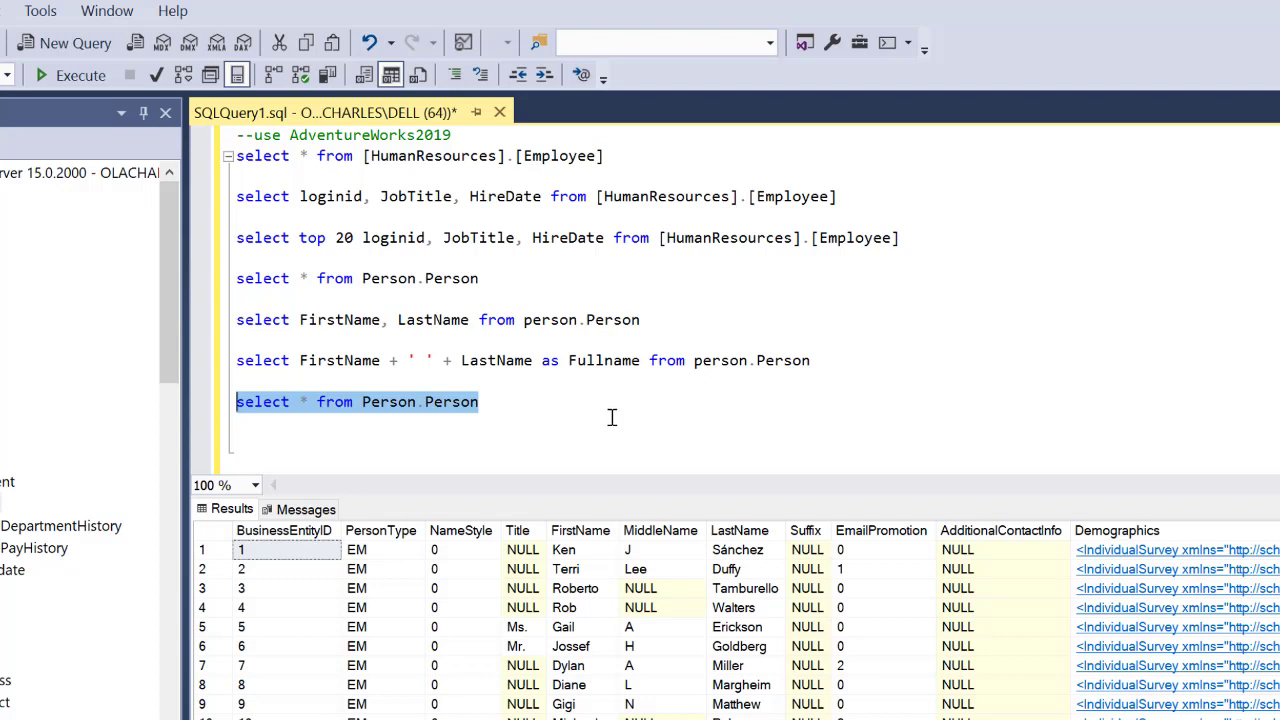
mouse_move(608, 420)
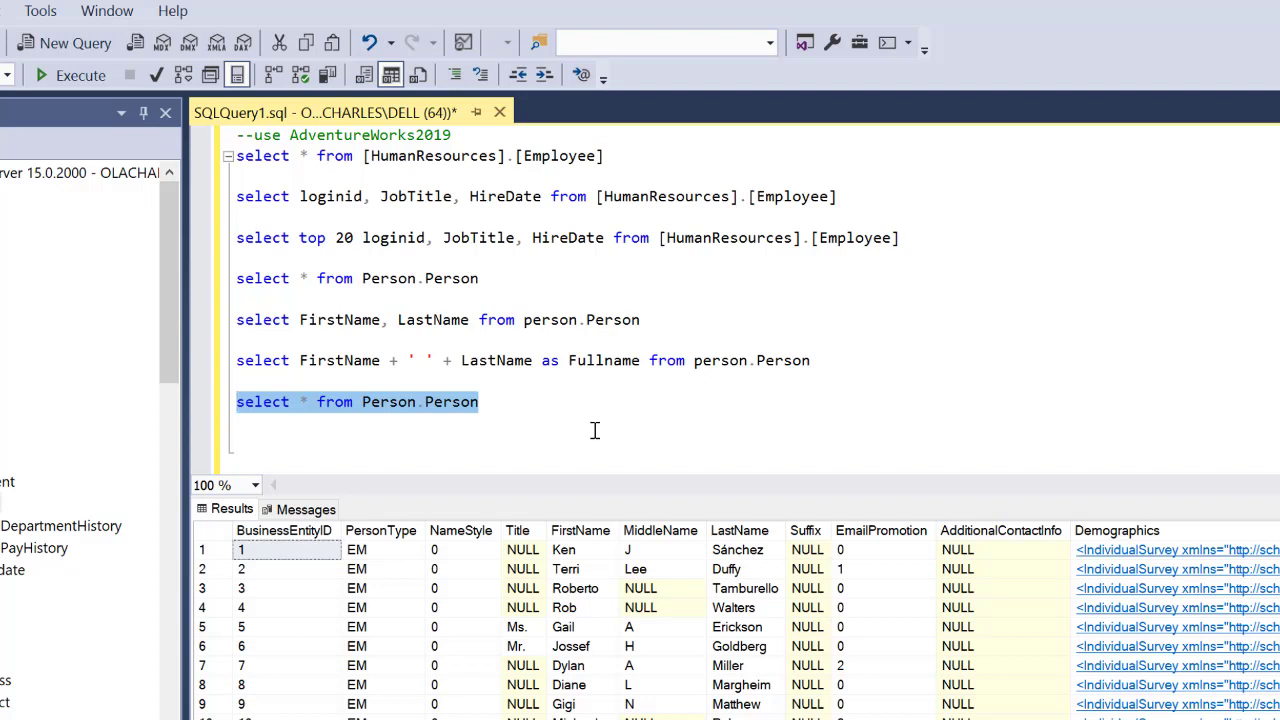
mouse_move(592, 432)
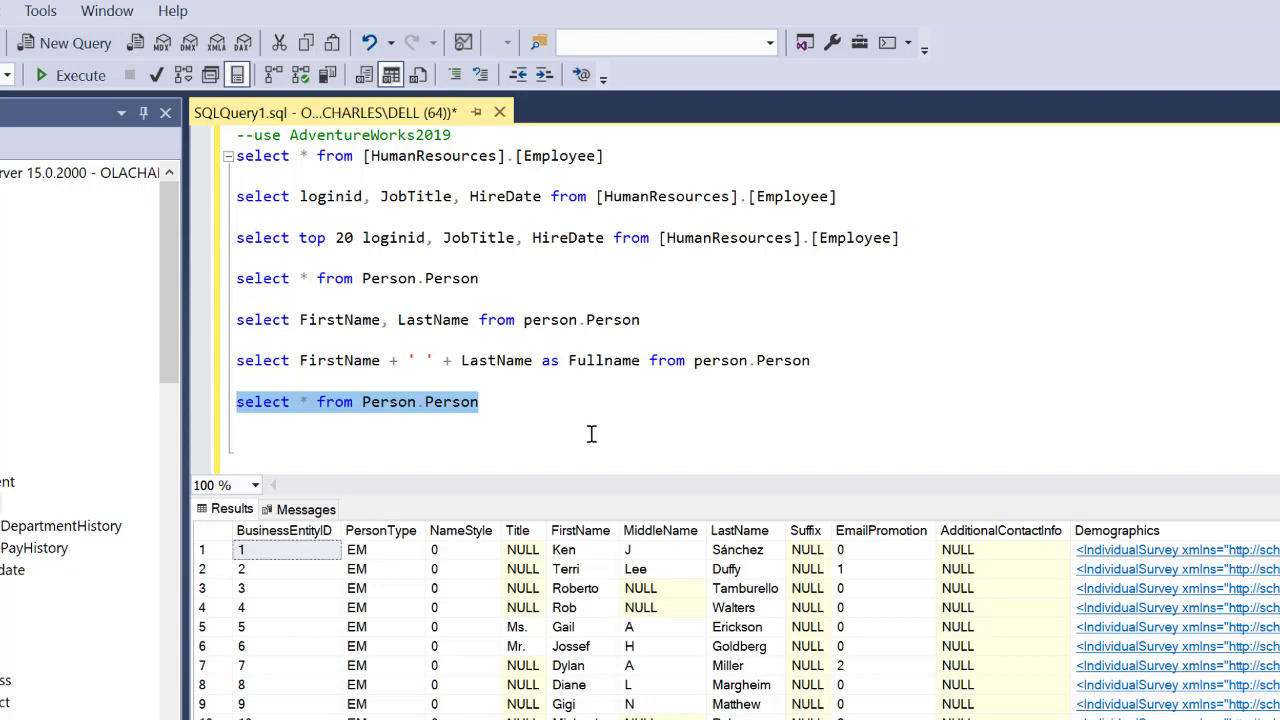
mouse_move(463, 443)
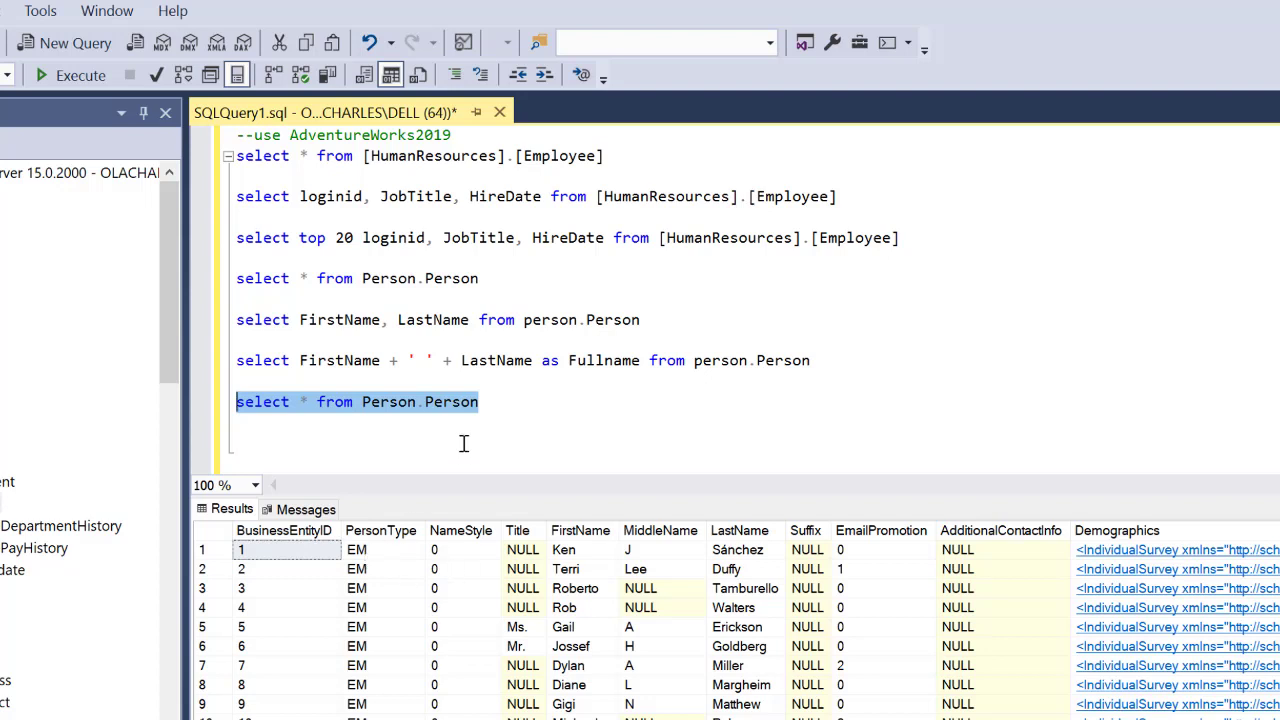
Write and run 'select distinct persontype from Person.Person', returning six person types
click(504, 402)
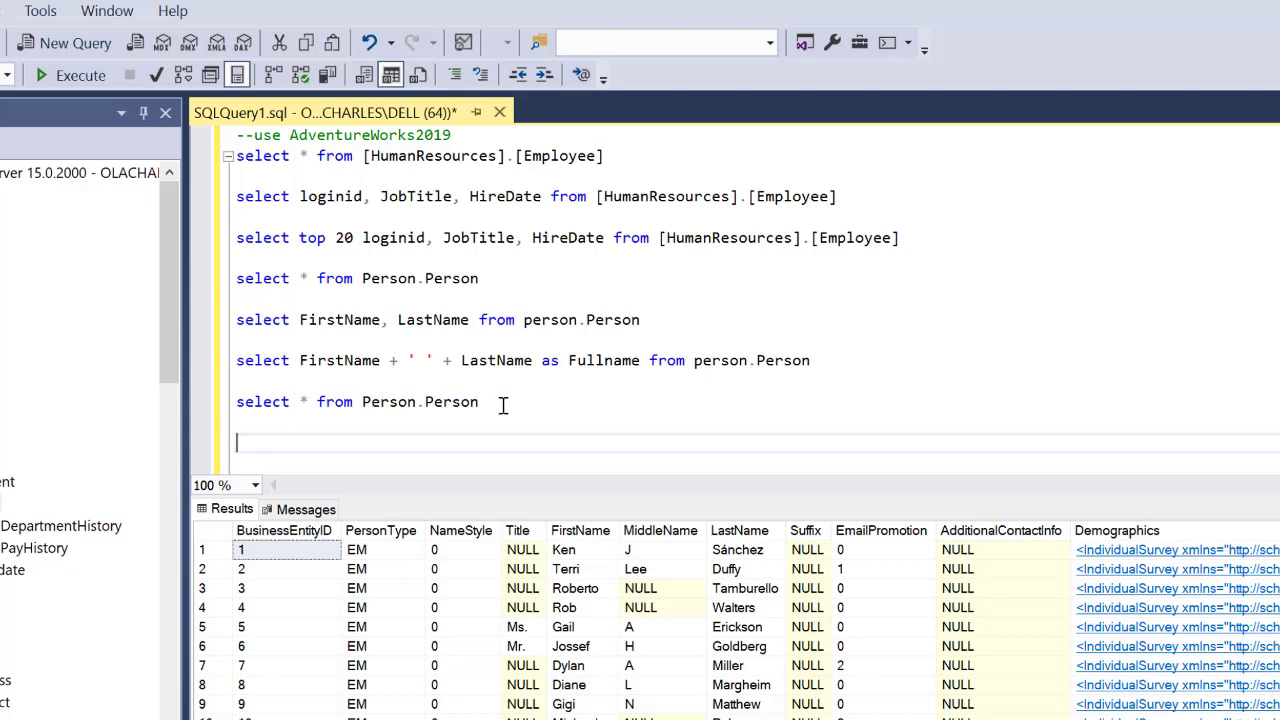
mouse_move(503, 406)
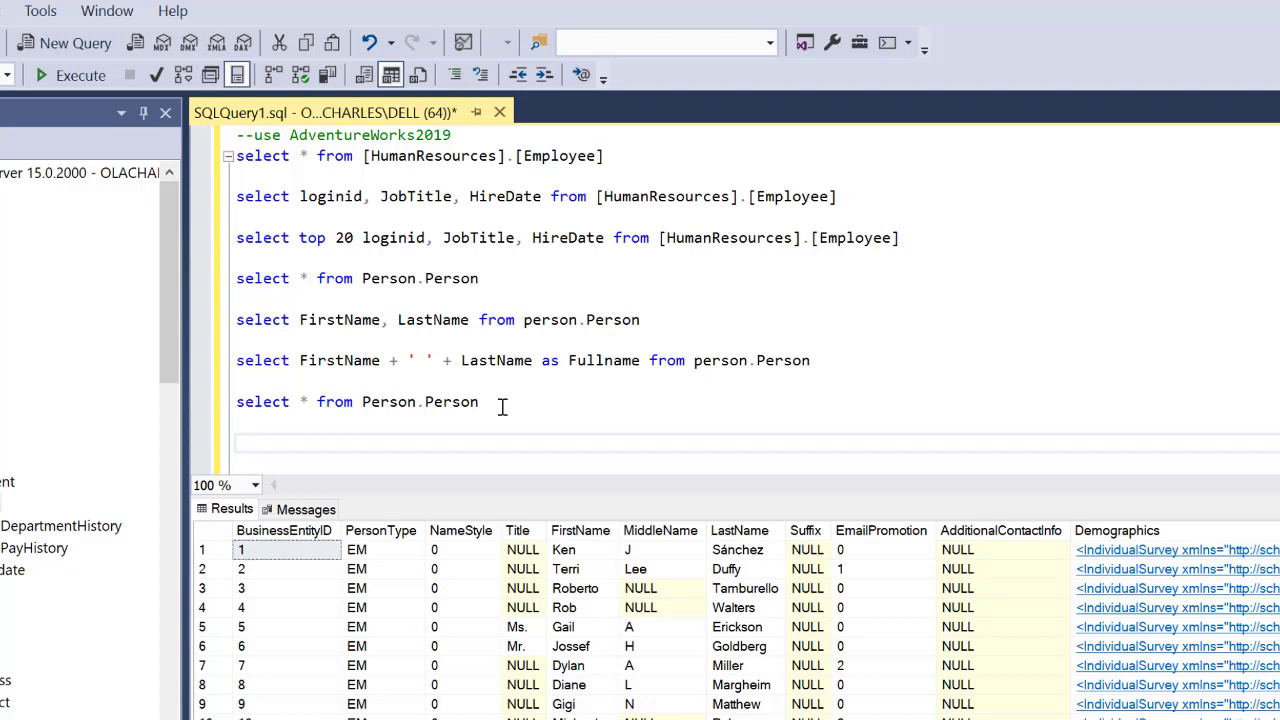
text(select)
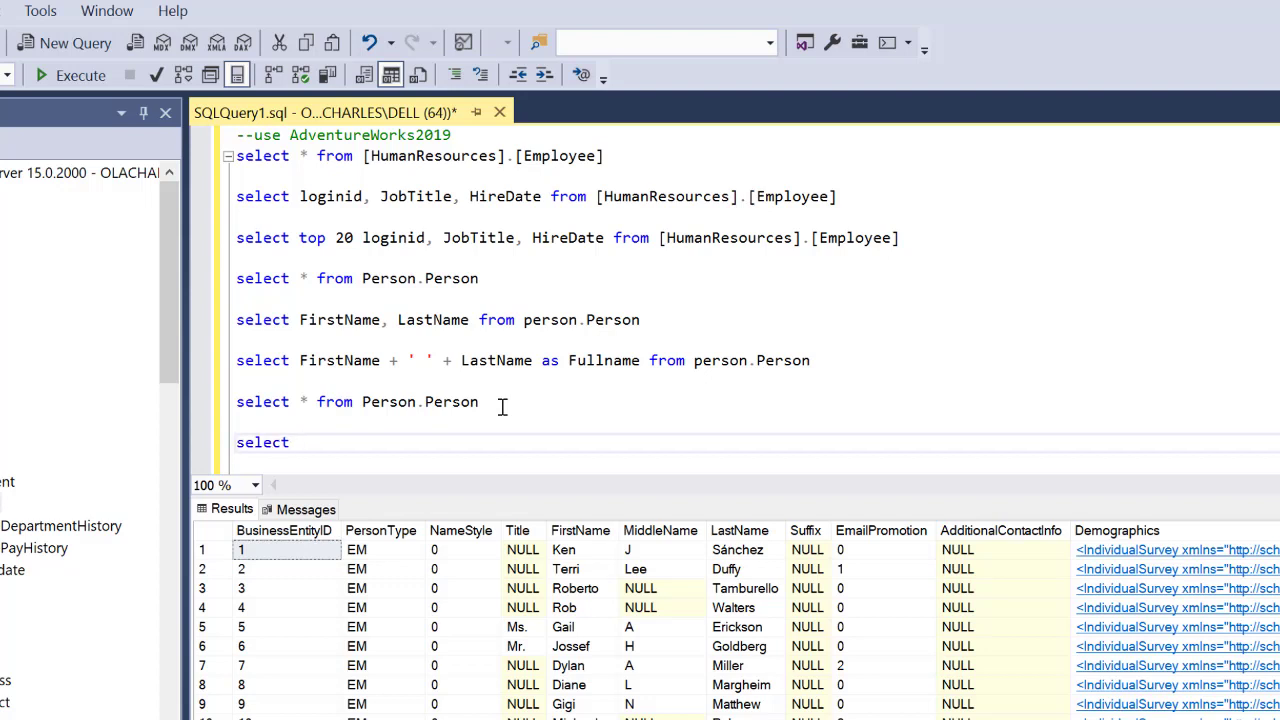
text(distinct pers)
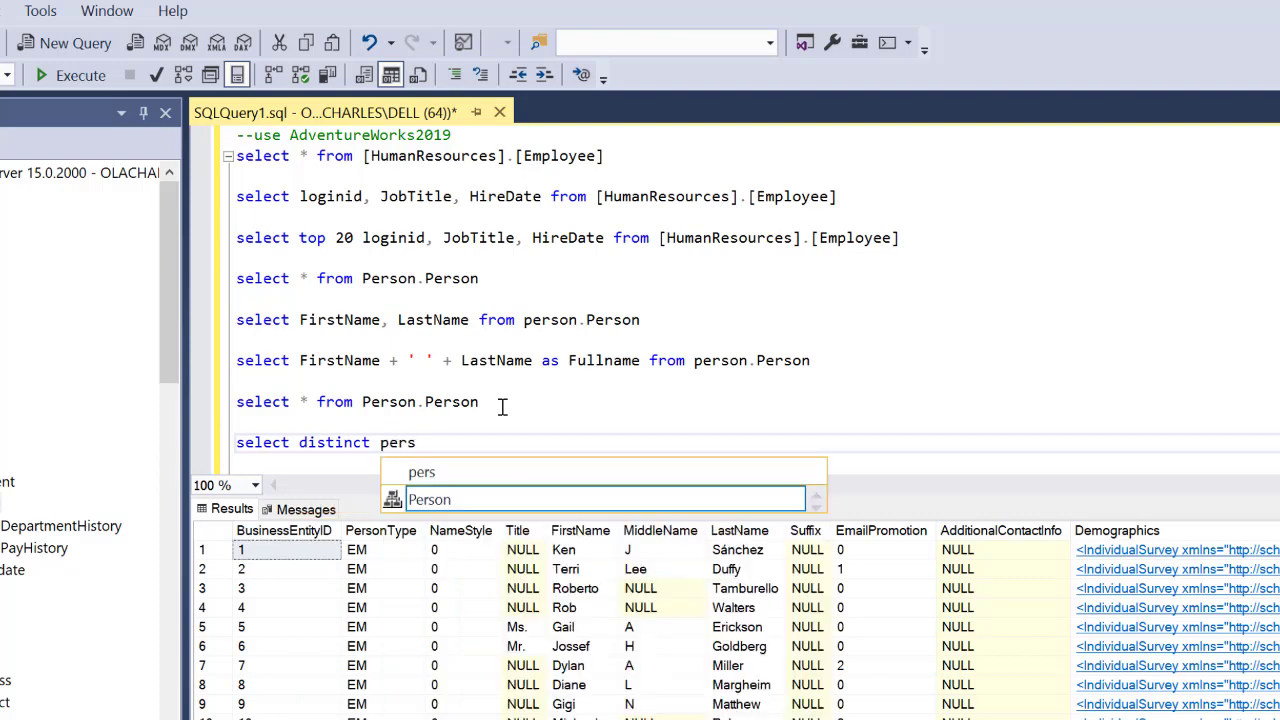
text(ontype)
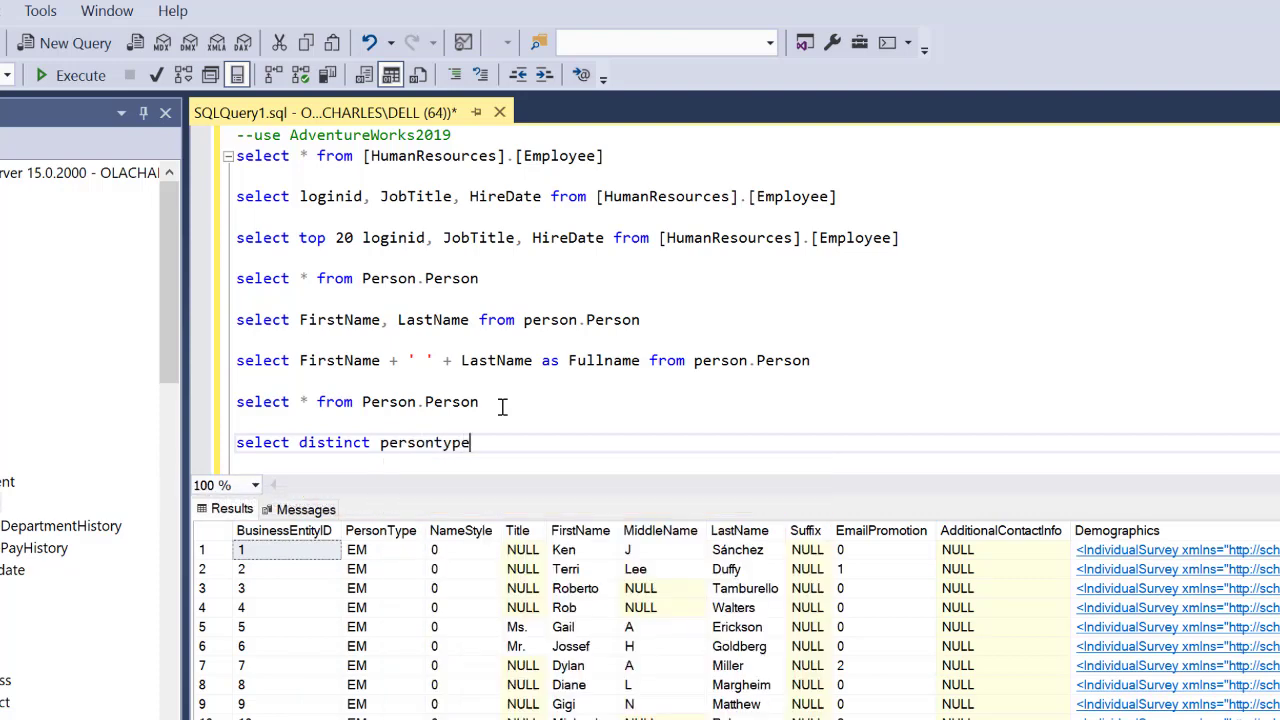
text(from pero)
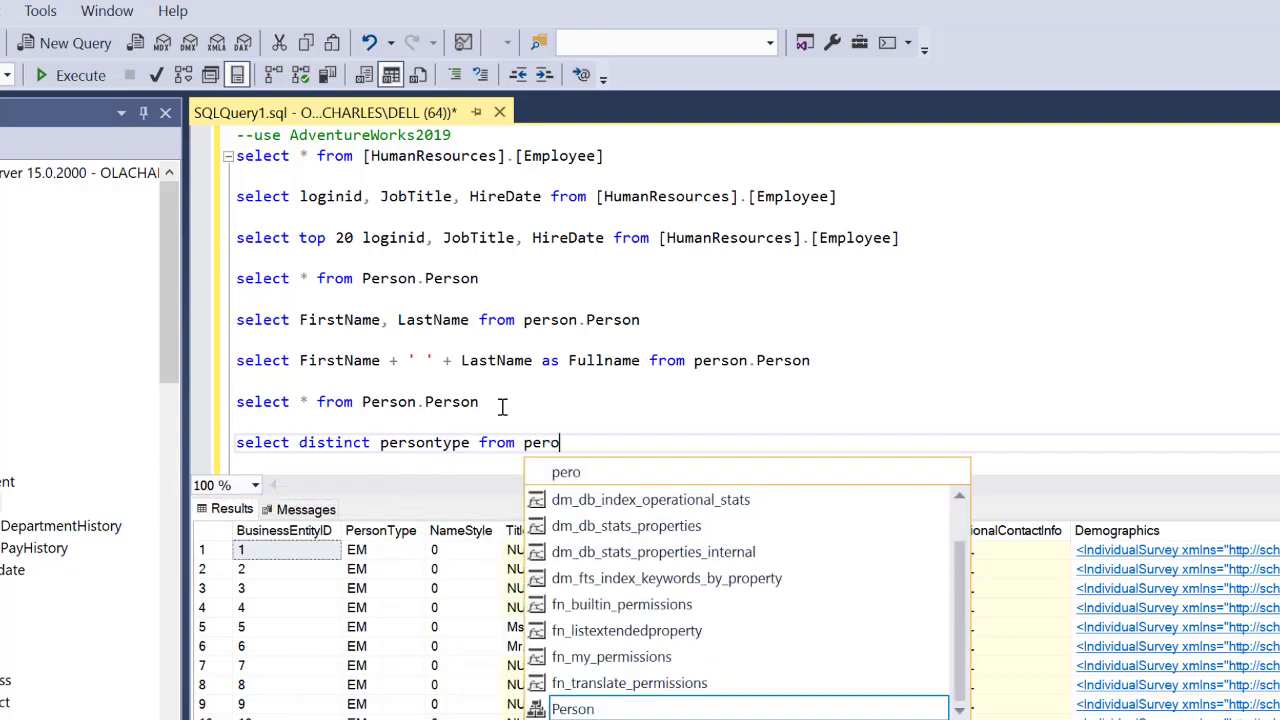
text(Person.per)
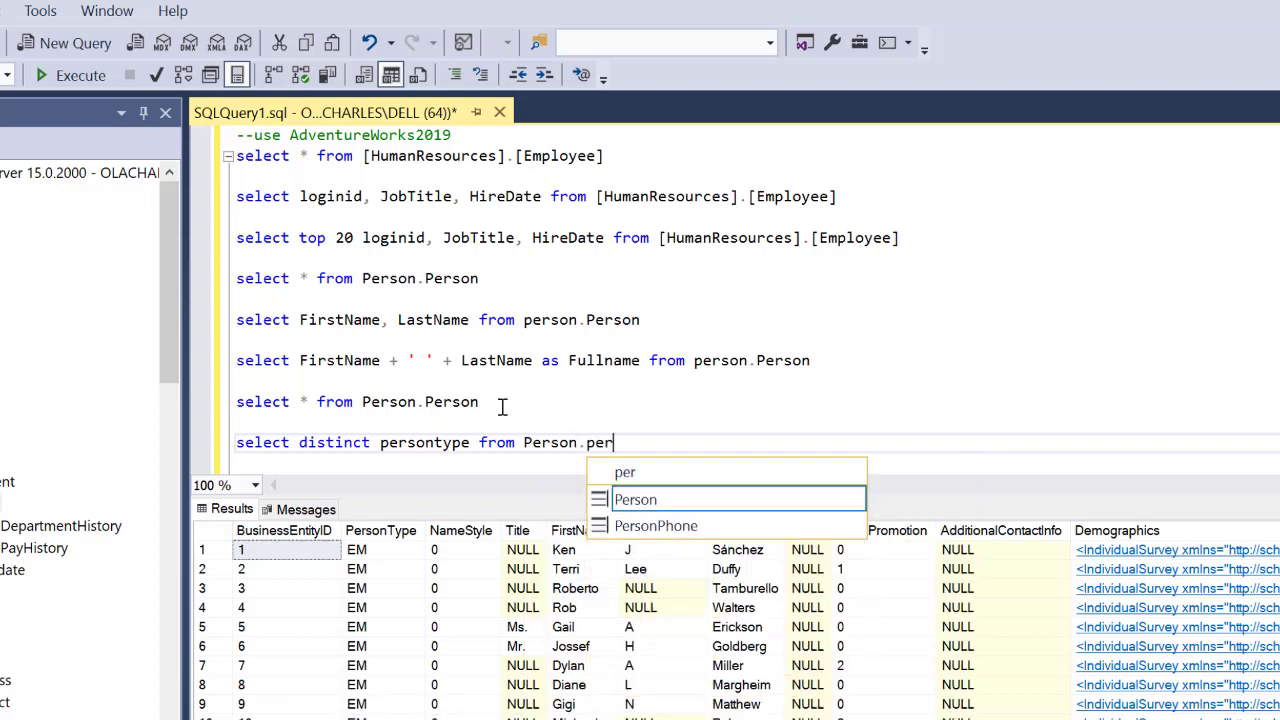
text(son)
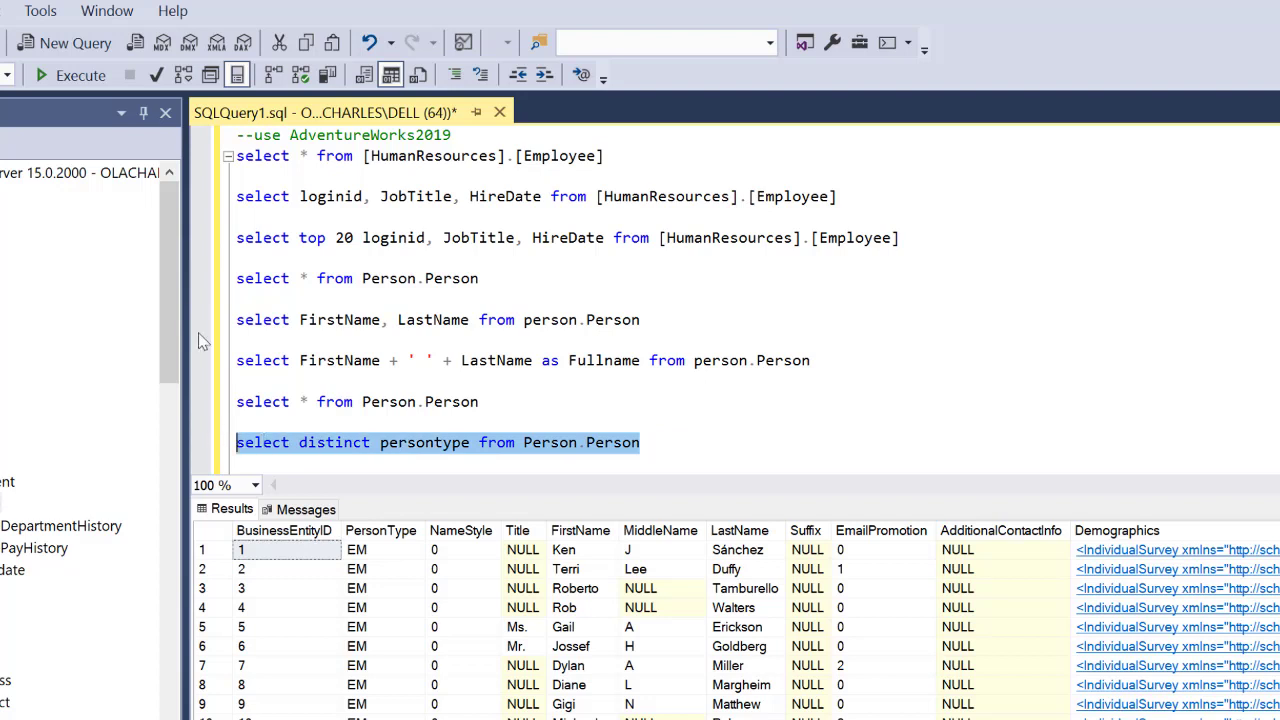
click(80, 75)
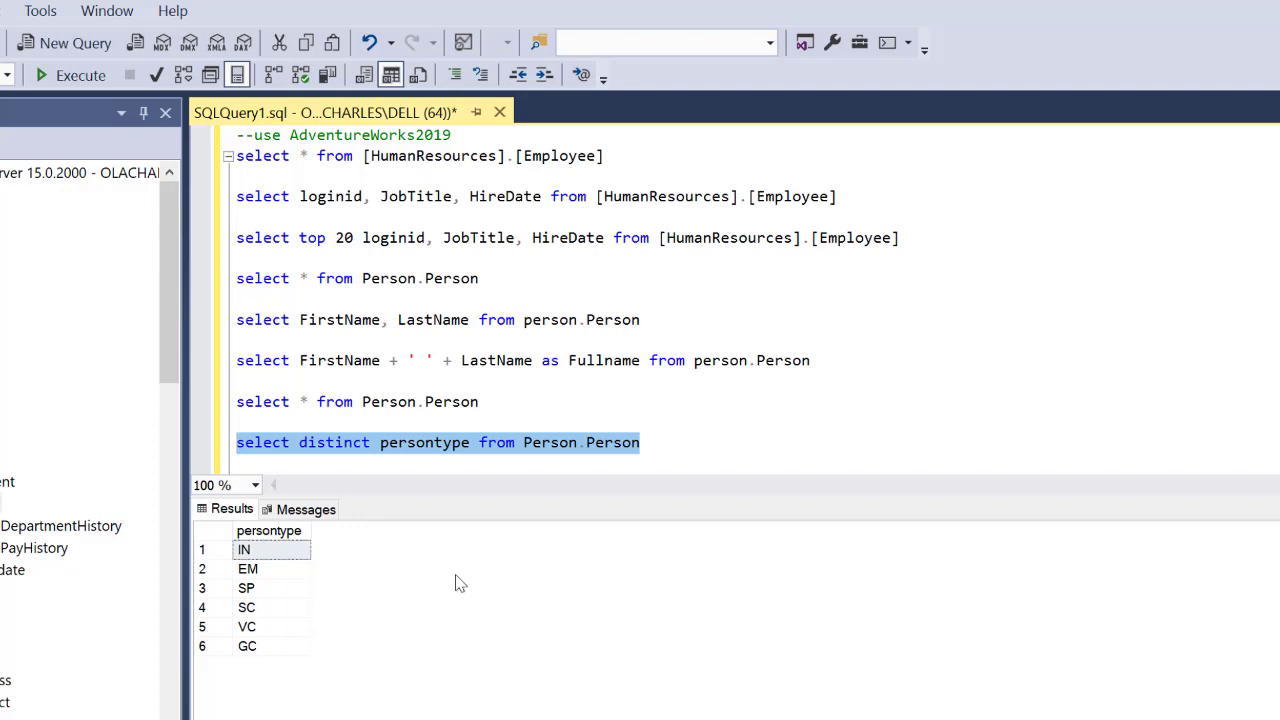
click(378, 442)
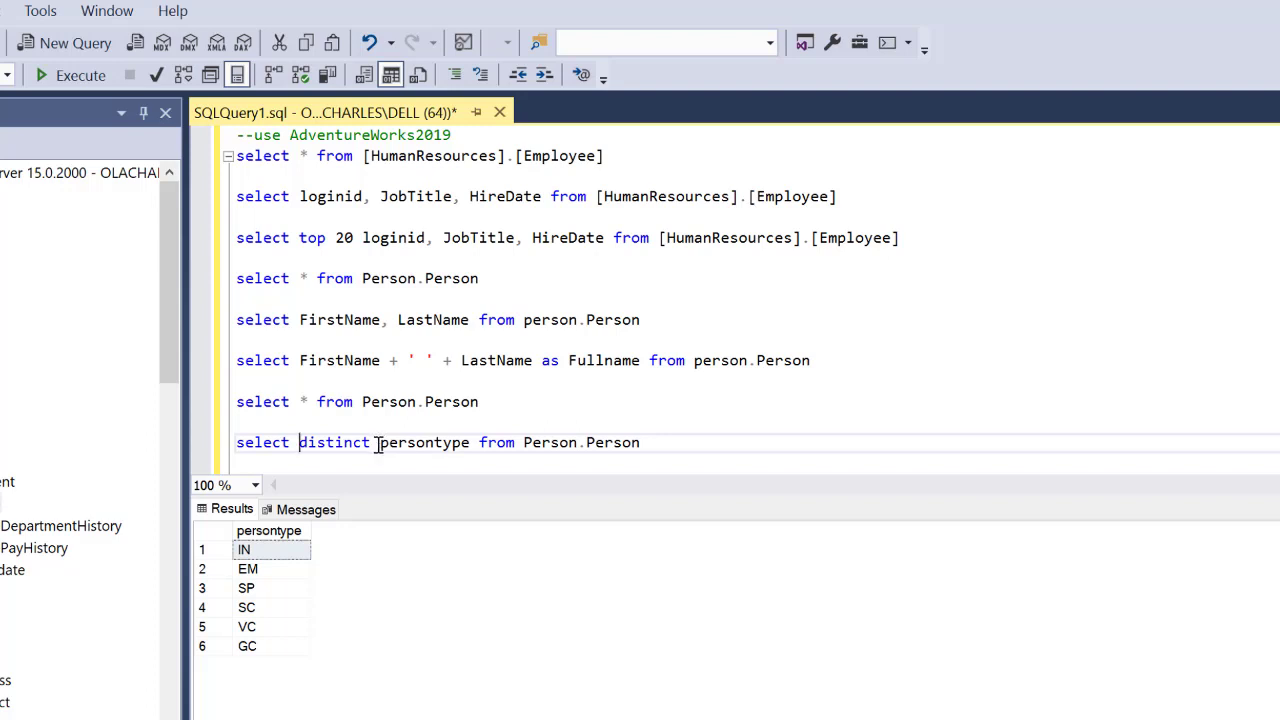
text(count()
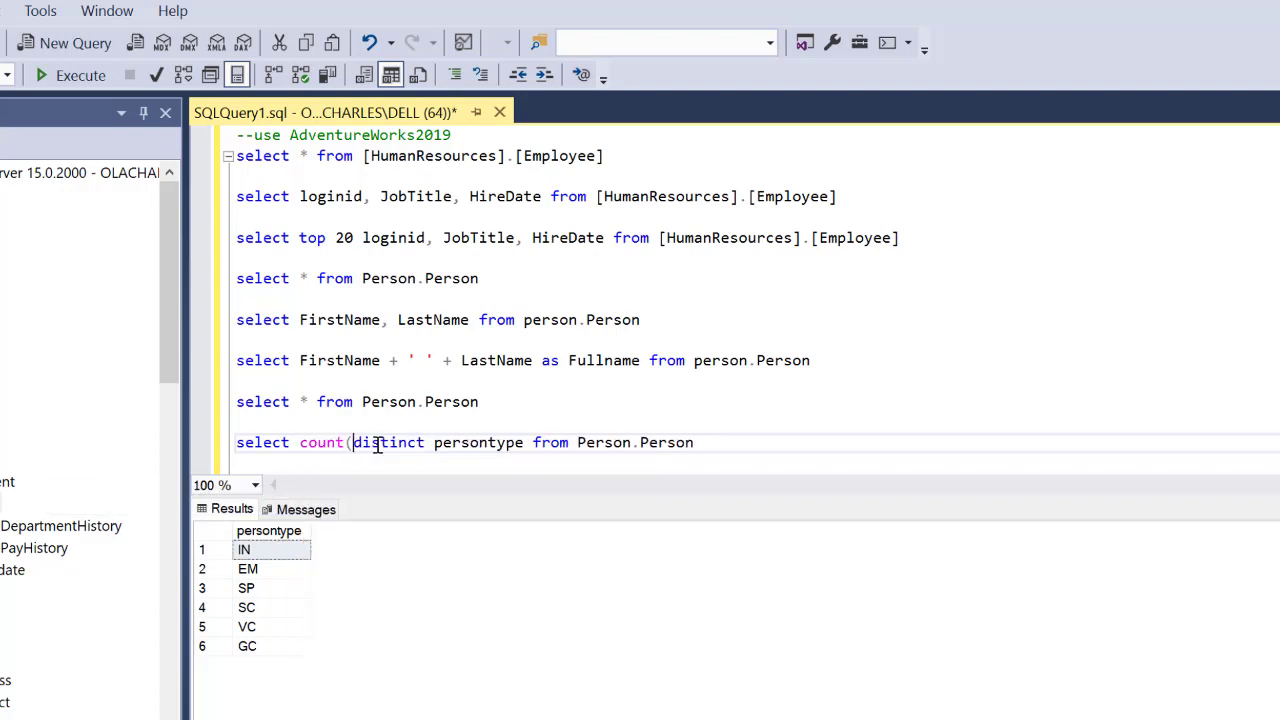
mouse_move(375, 442)
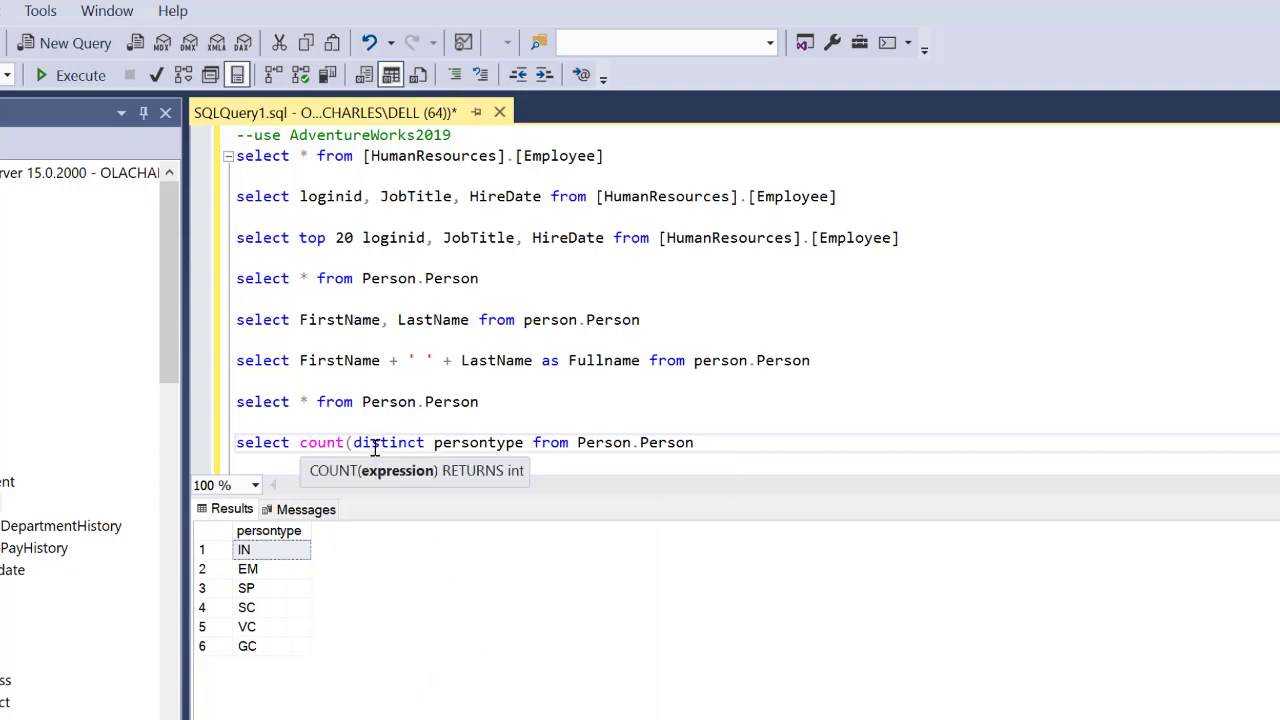
text())
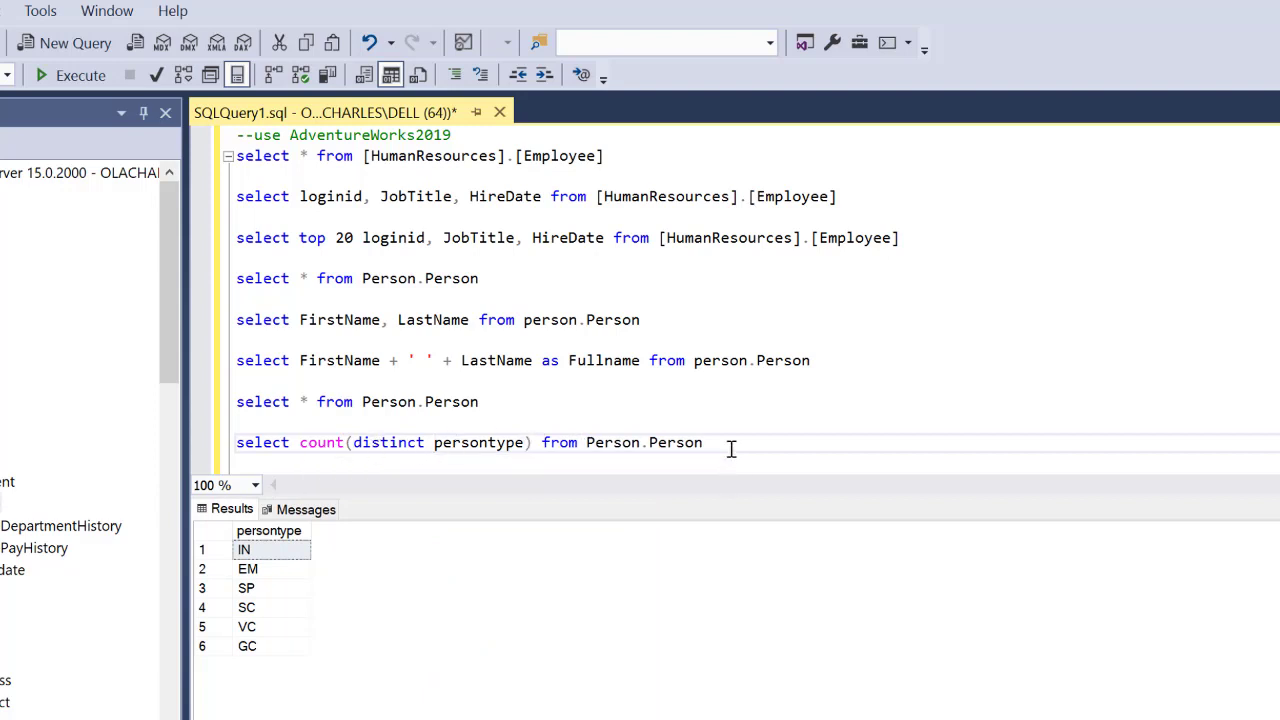
triple_click(480, 442)
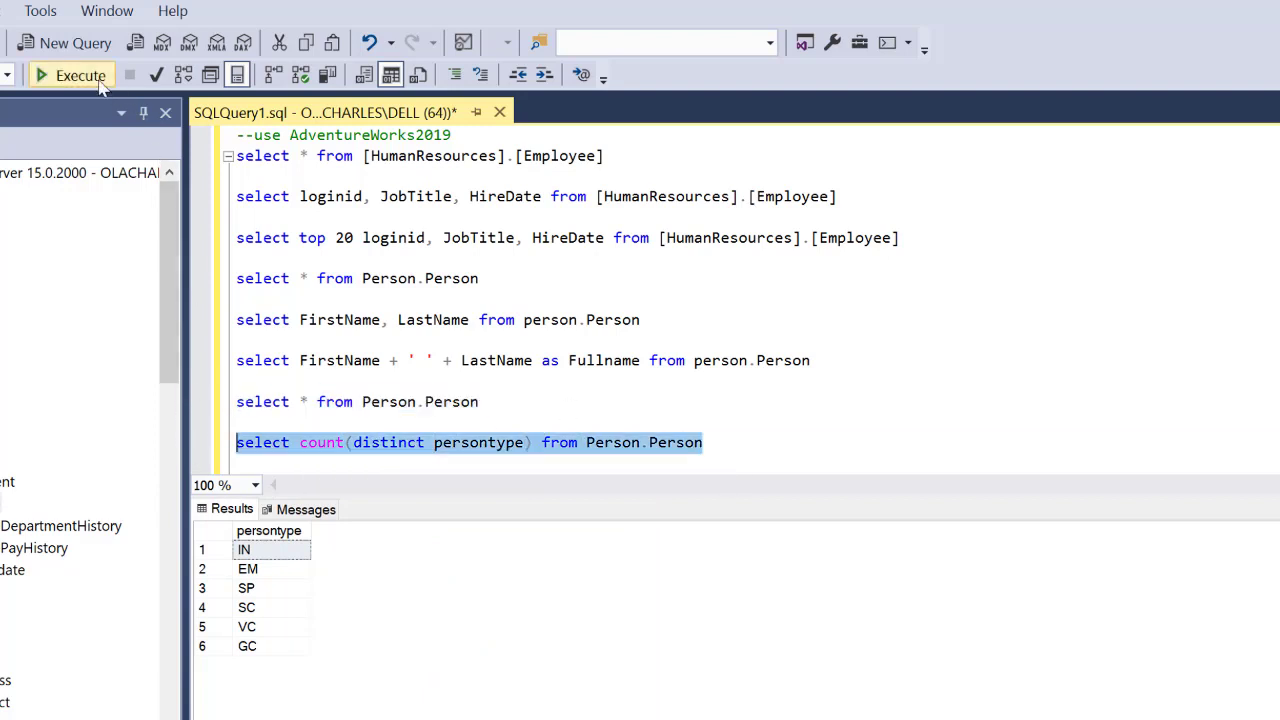
click(69, 75)
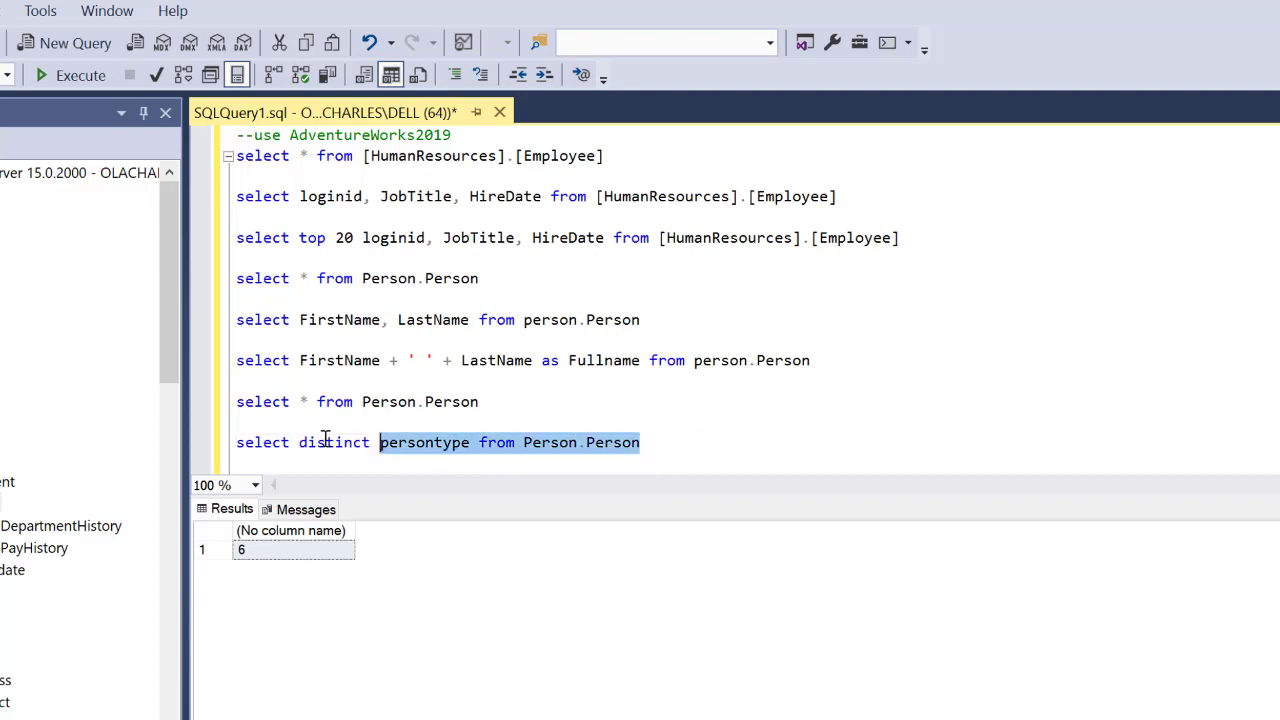
click(70, 75)
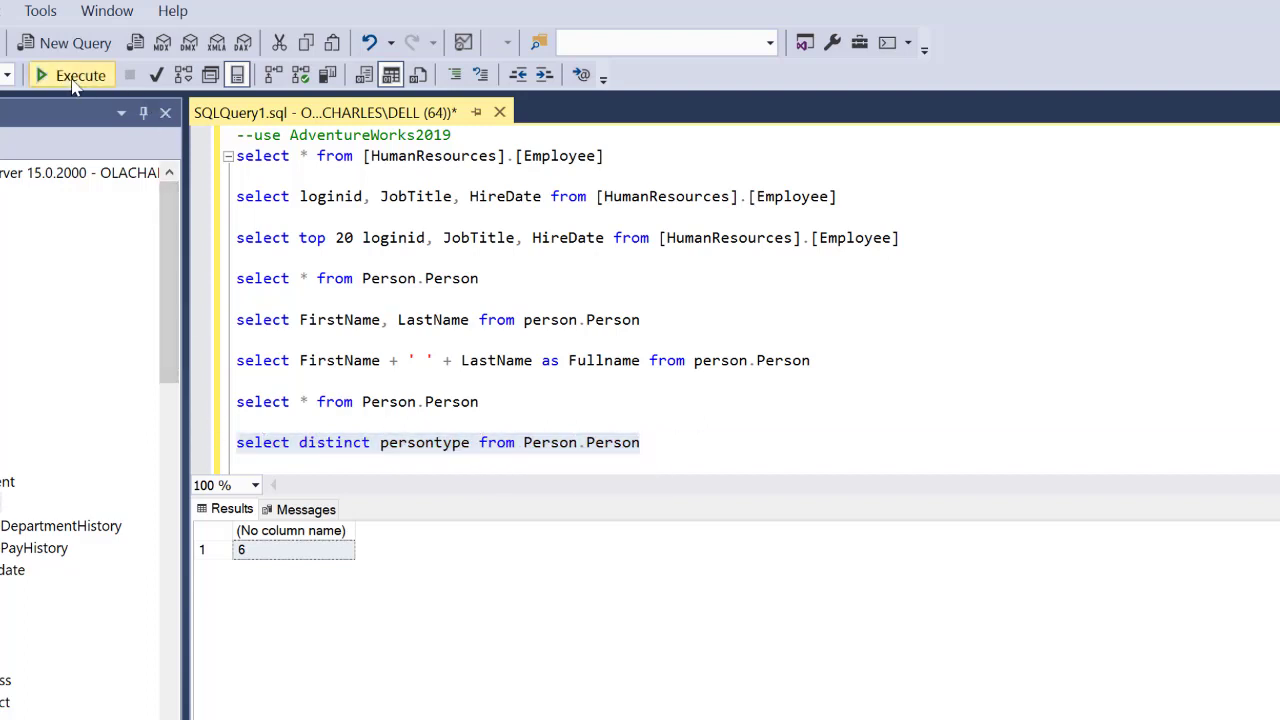
click(70, 75)
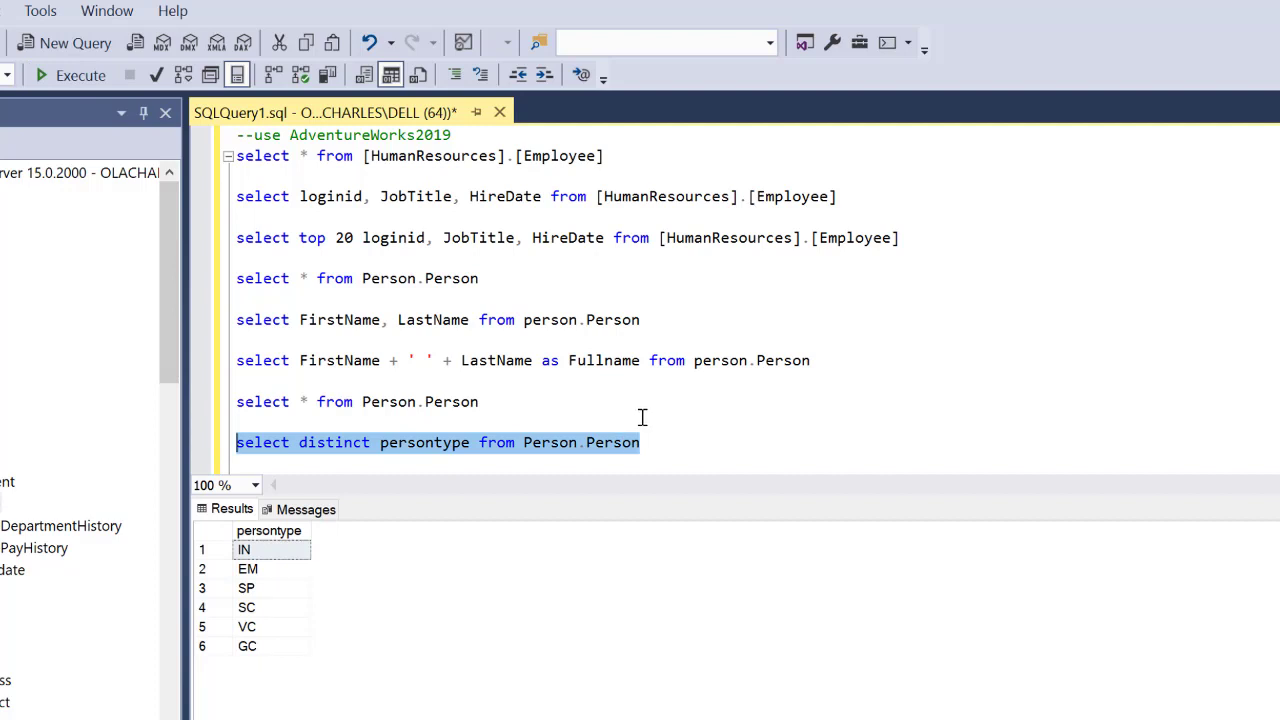
Add EmailPromotion to the distinct persontype query, run it, and inspect the repeated VC rows
click(468, 442)
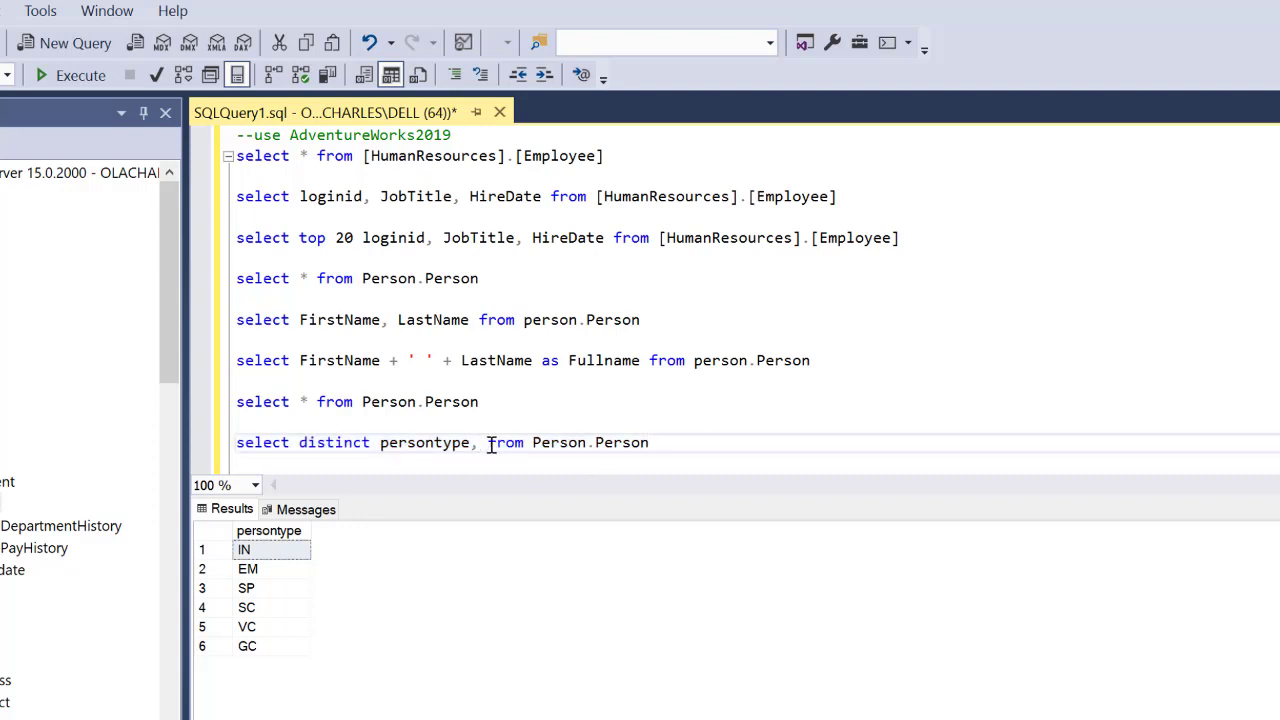
text(,ema)
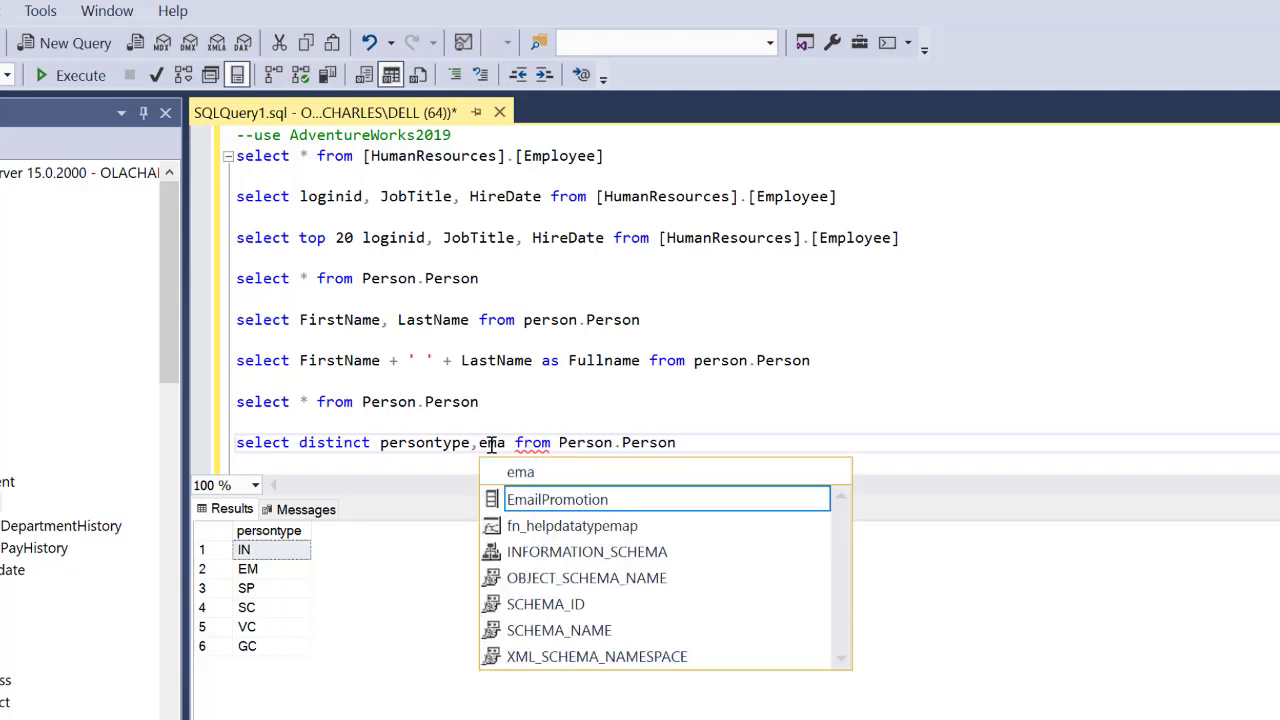
key(Tab)
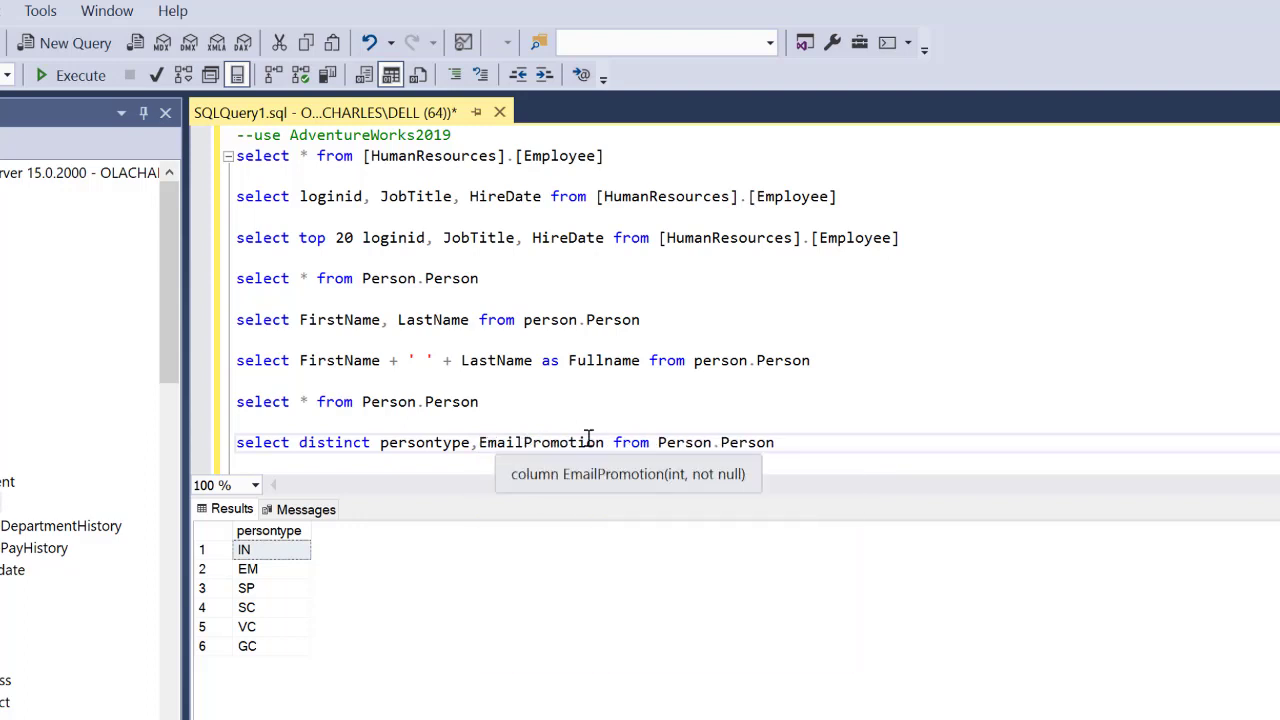
triple_click(500, 442)
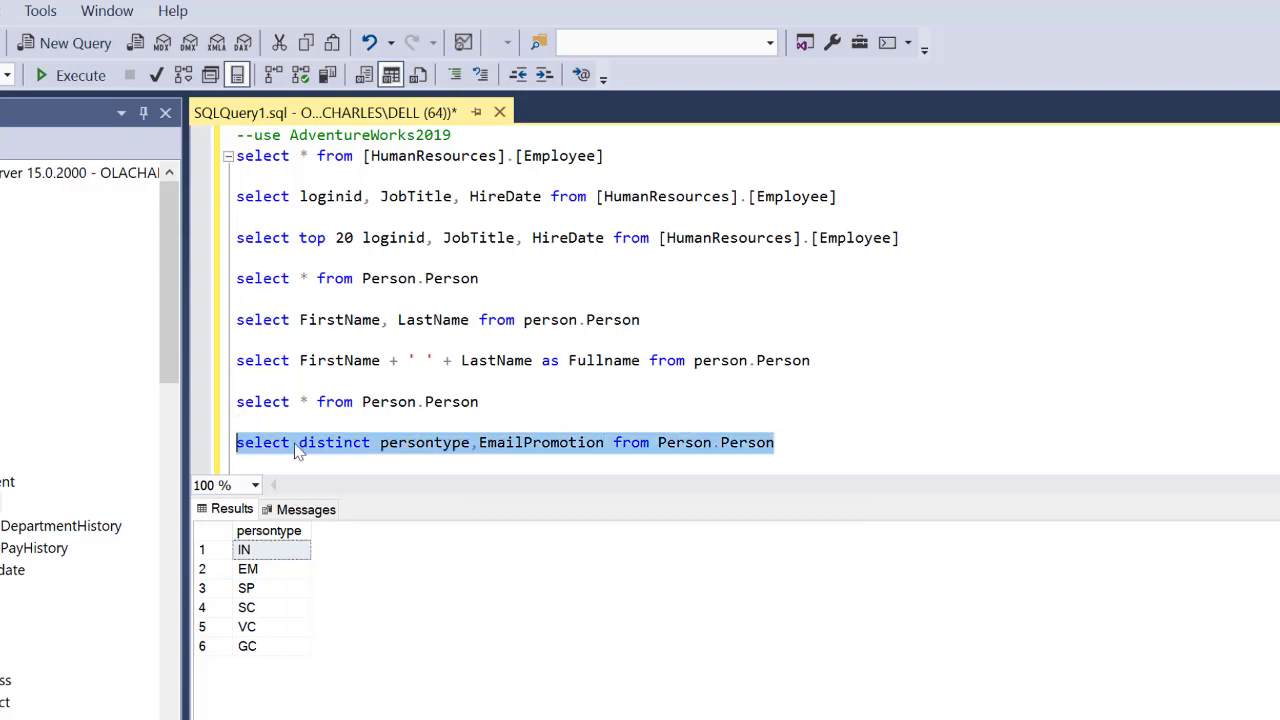
click(70, 75)
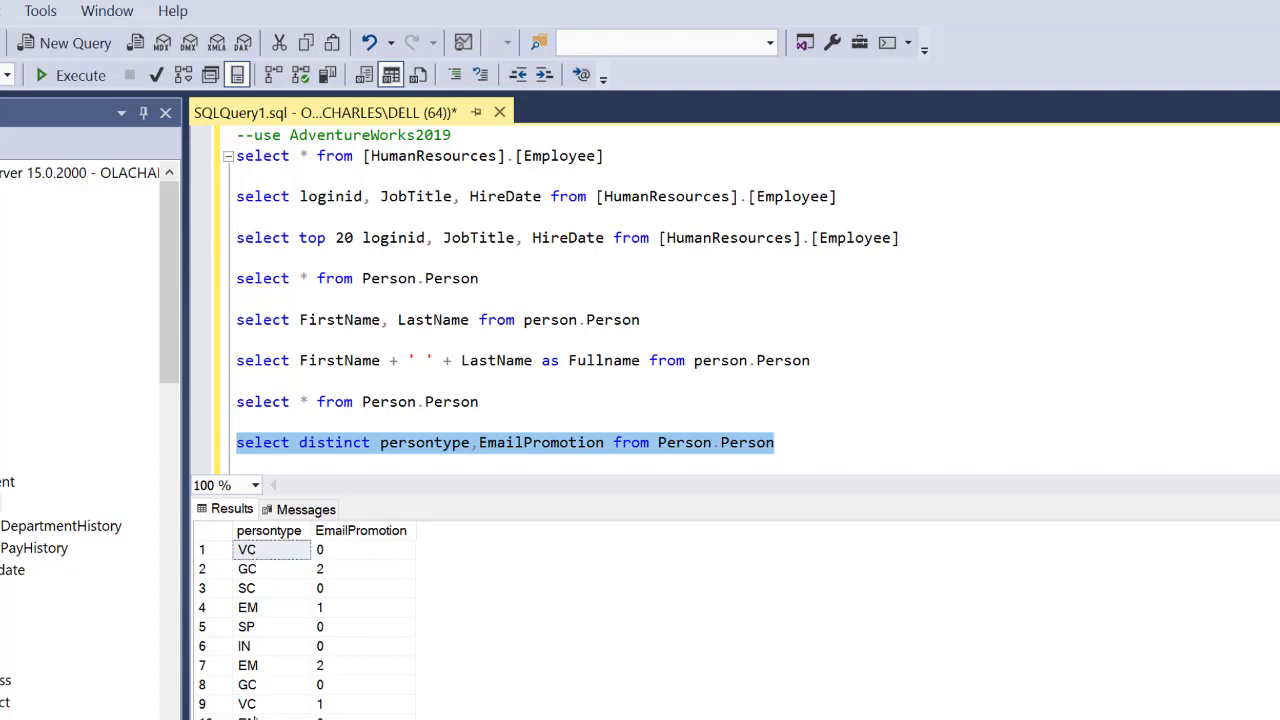
click(246, 549)
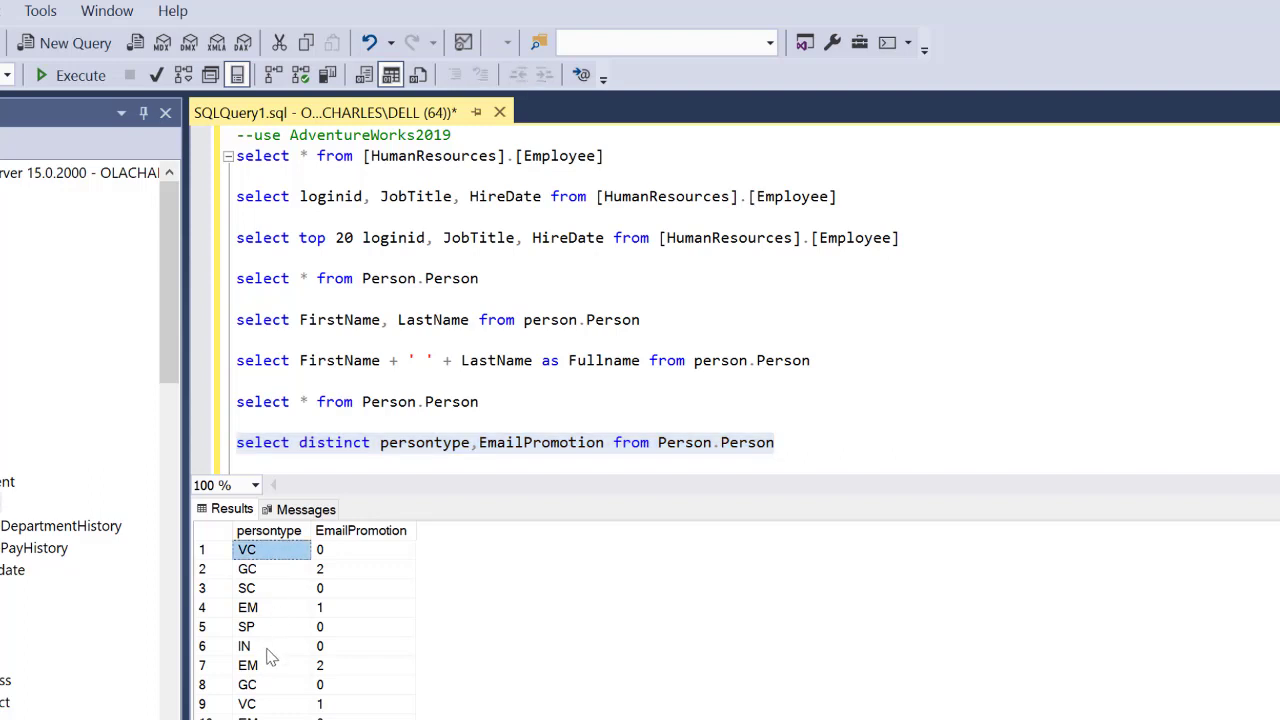
click(246, 703)
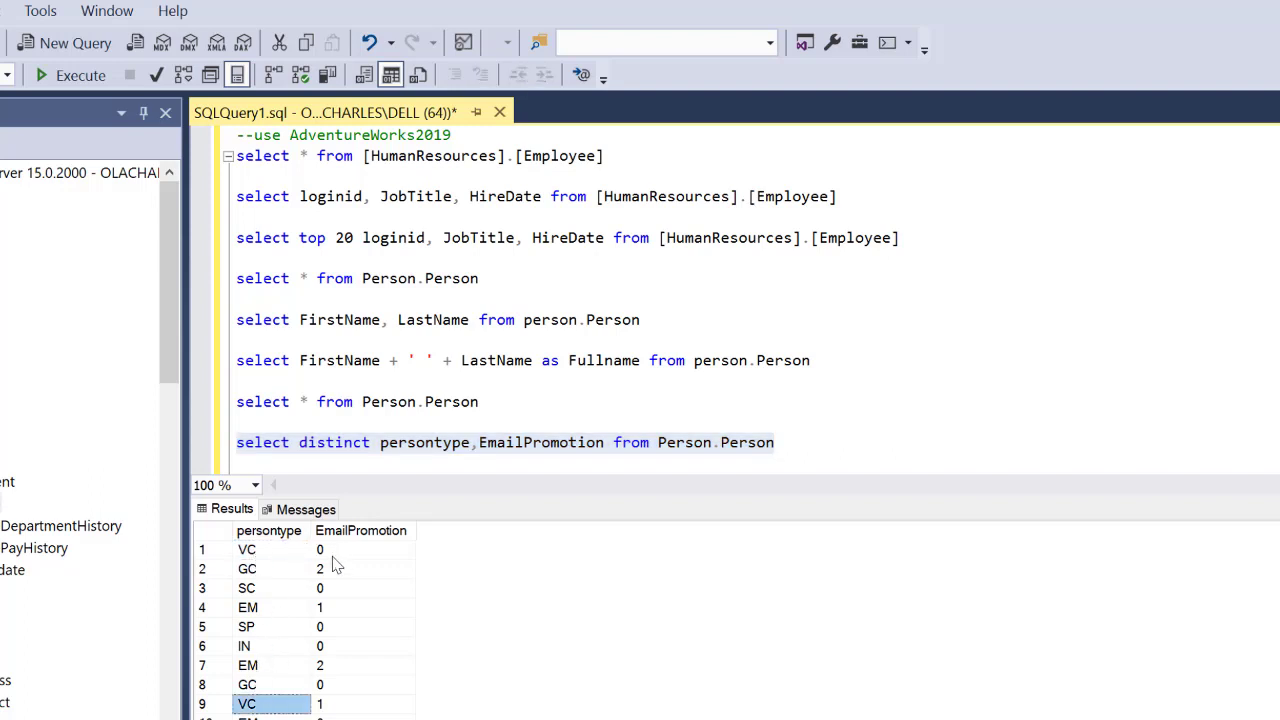
mouse_move(280, 555)
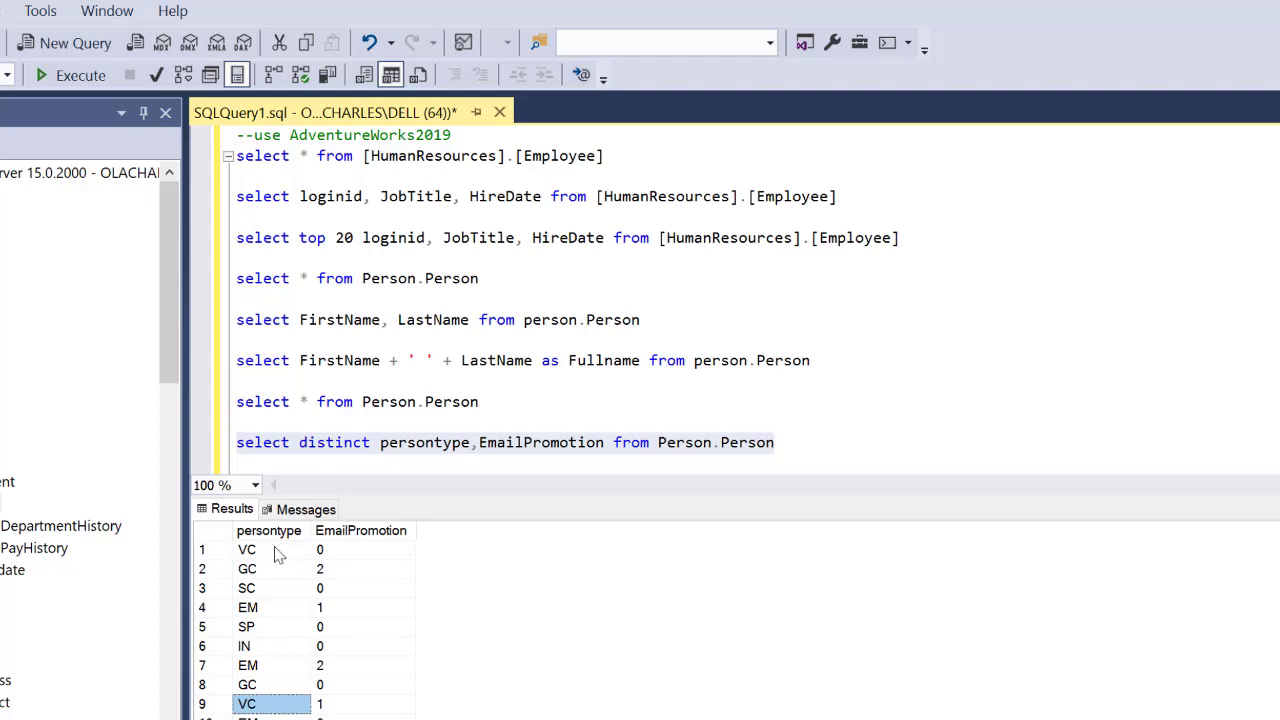
mouse_move(272, 555)
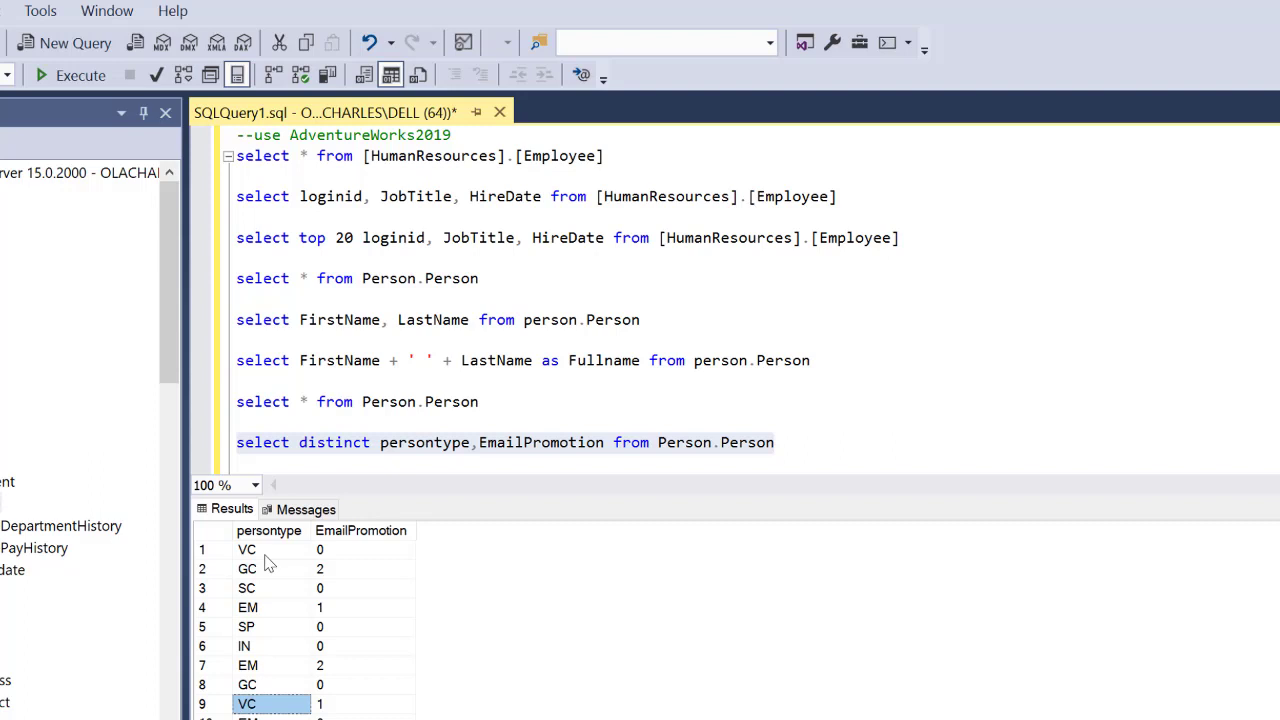
mouse_move(322, 550)
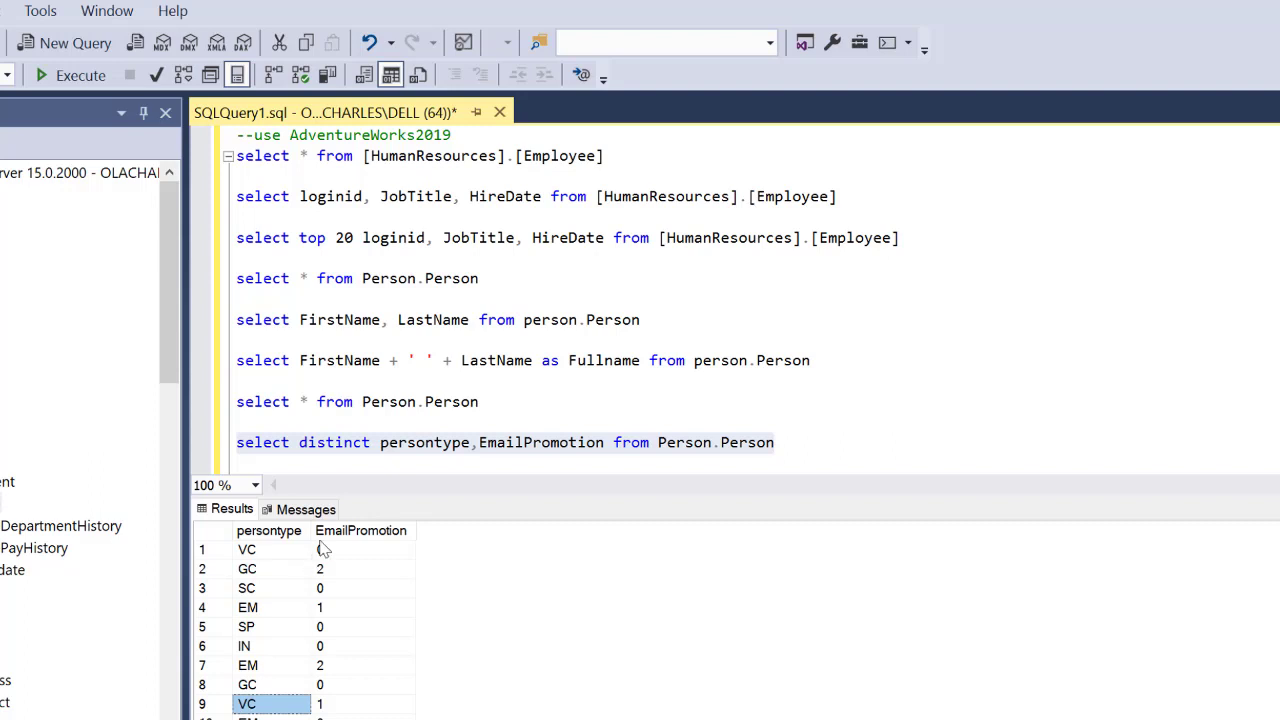
Move persontype after EmailPromotion in the distinct query's column list
double_click(424, 442)
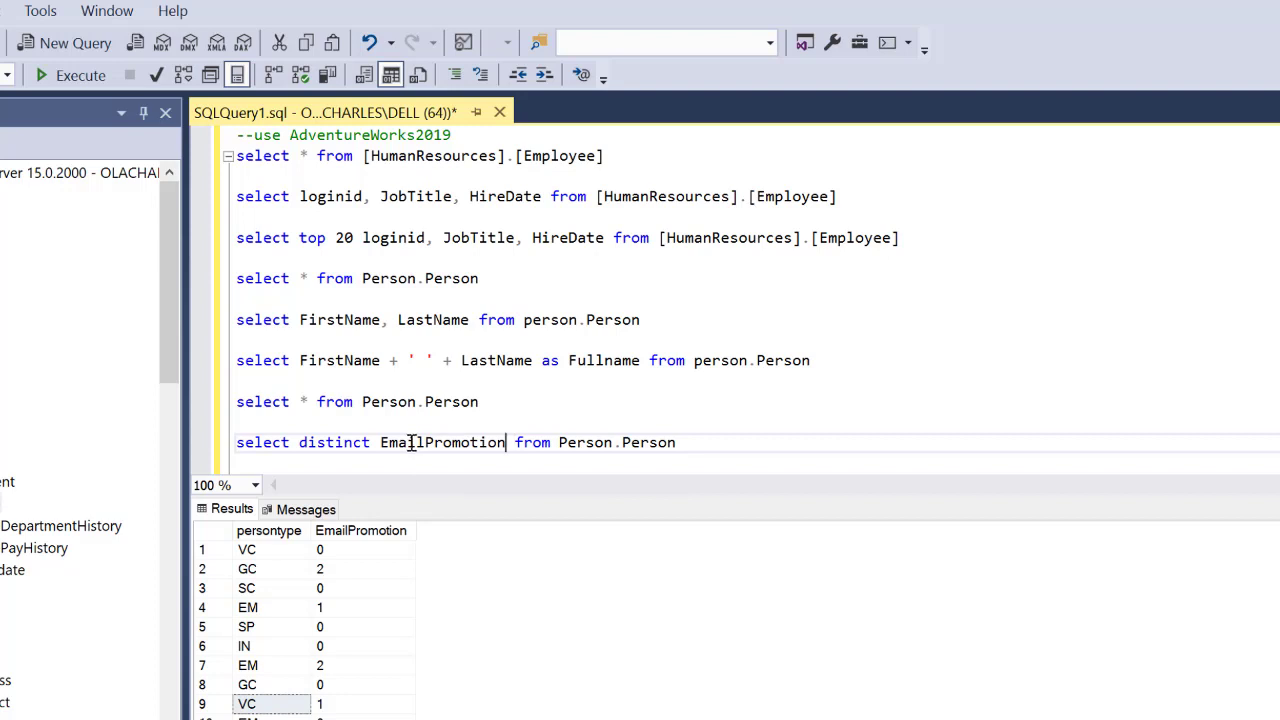
text(, persontype)
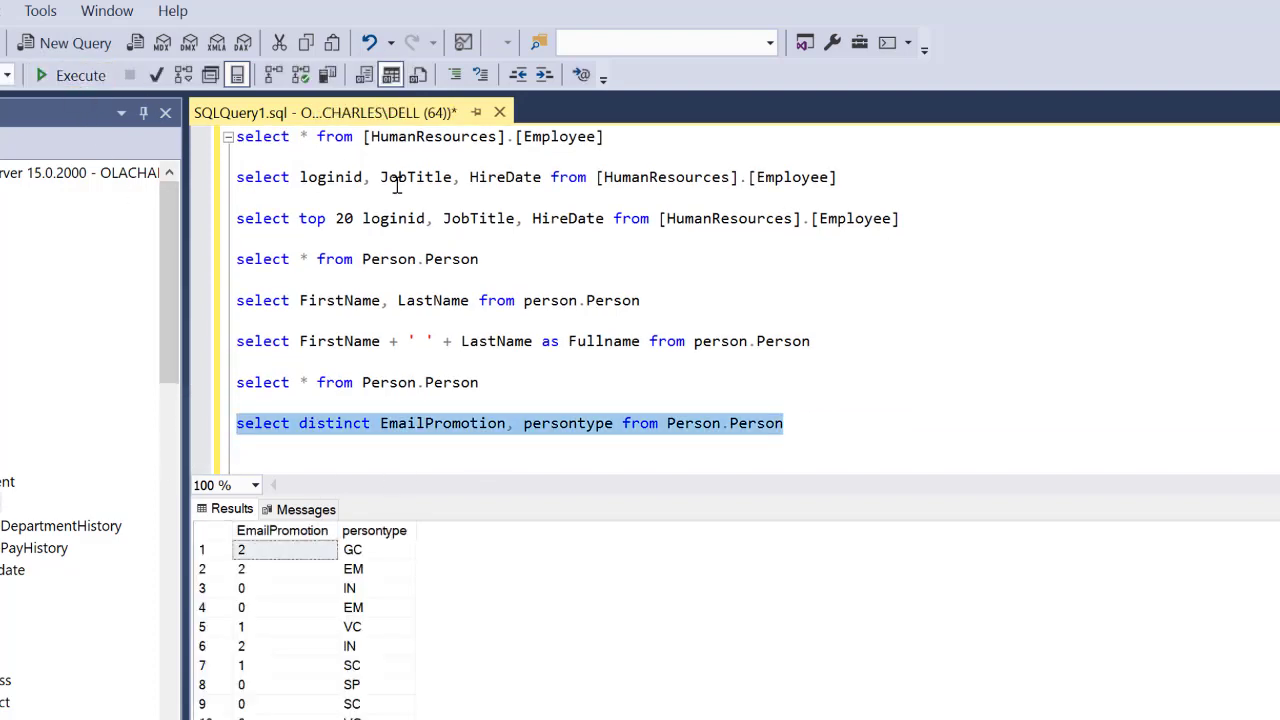
click(800, 390)
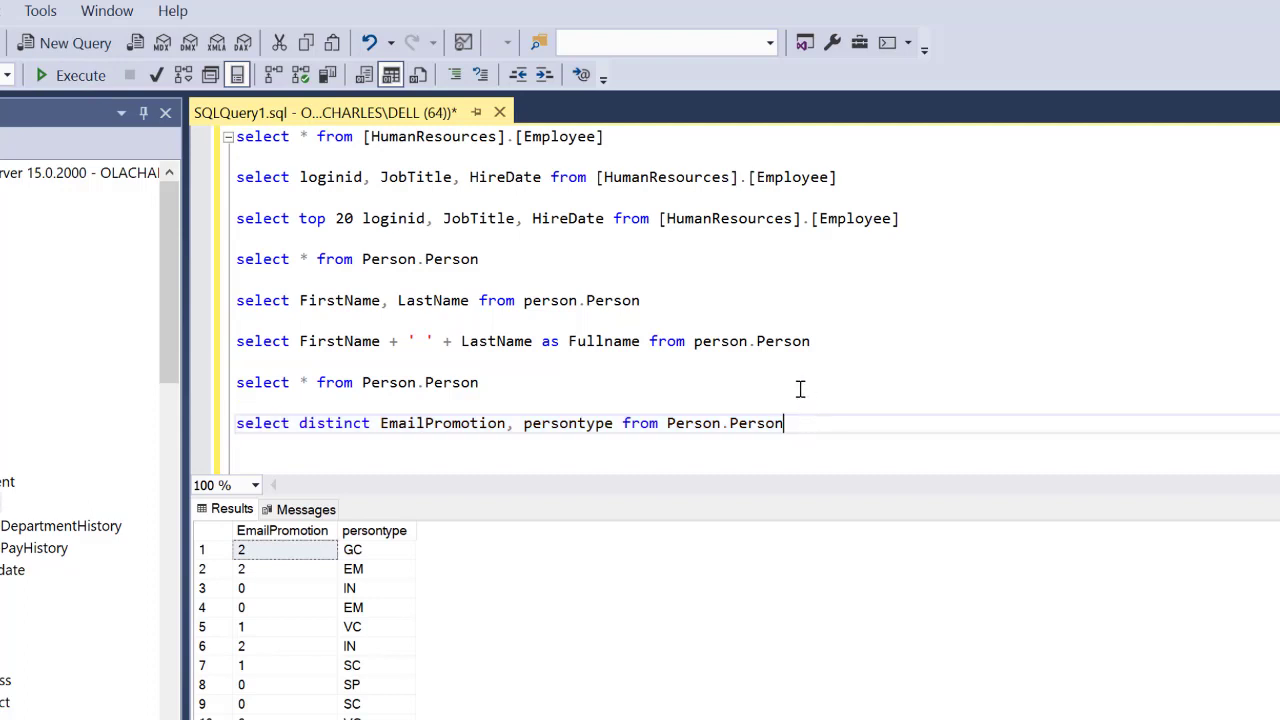
Append 'order by EmailPromotion' to the distinct query and rerun it
text(order)
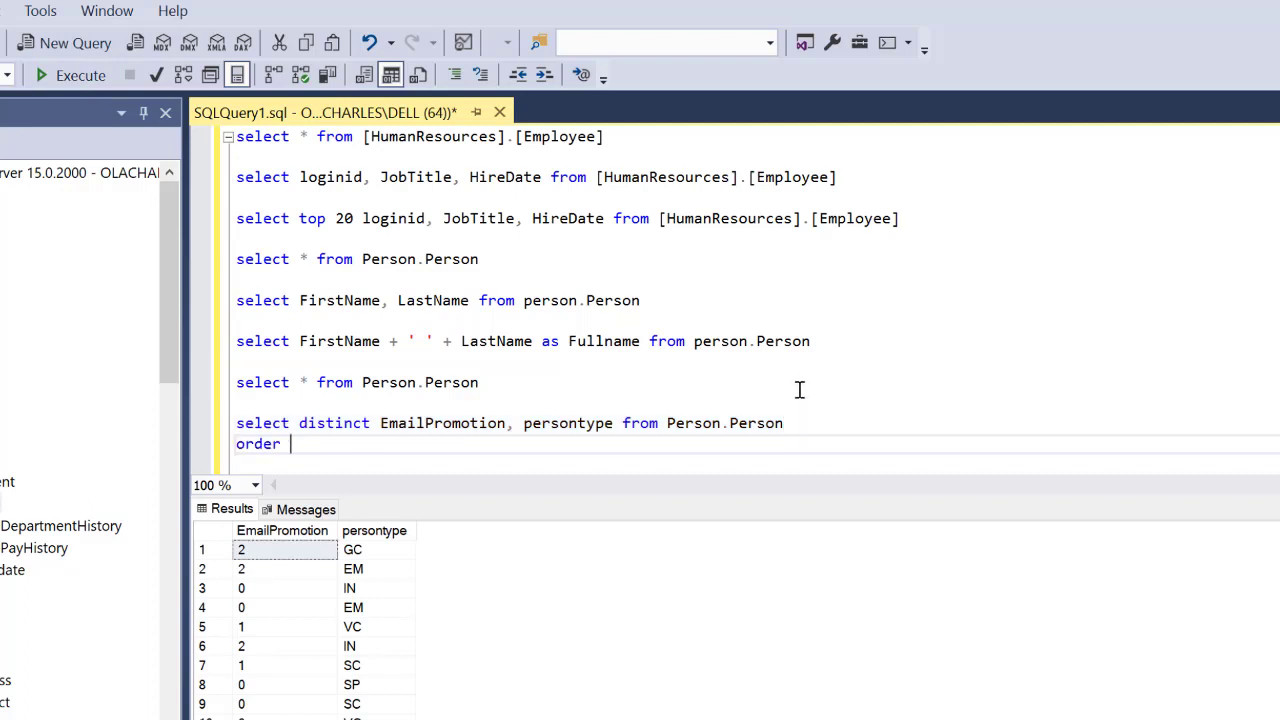
text(by emai)
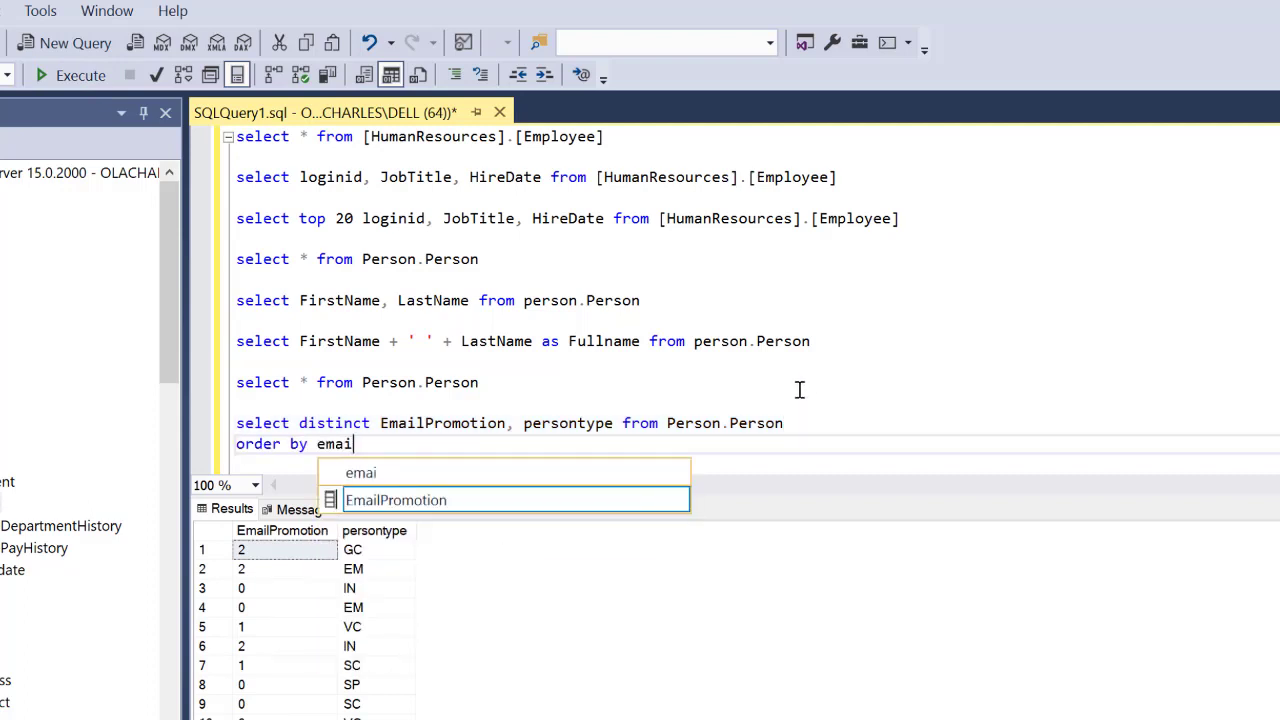
key(Tab)
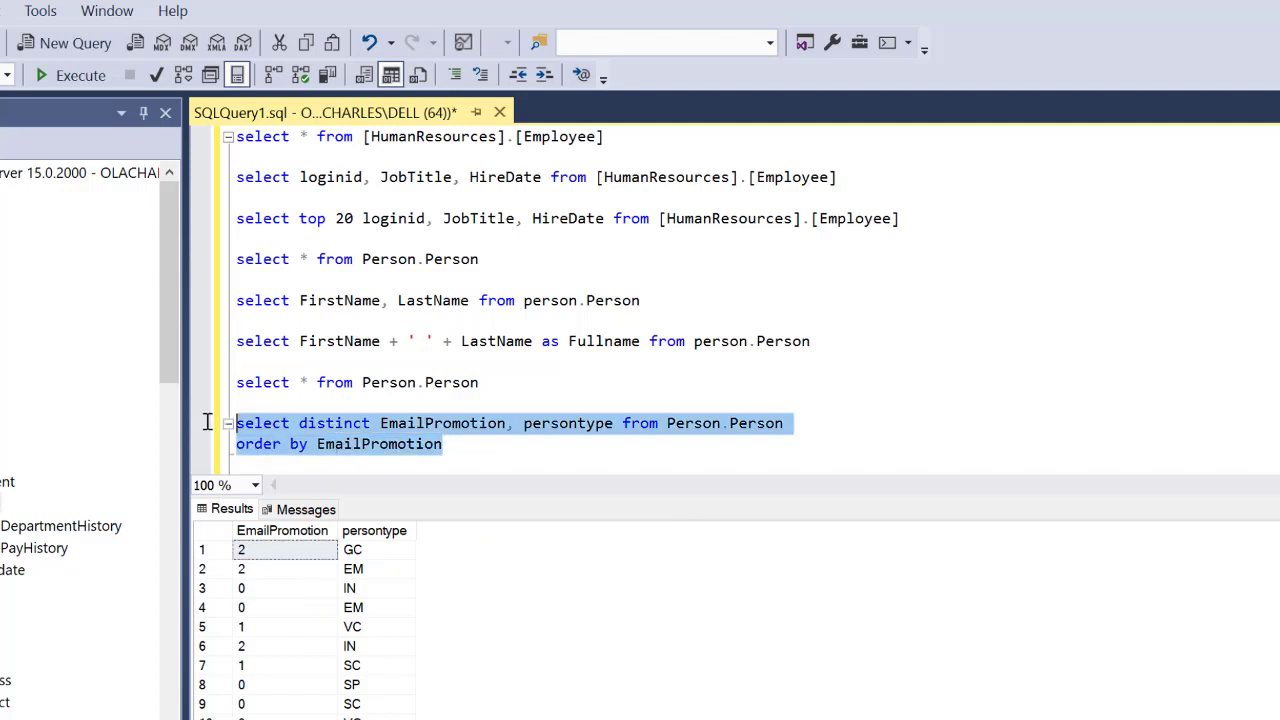
click(70, 75)
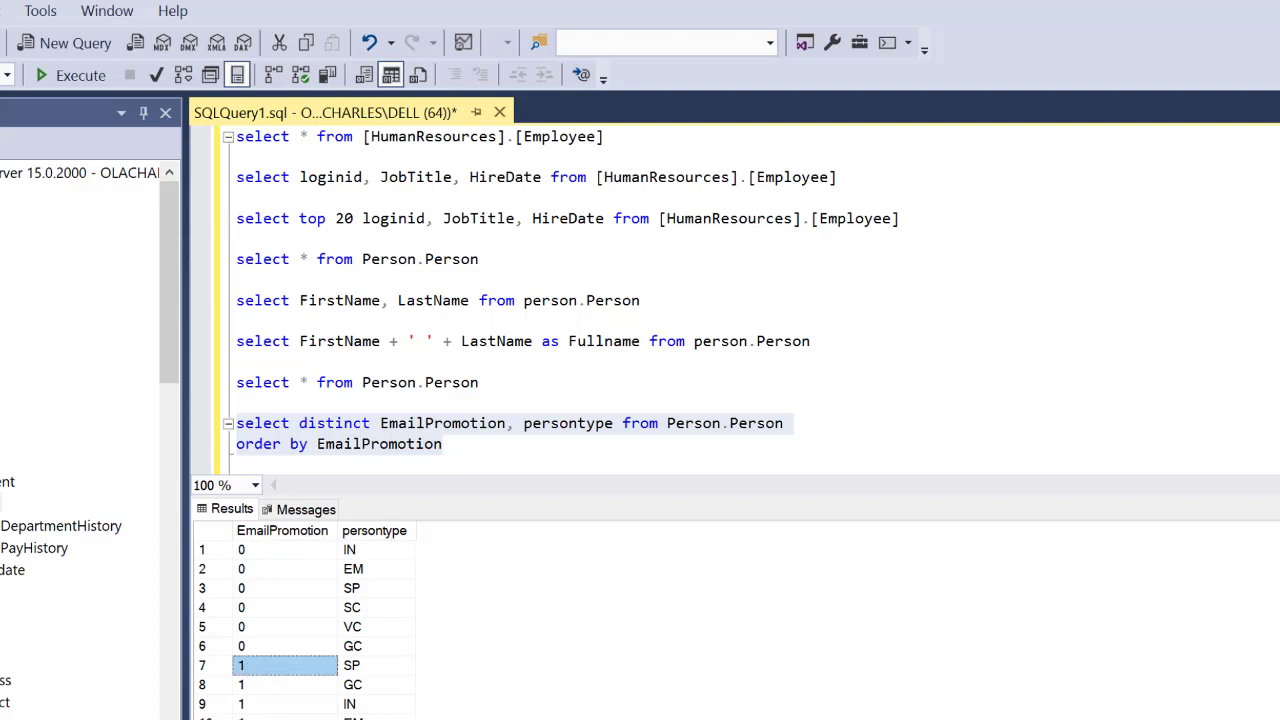
scroll(down, 3)
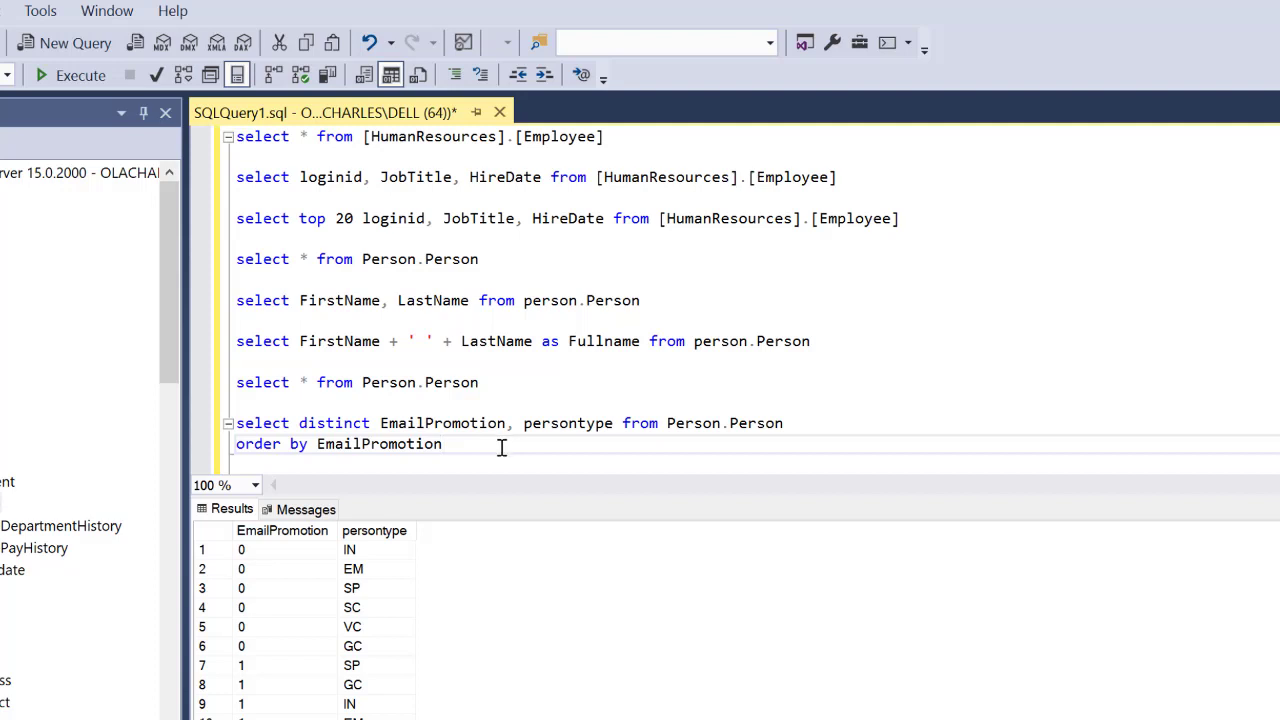
mouse_move(568, 422)
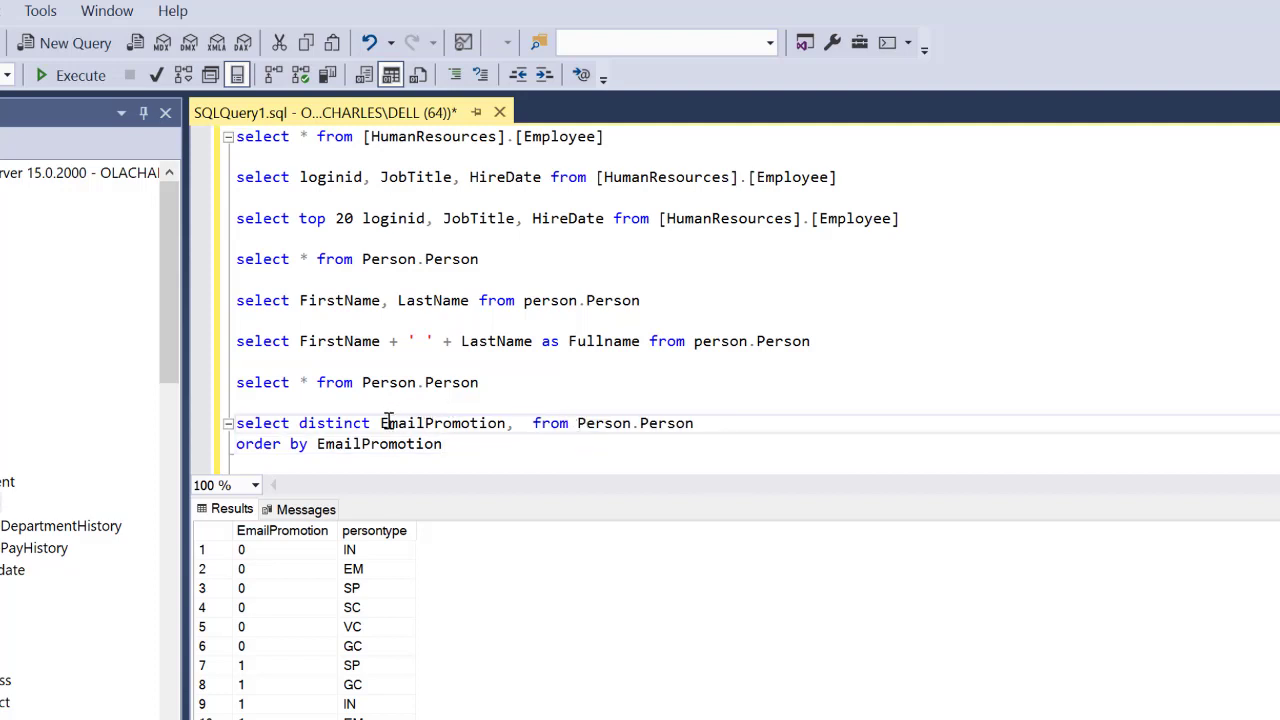
Put persontype first again, order by PersonType, and rerun the distinct query
text(persontype,)
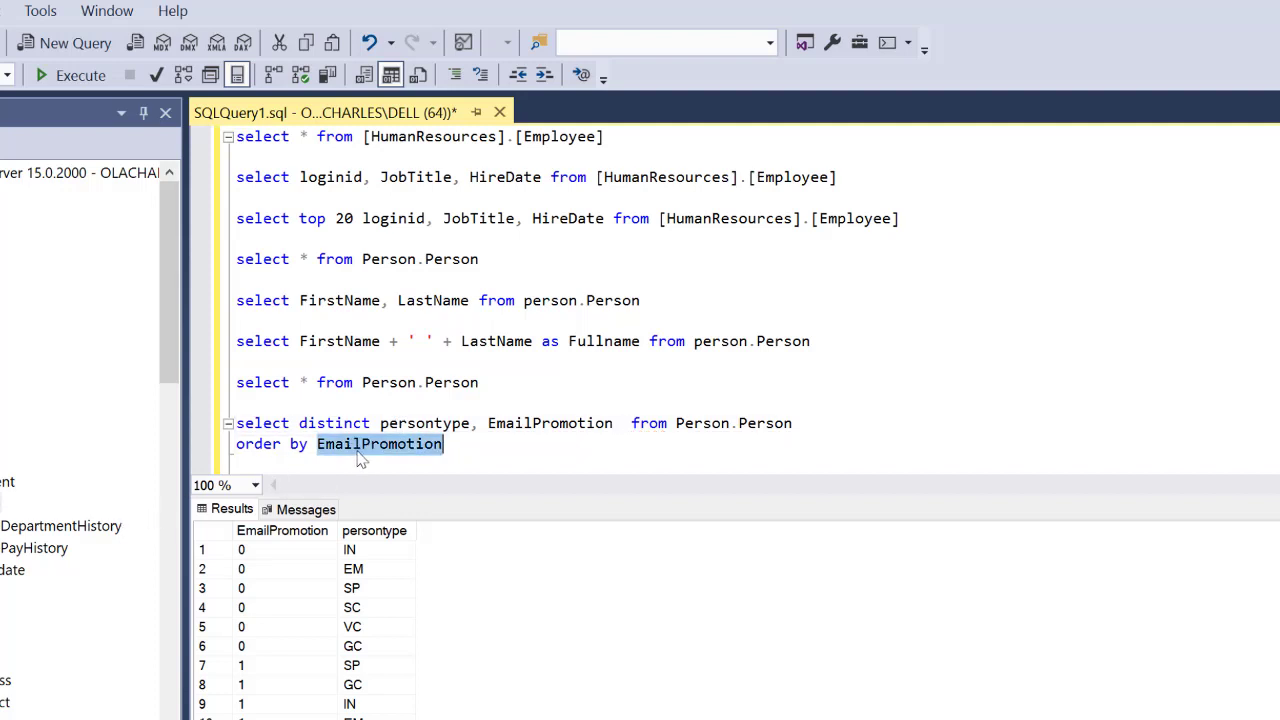
text(pers)
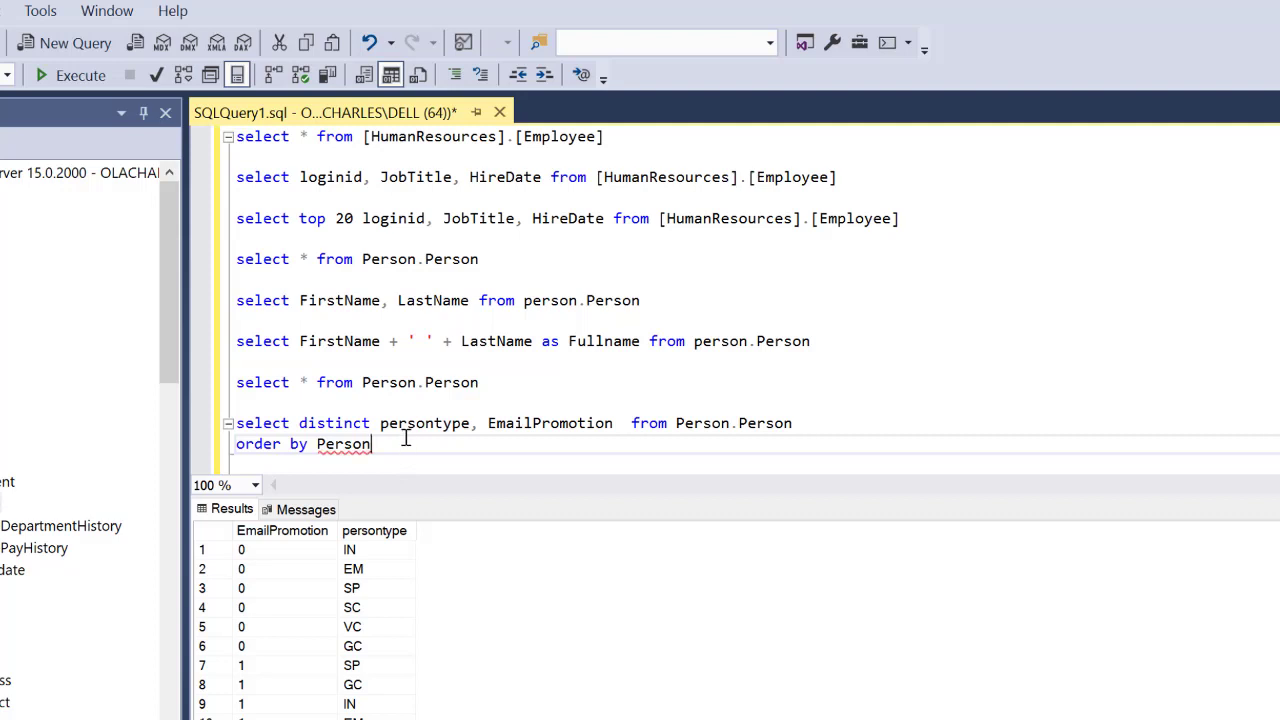
text(Type)
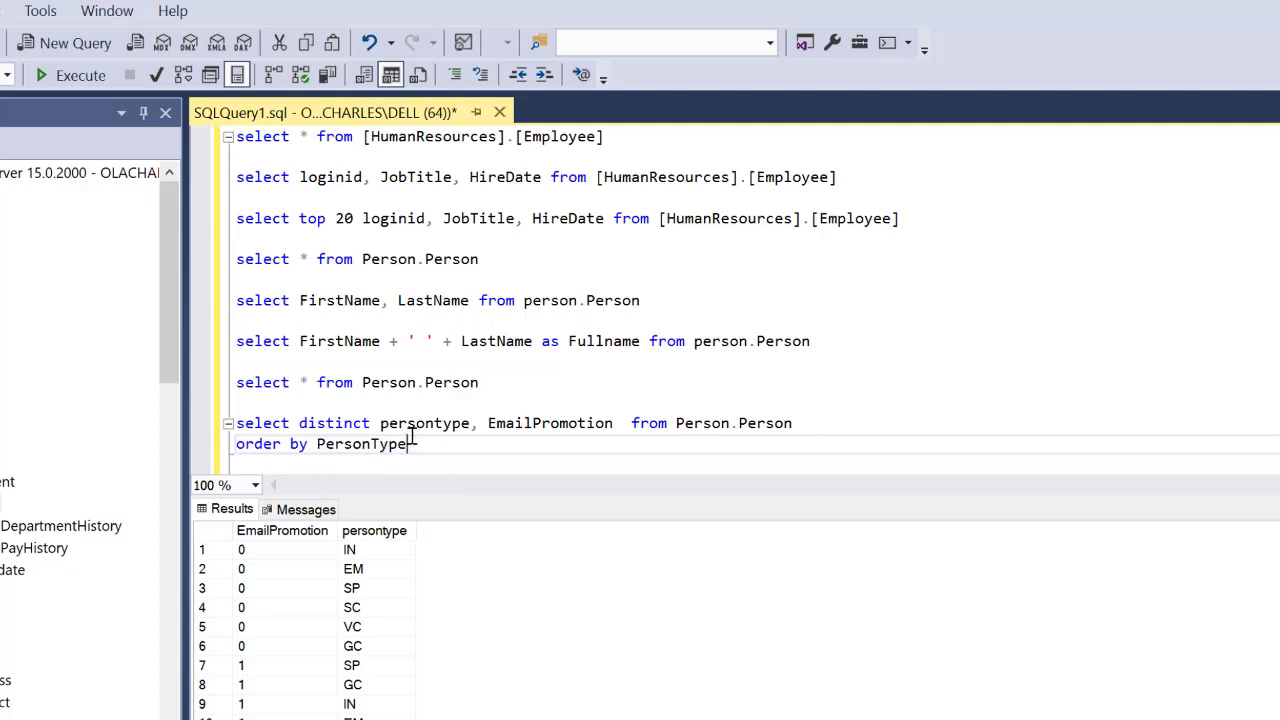
click(80, 75)
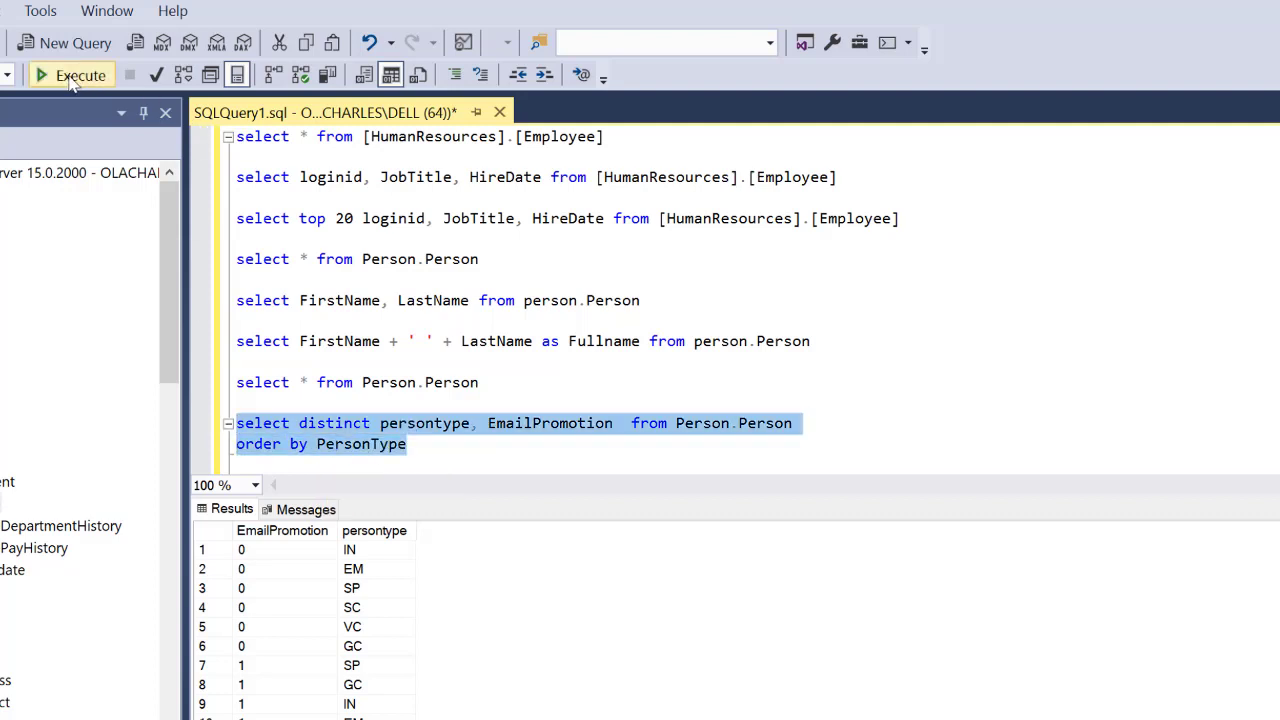
click(80, 75)
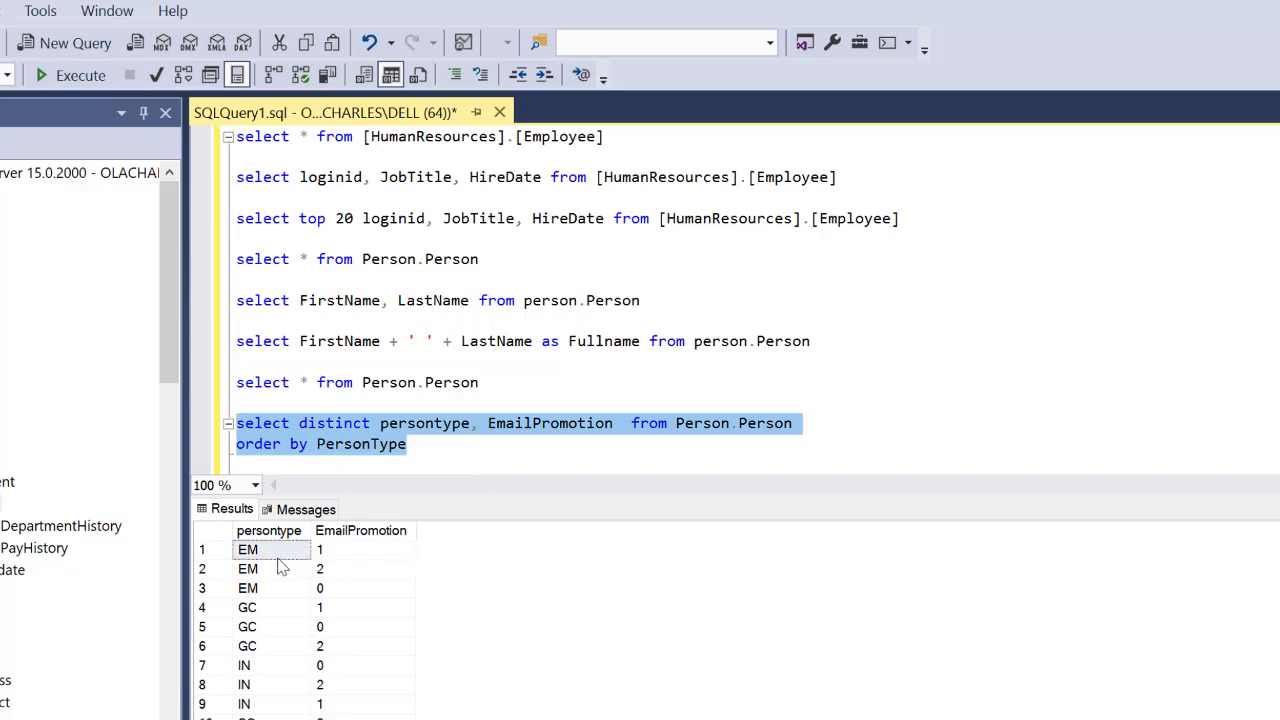
mouse_move(347, 571)
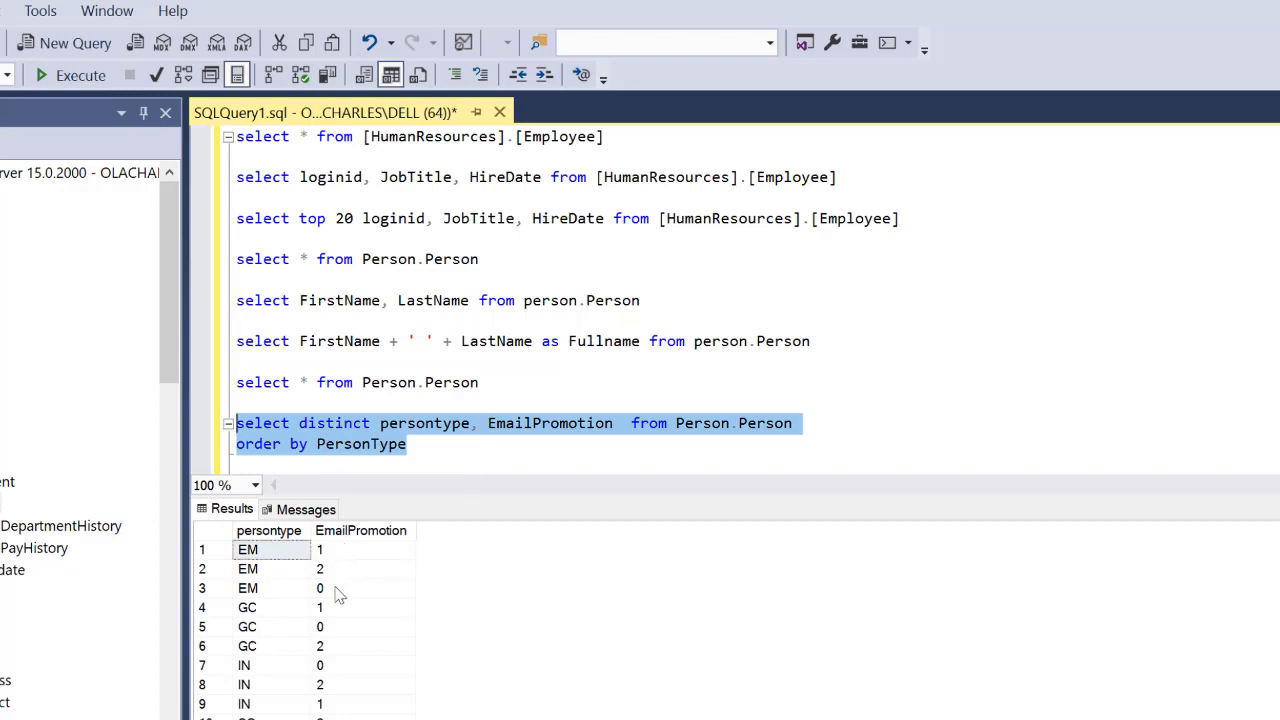
mouse_move(342, 611)
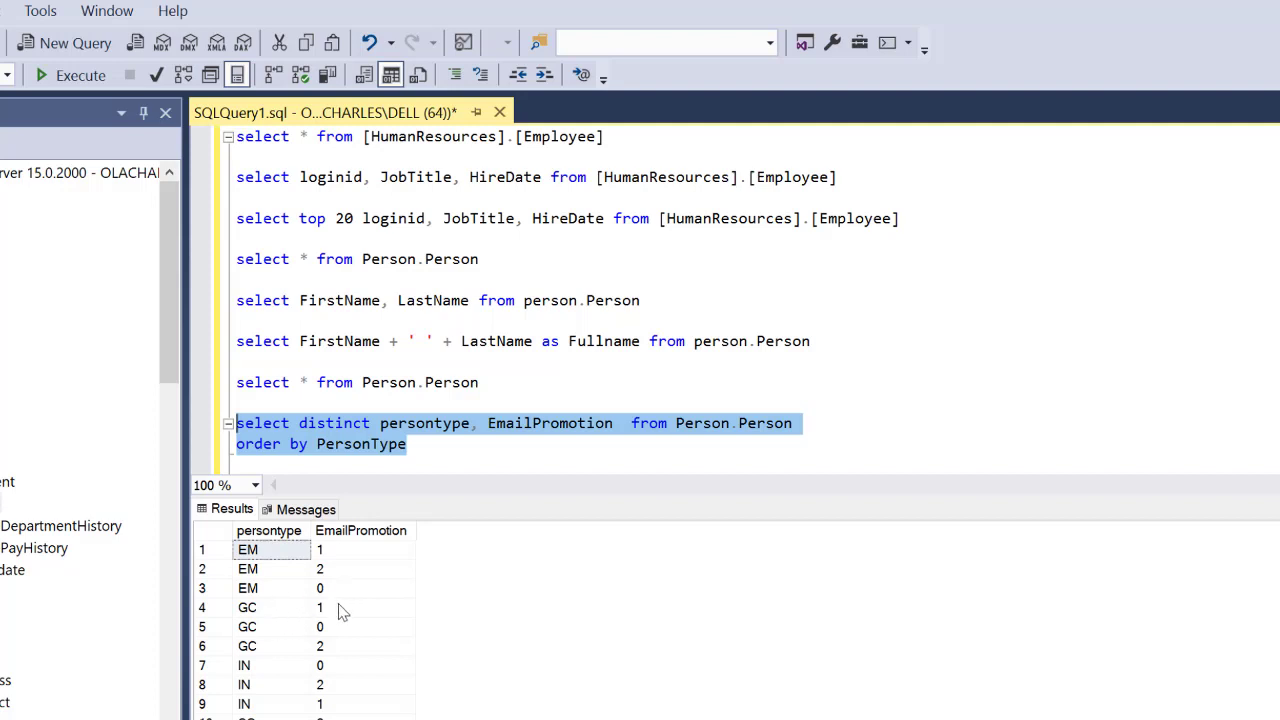
mouse_move(358, 661)
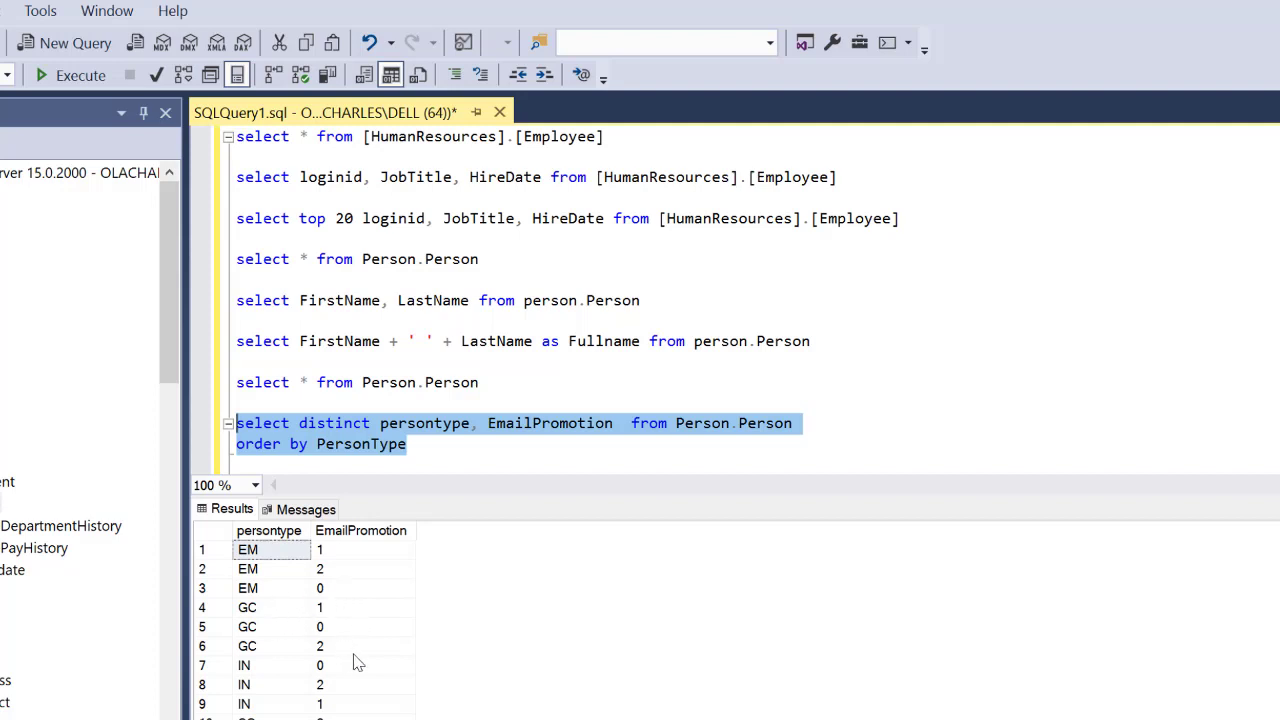
mouse_move(353, 617)
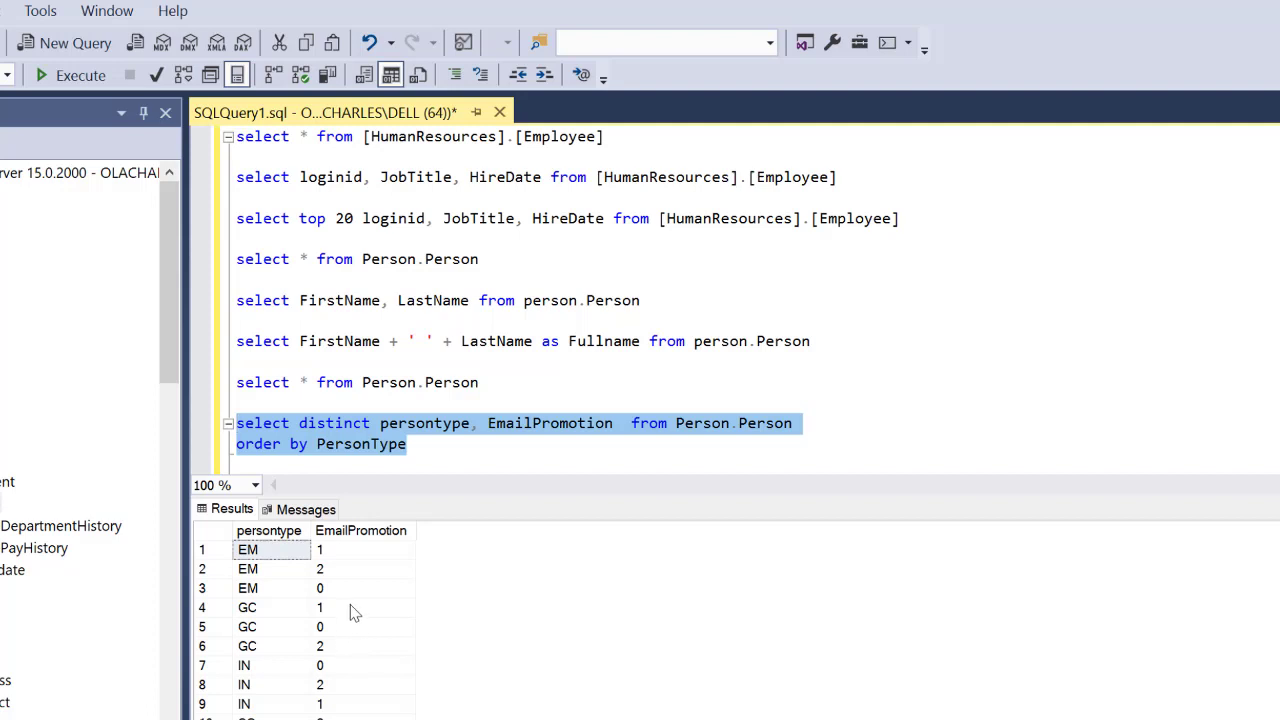
mouse_move(370, 583)
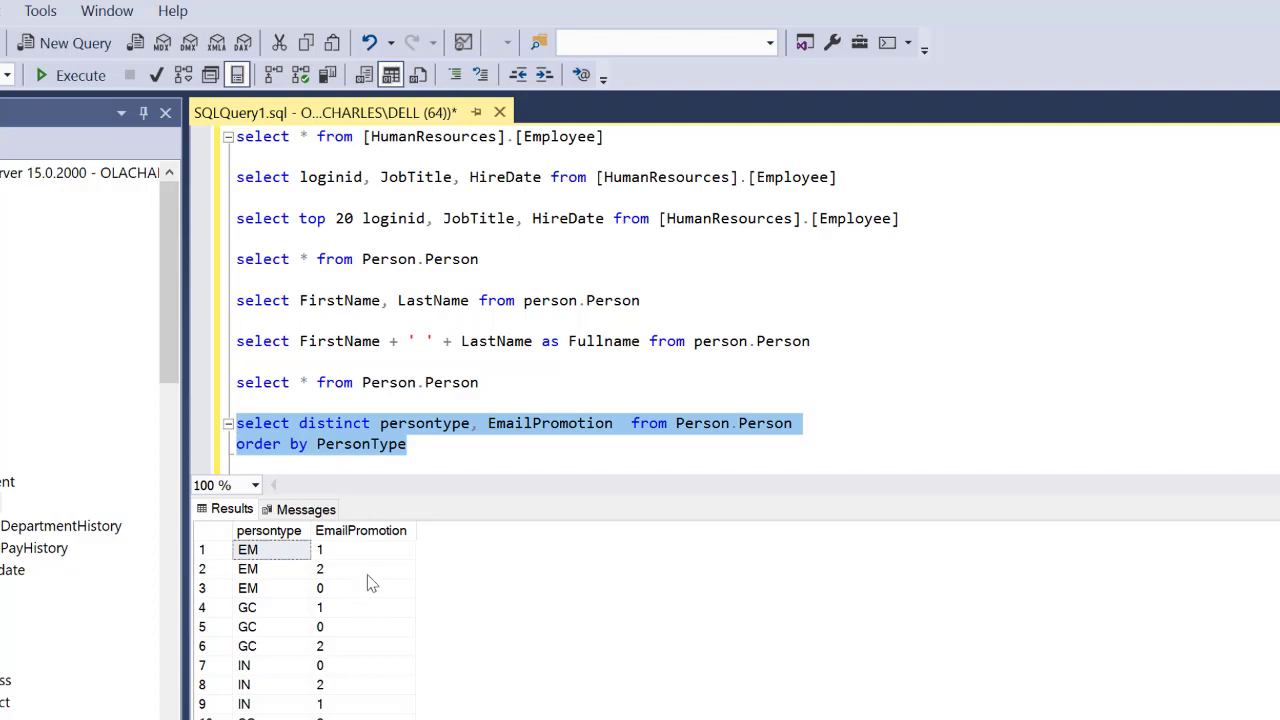
click(463, 451)
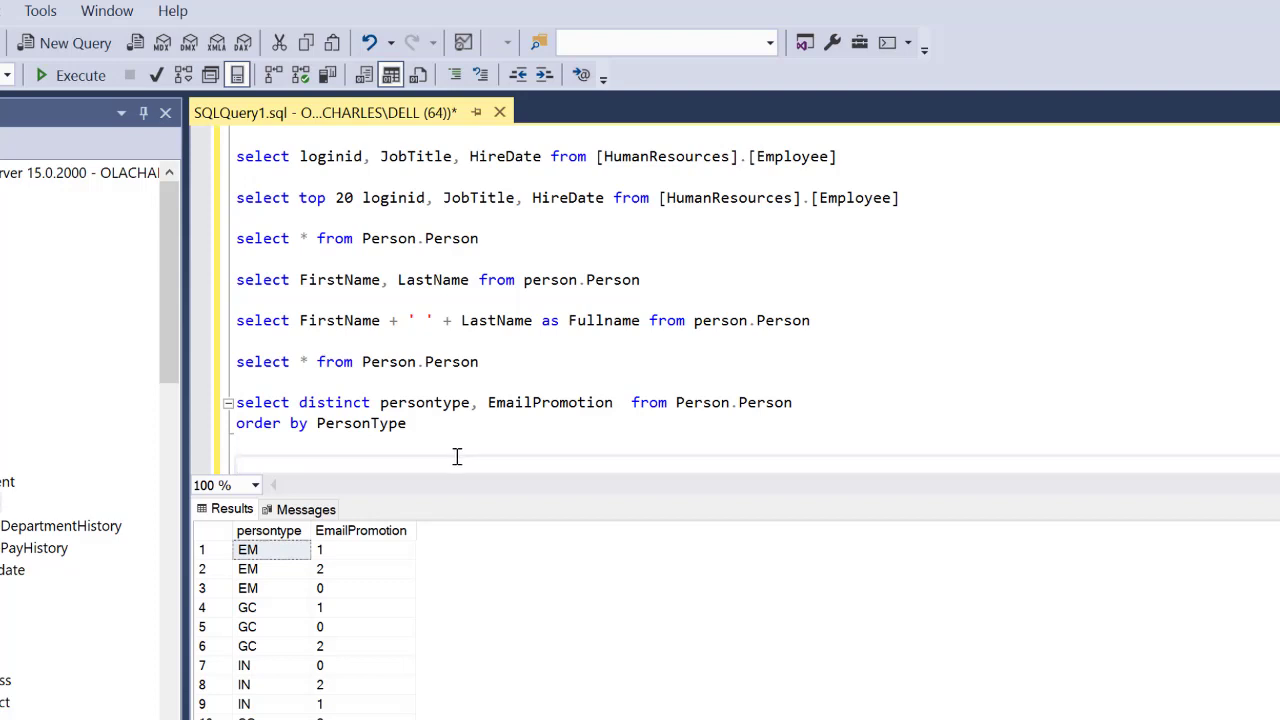
mouse_move(454, 457)
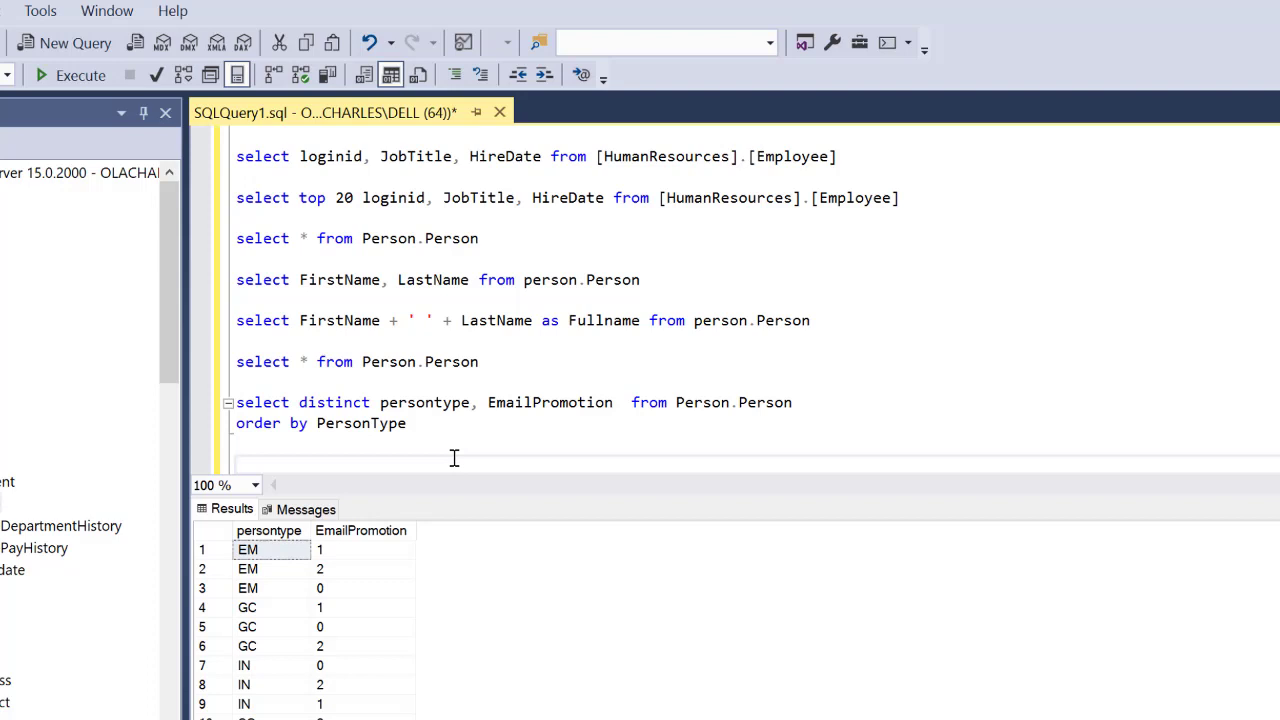
Write and run 'select * from HumanResources.Employee', then highlight the Gender column
text(select *)
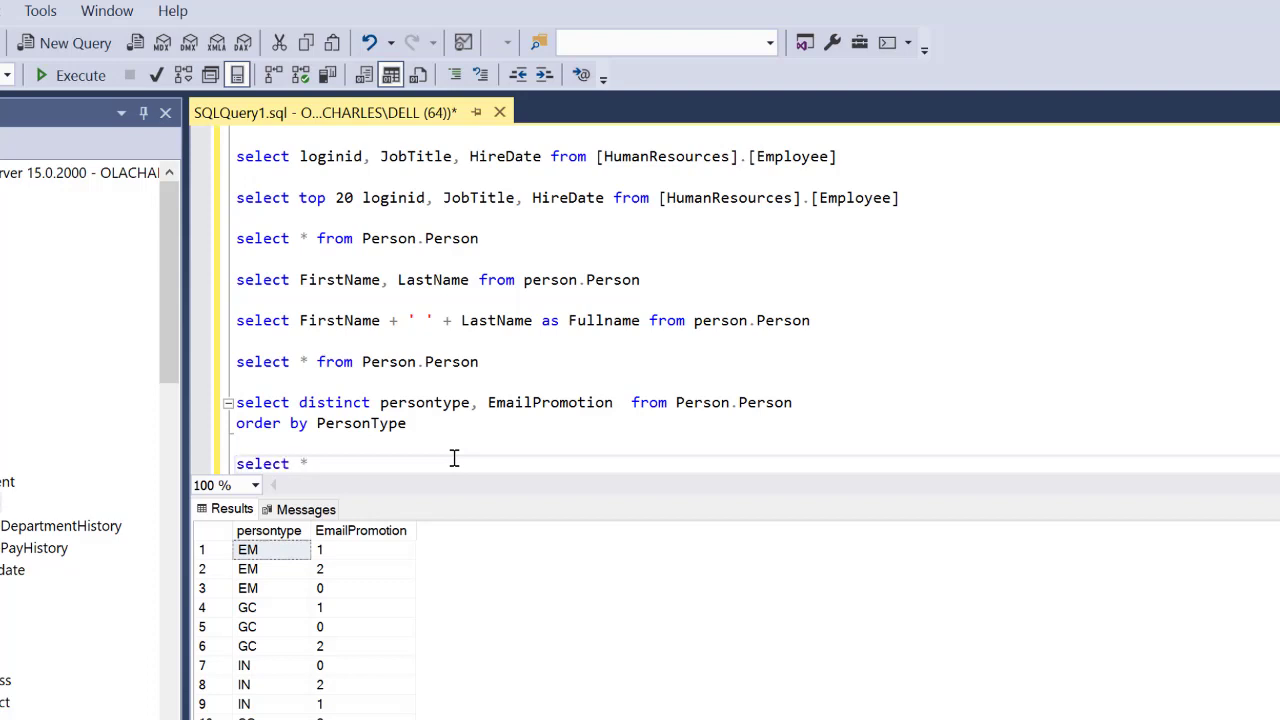
text(from)
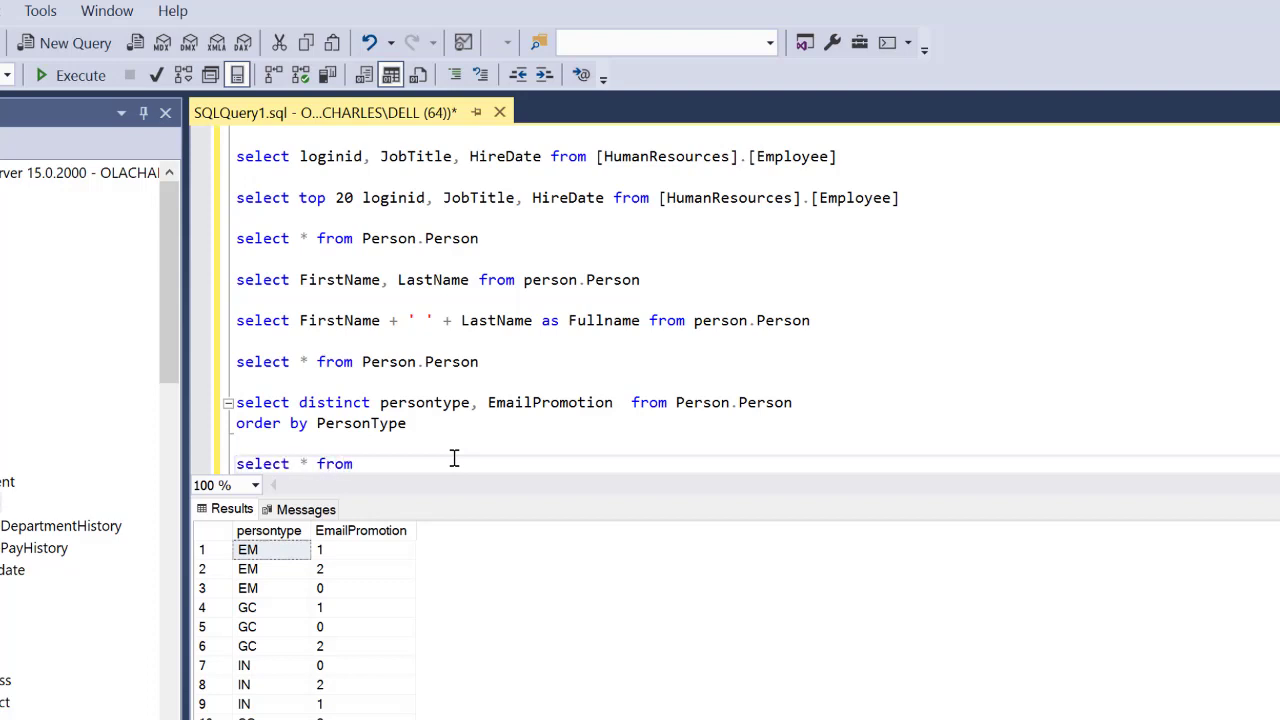
text(HumanResources.Employee)
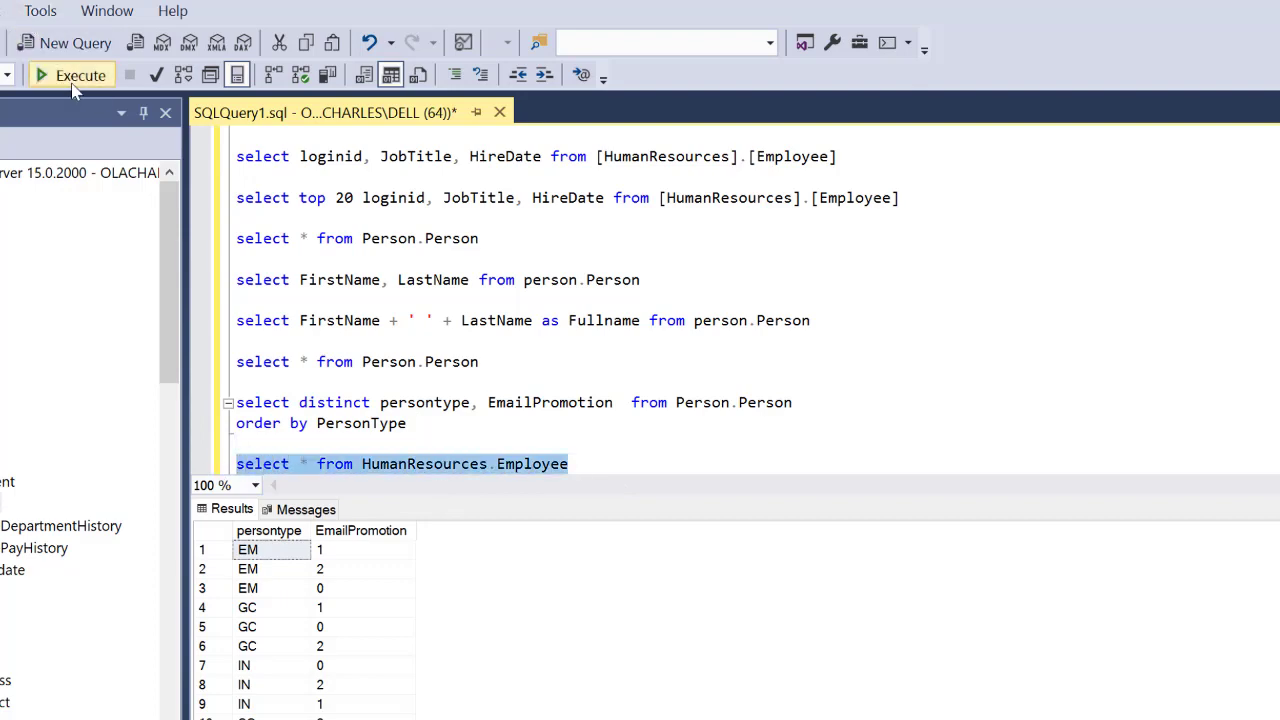
click(70, 75)
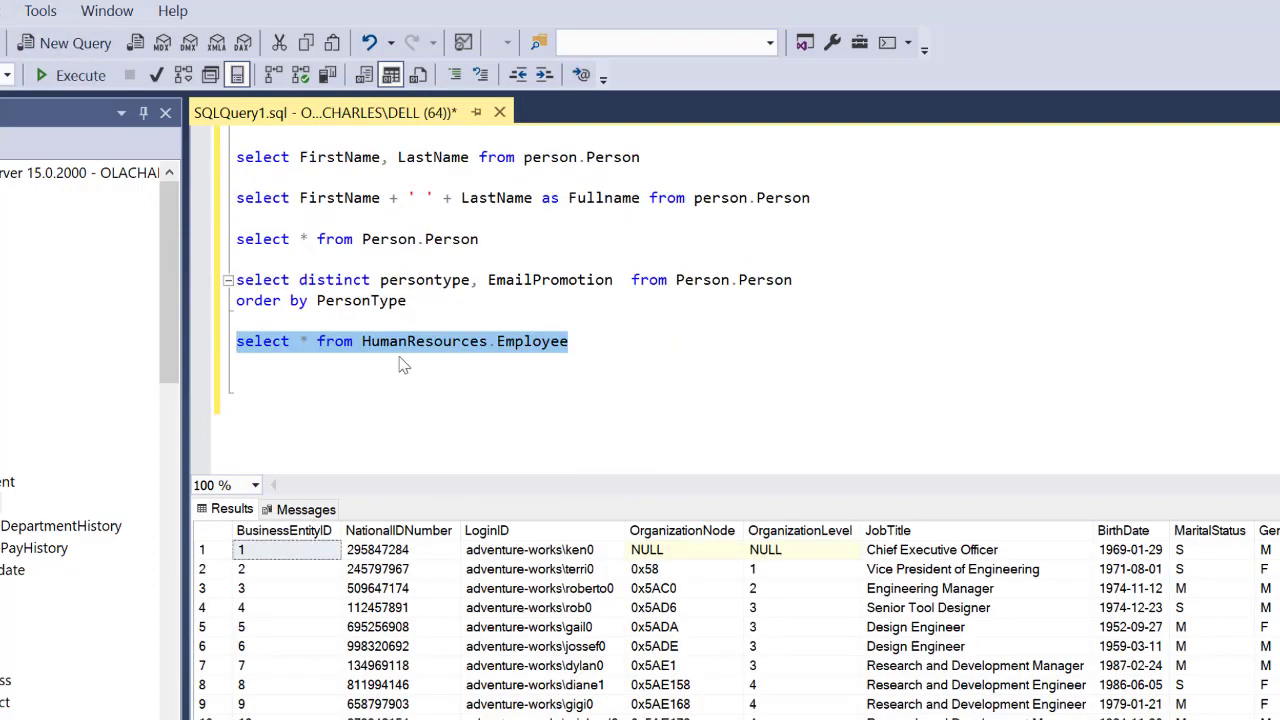
mouse_move(944, 441)
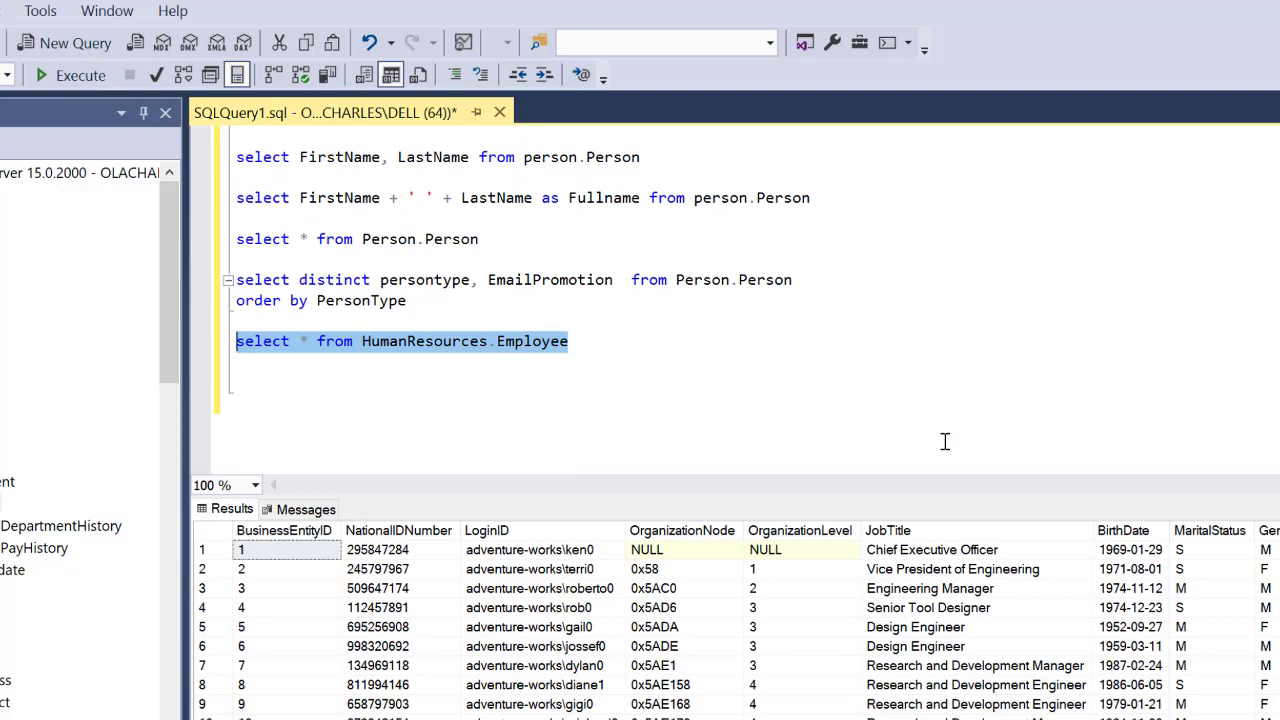
click(80, 75)
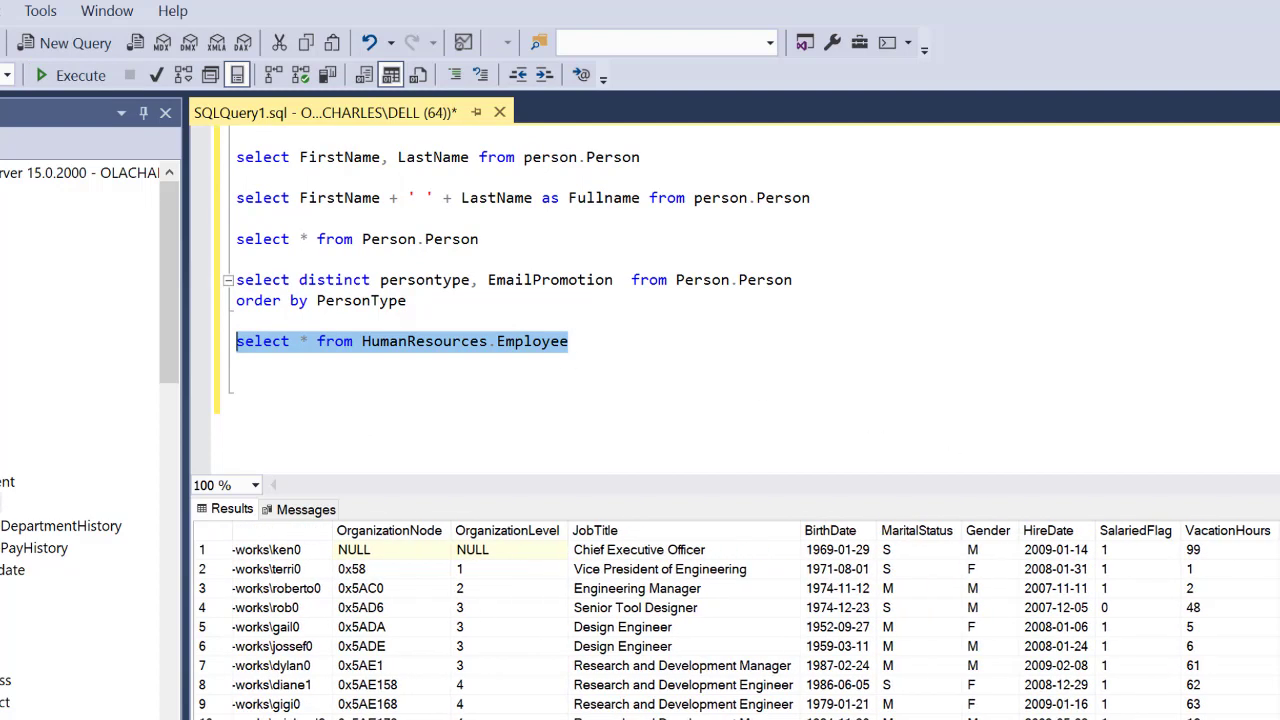
click(916, 530)
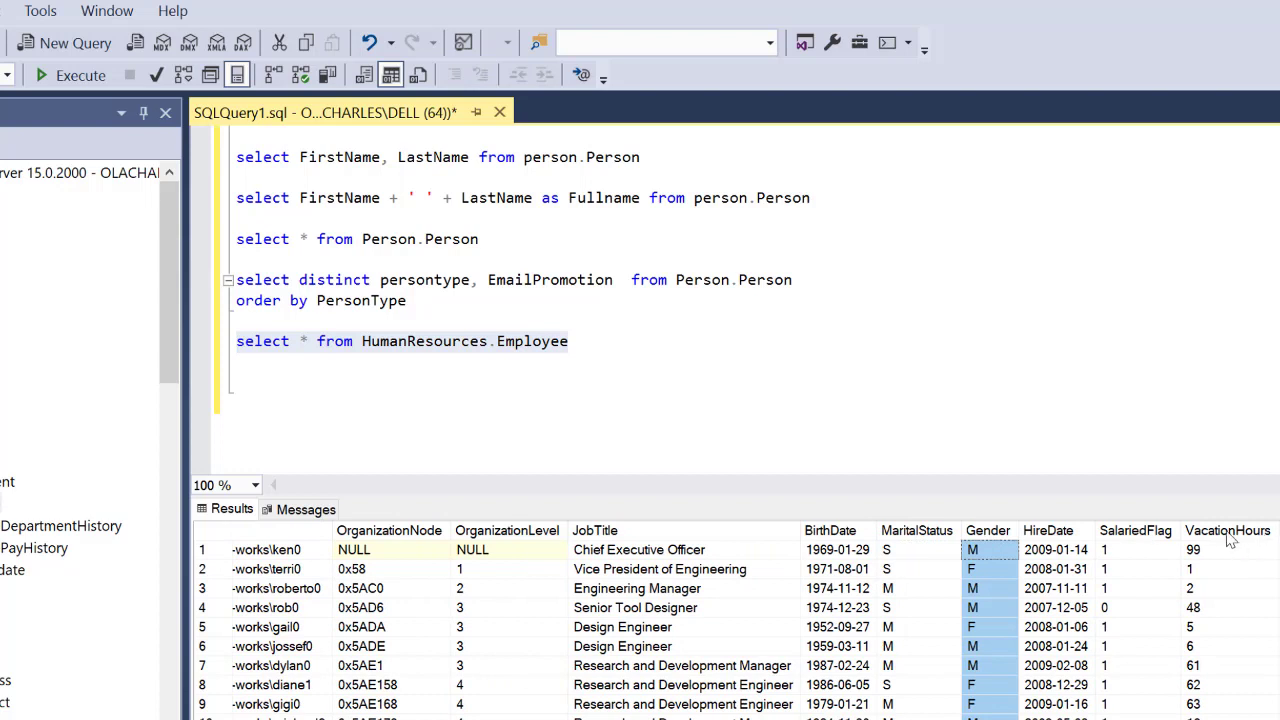
click(617, 366)
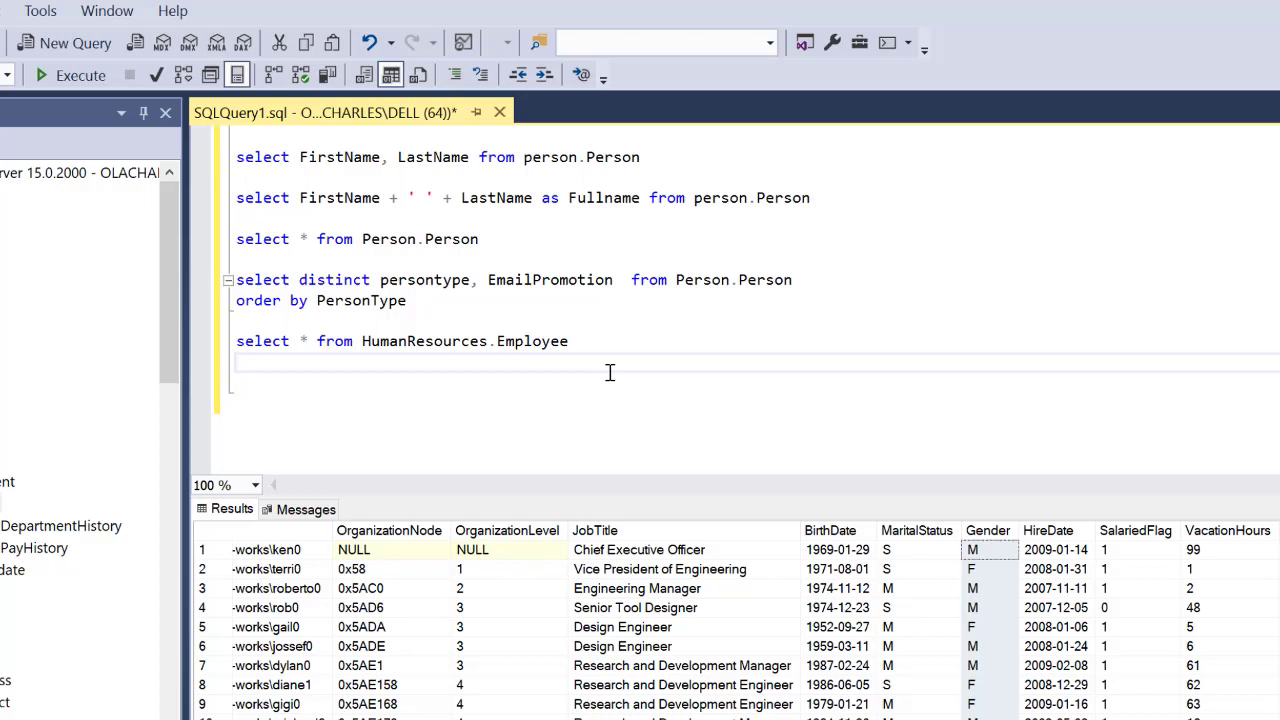
Add where MaritalStatus = 'M' to the Employee query and run it
text(where)
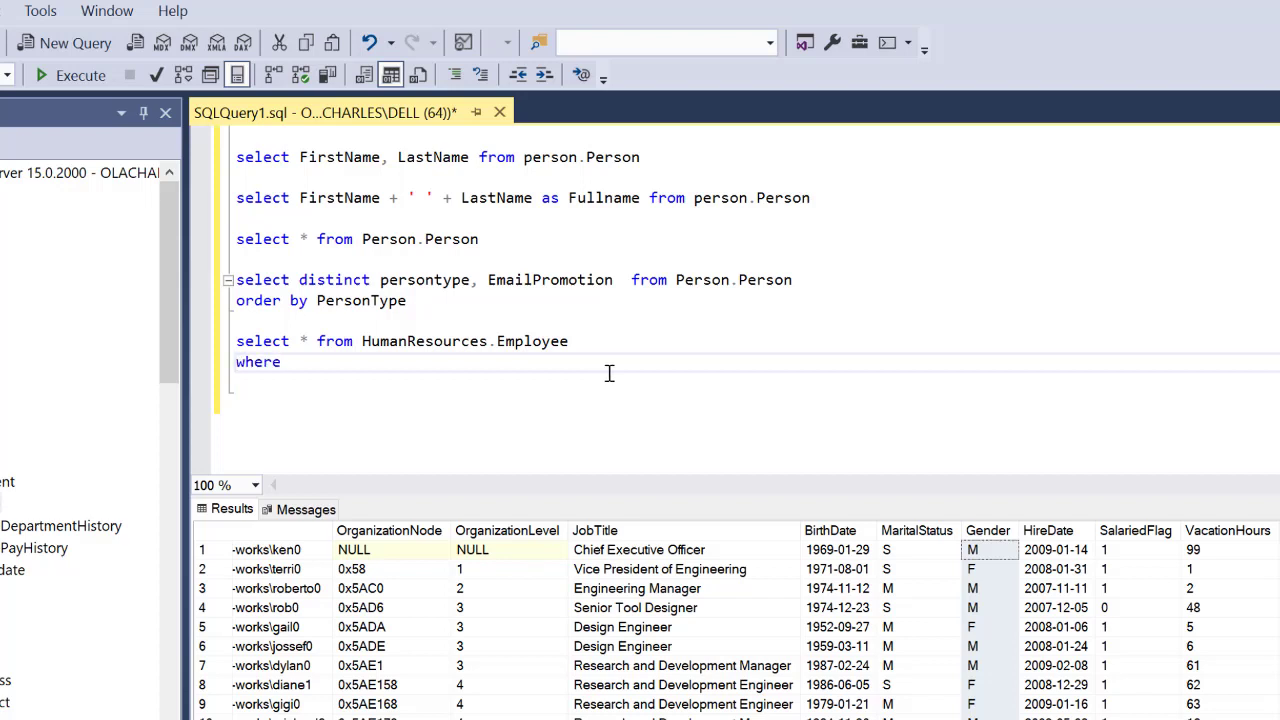
text(mar)
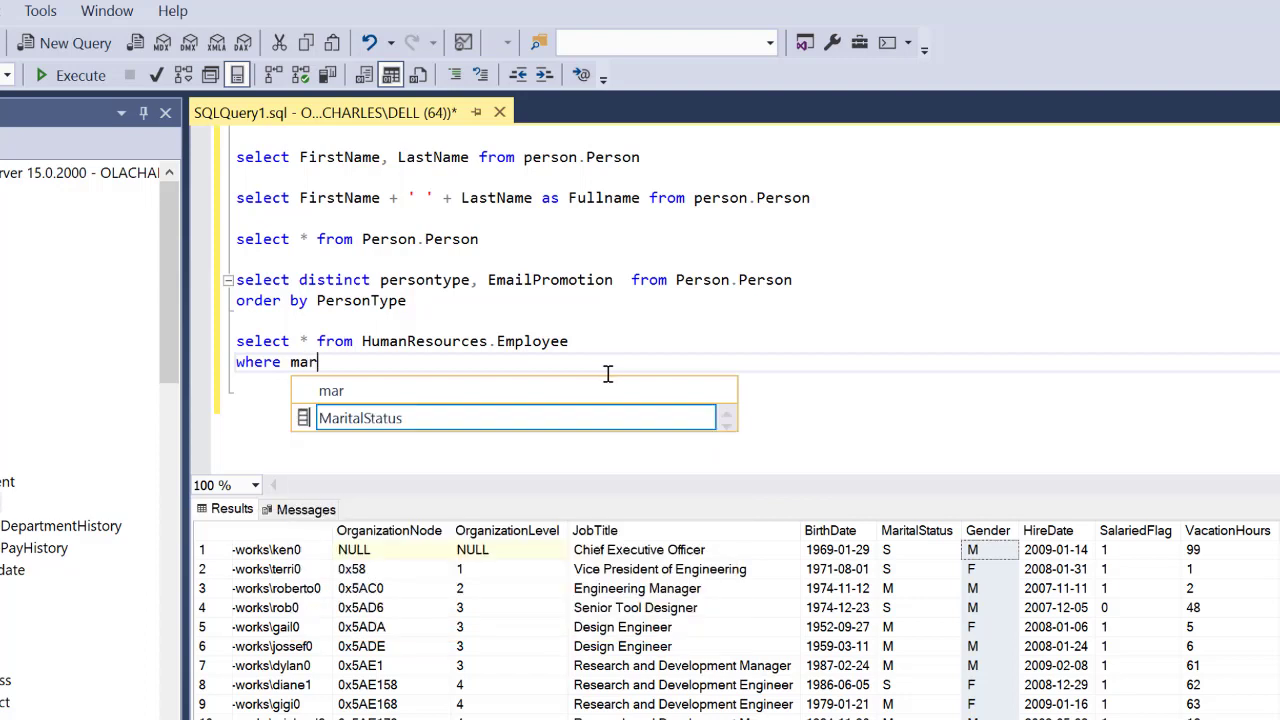
key(Tab)
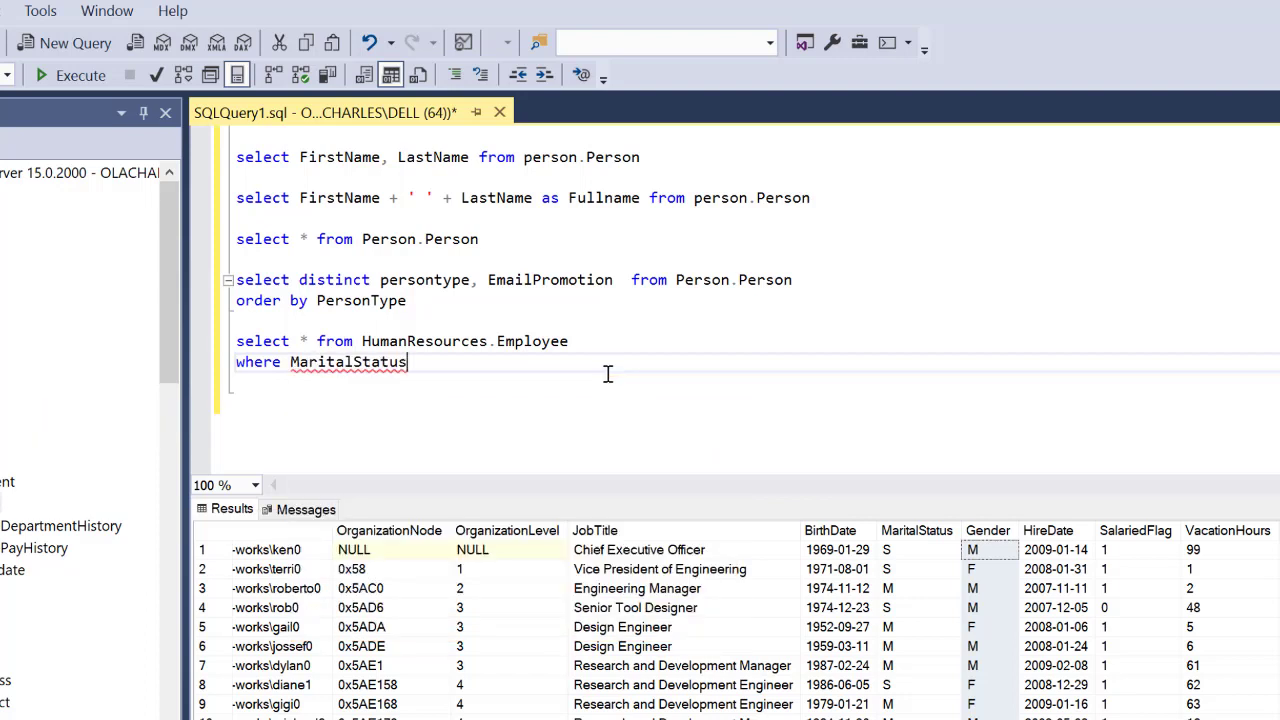
text(=)
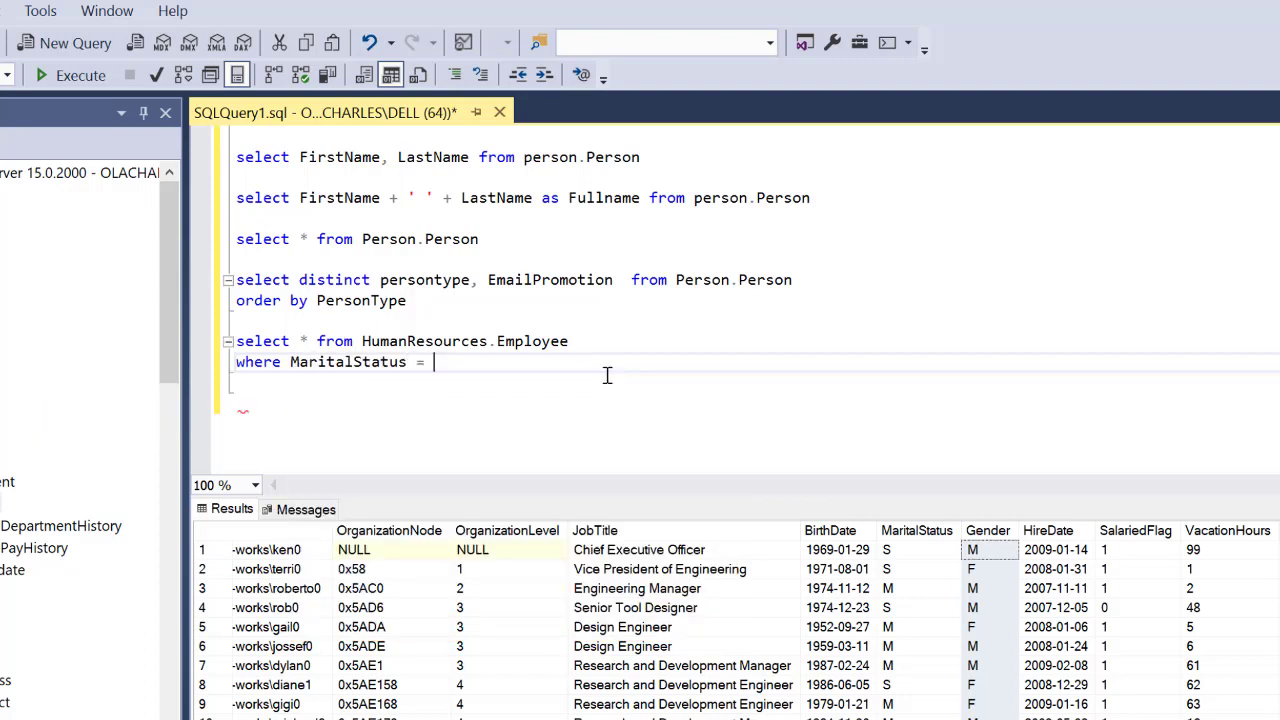
text('M')
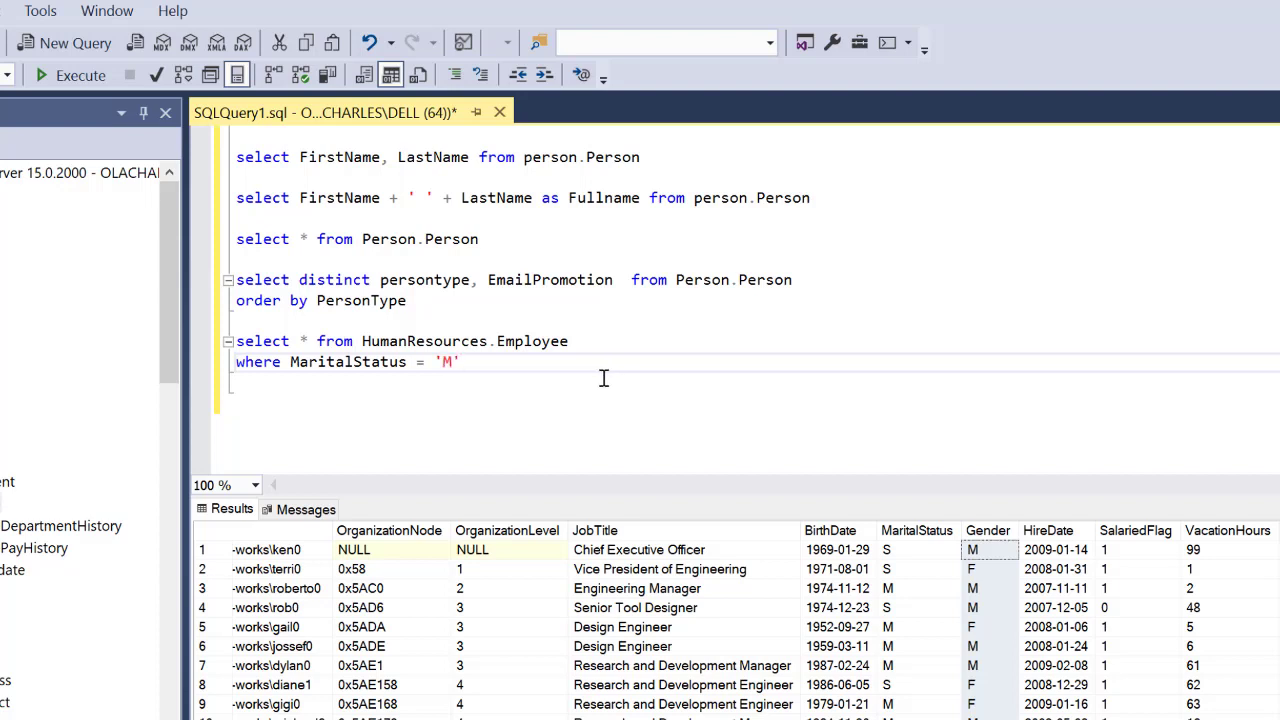
mouse_move(378, 372)
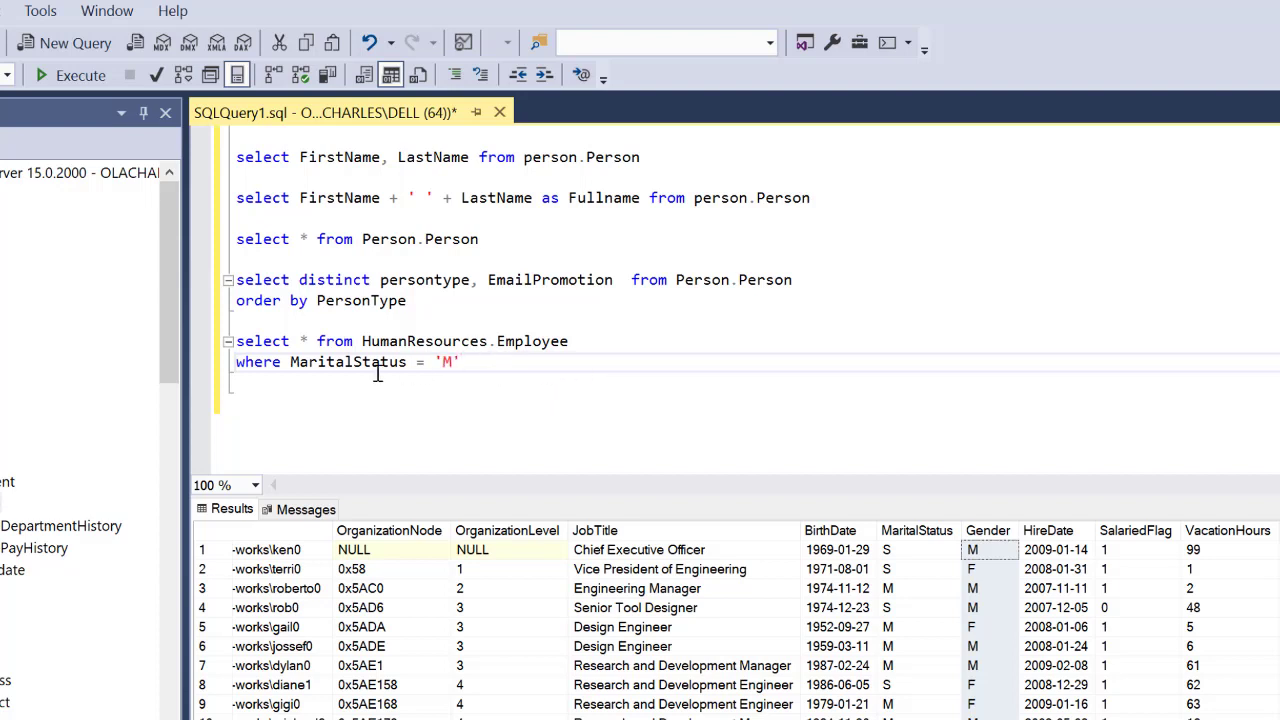
click(69, 75)
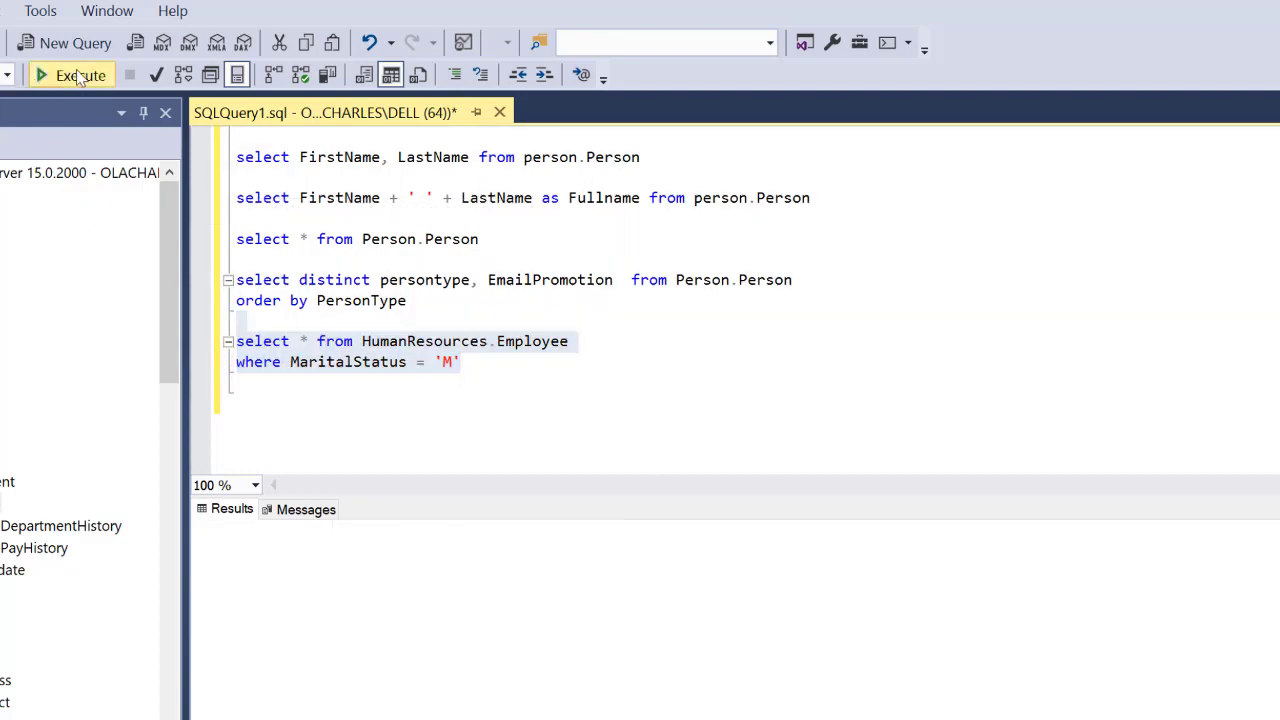
click(69, 75)
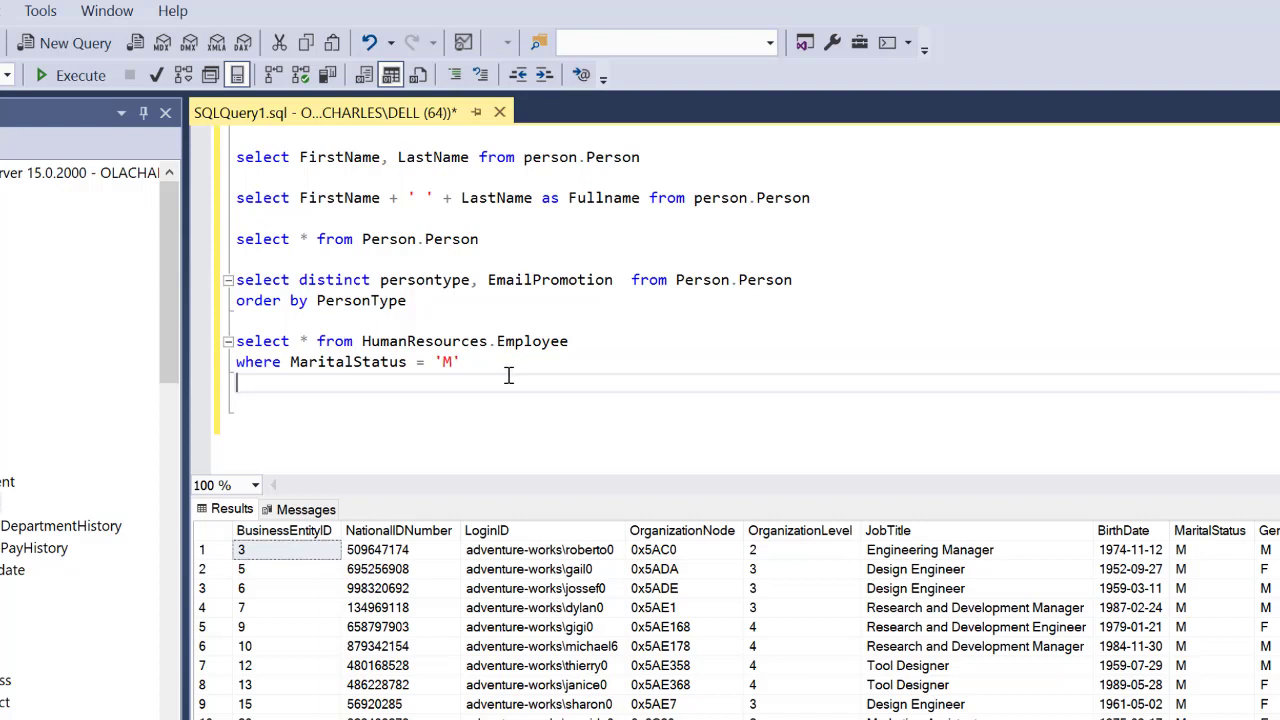
mouse_move(503, 379)
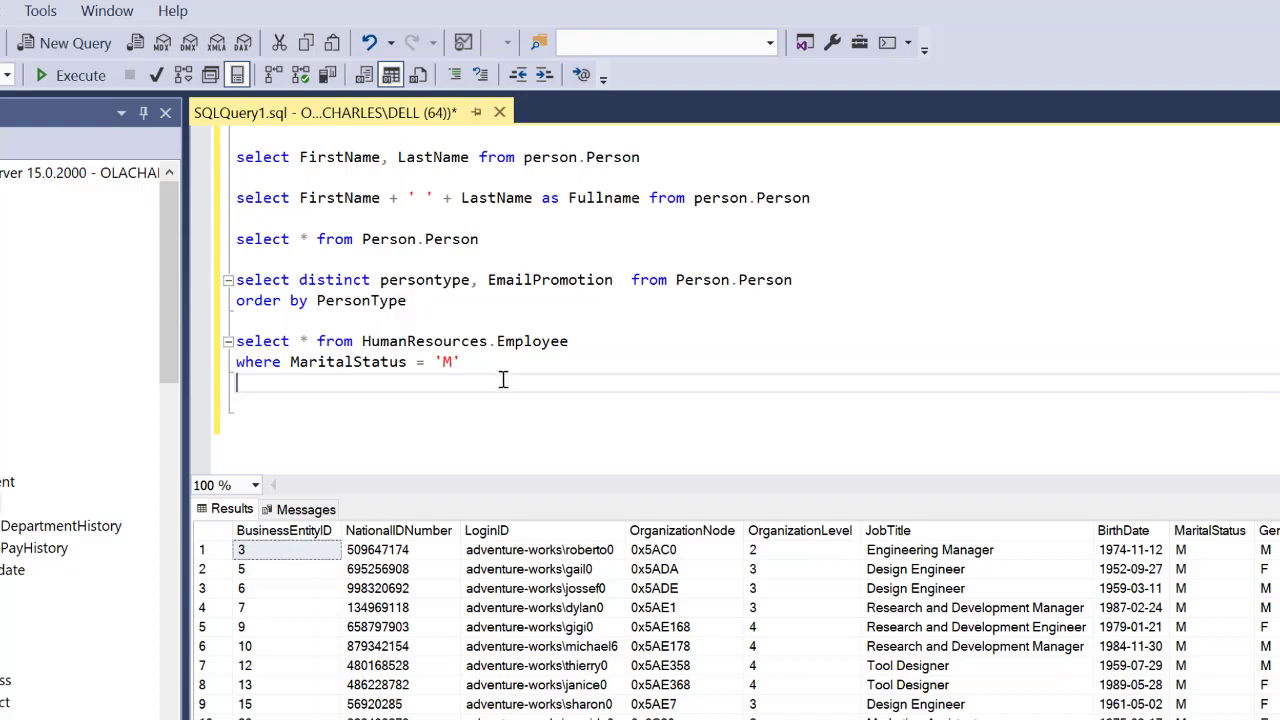
Add and Gender = 'F' to the WHERE clause and start a new Employee select query
text(a)
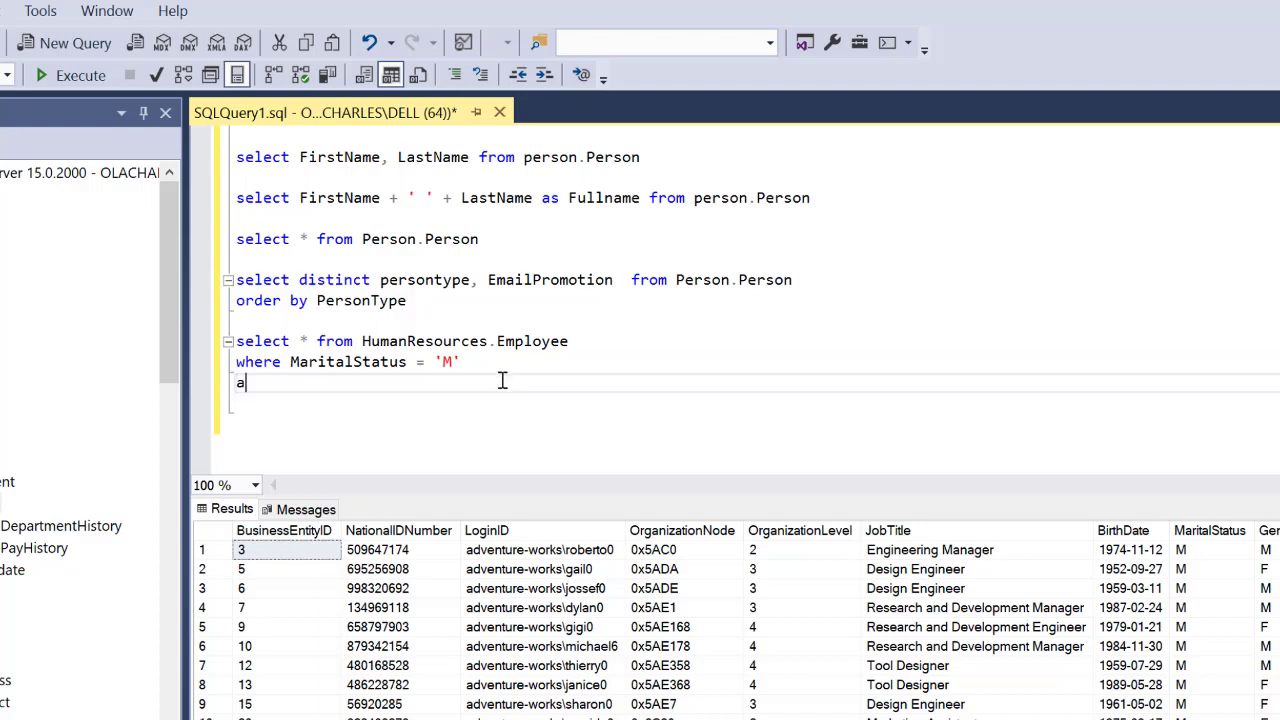
text(nd gender =)
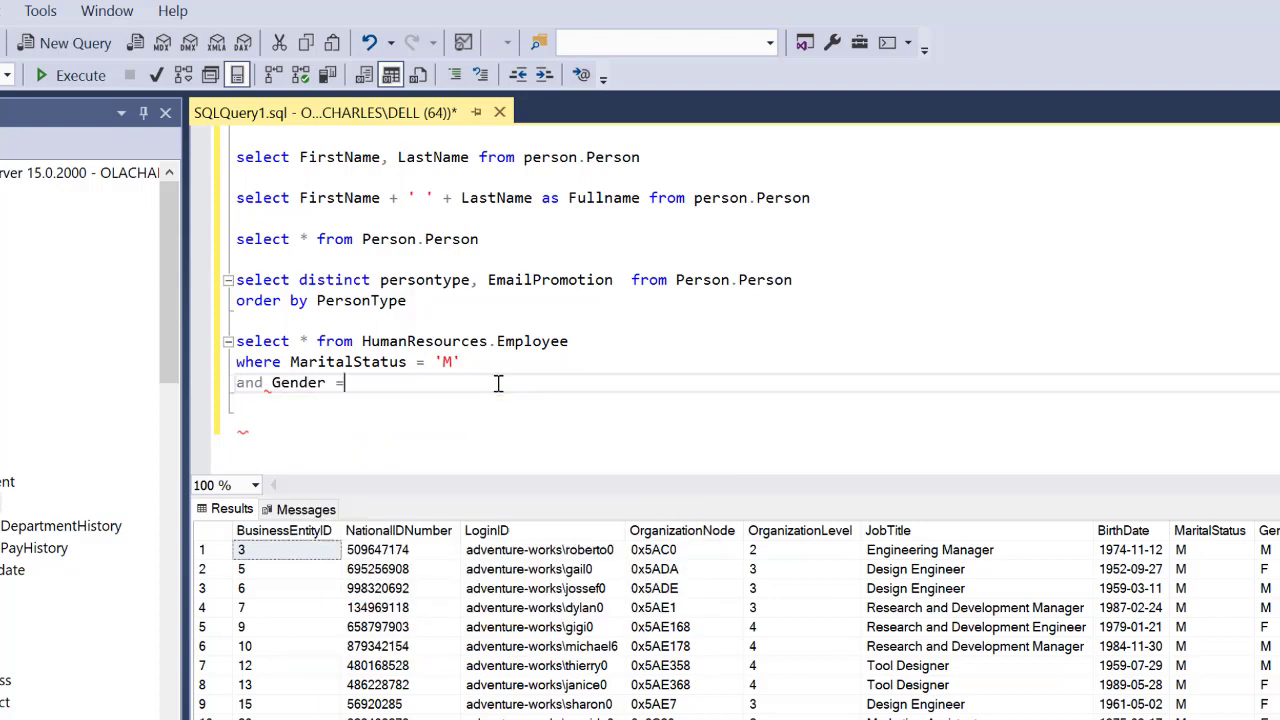
text(')
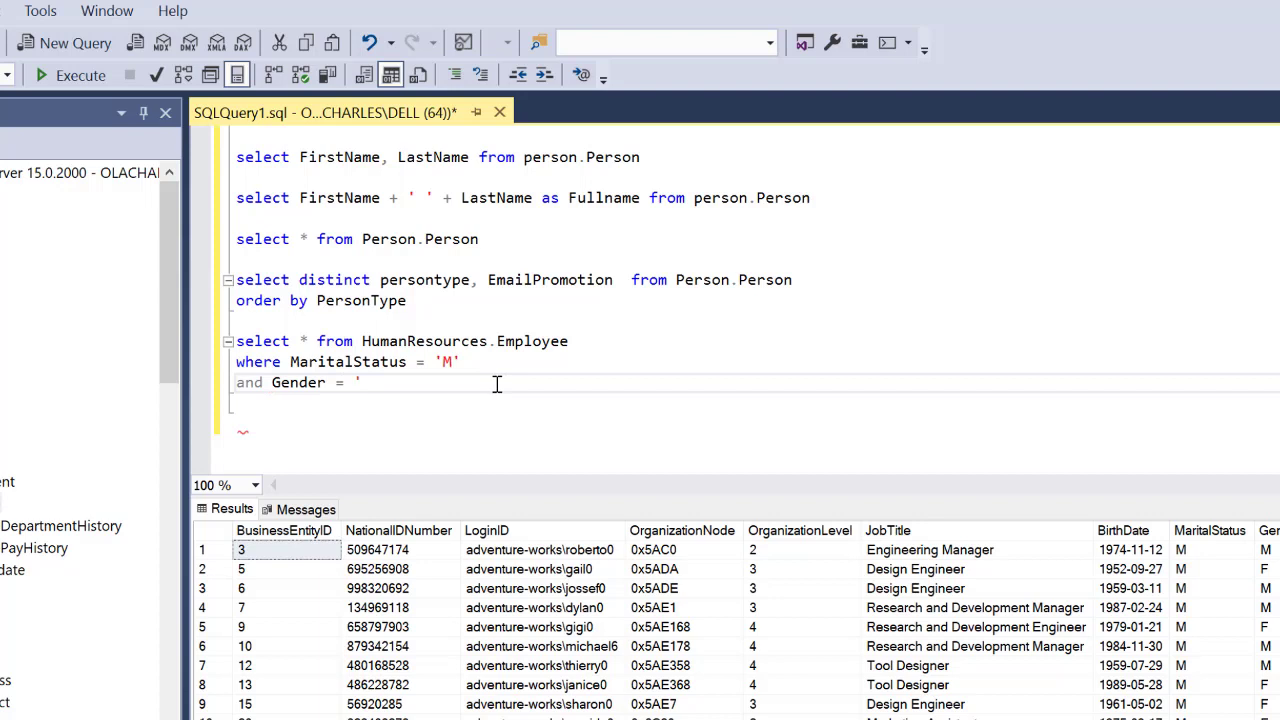
text(F')
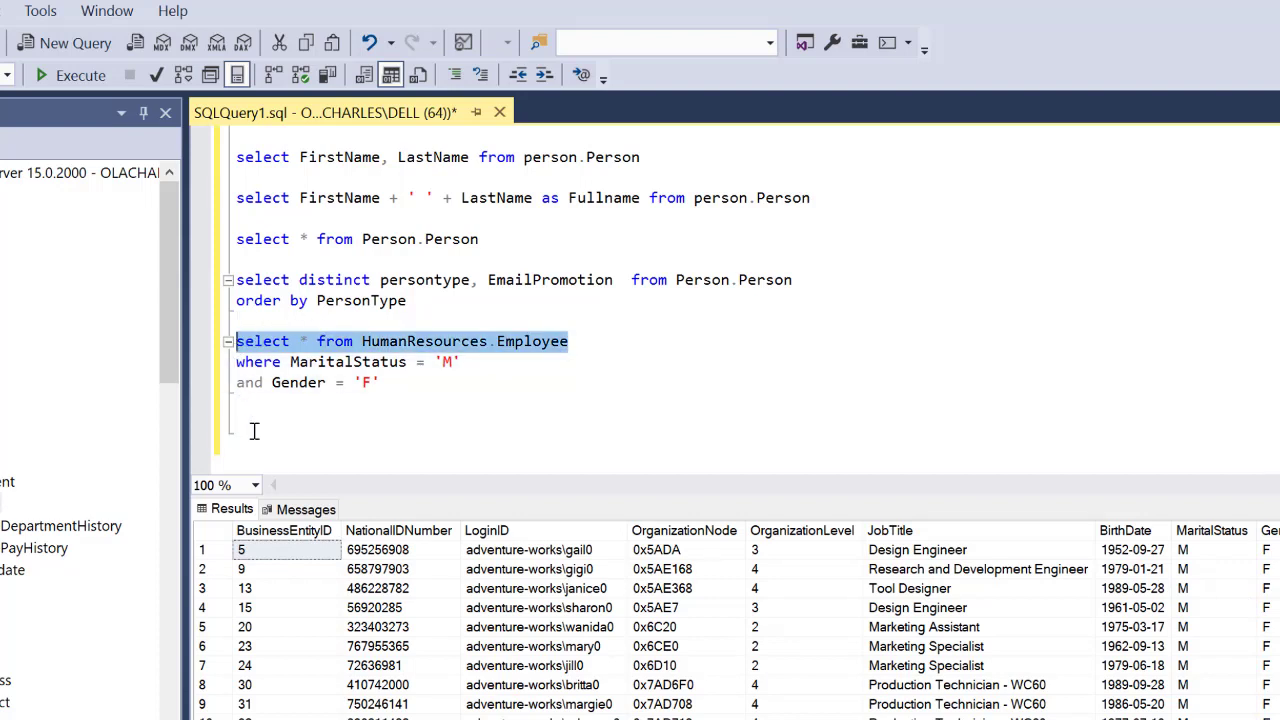
text(select * from HumanResources.Employee)
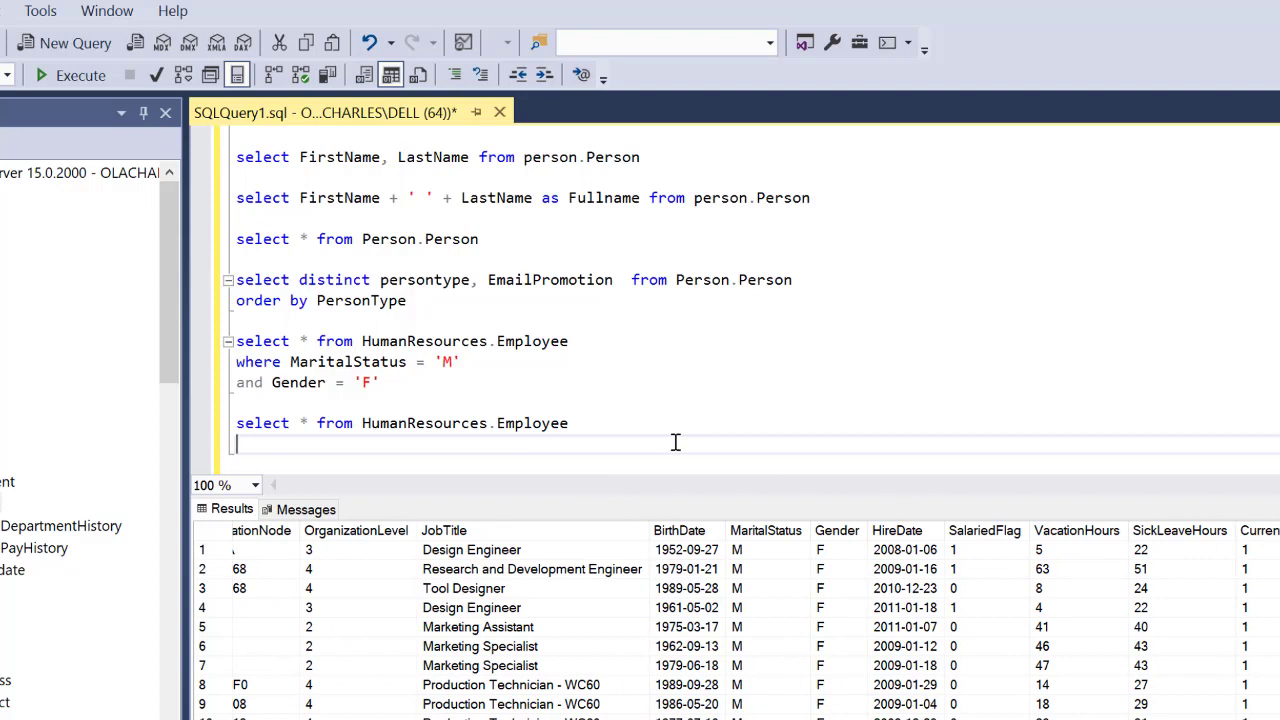
Add a WHERE VacationHours = 30 filter to the new Employee query and run it
text(wg)
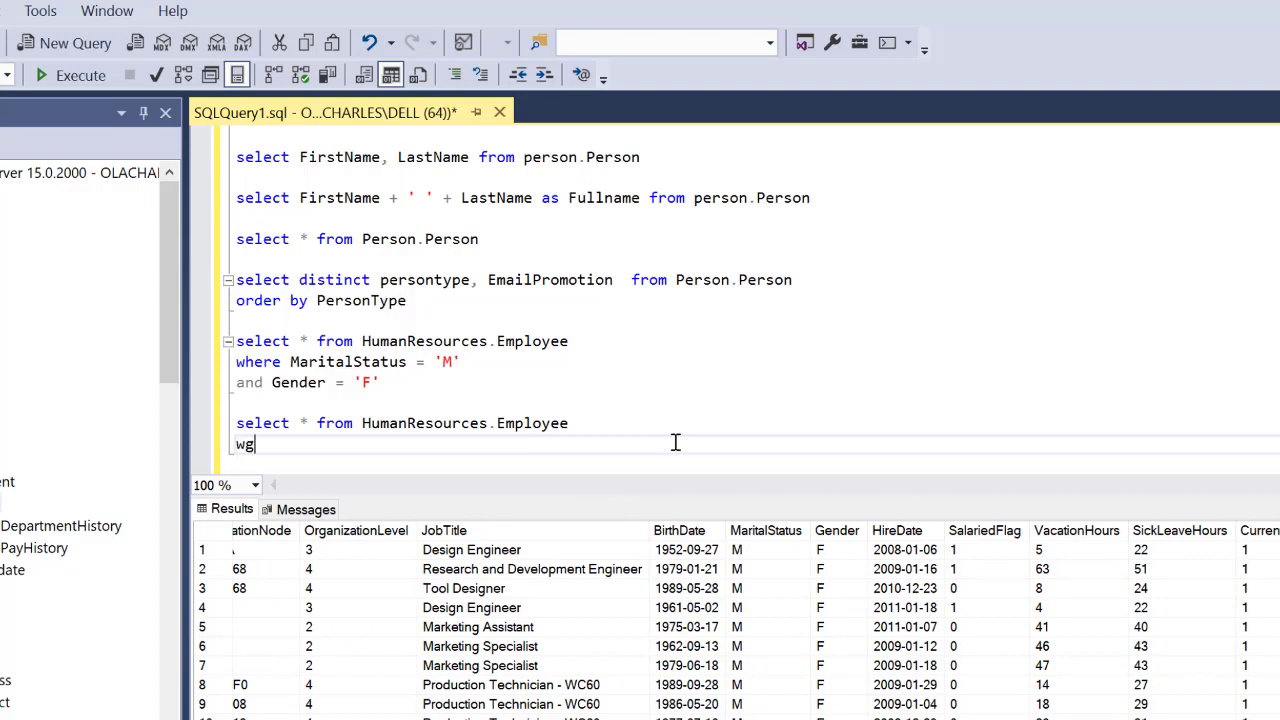
text(where)
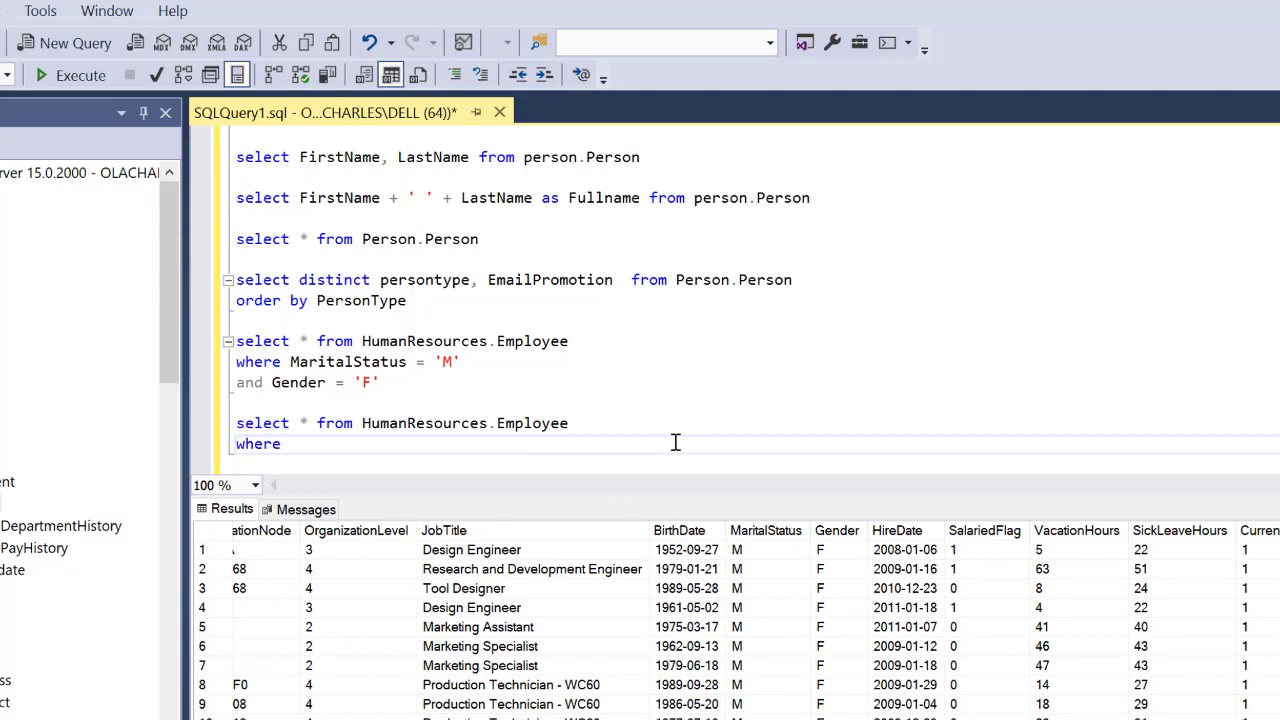
text(vacationHours =)
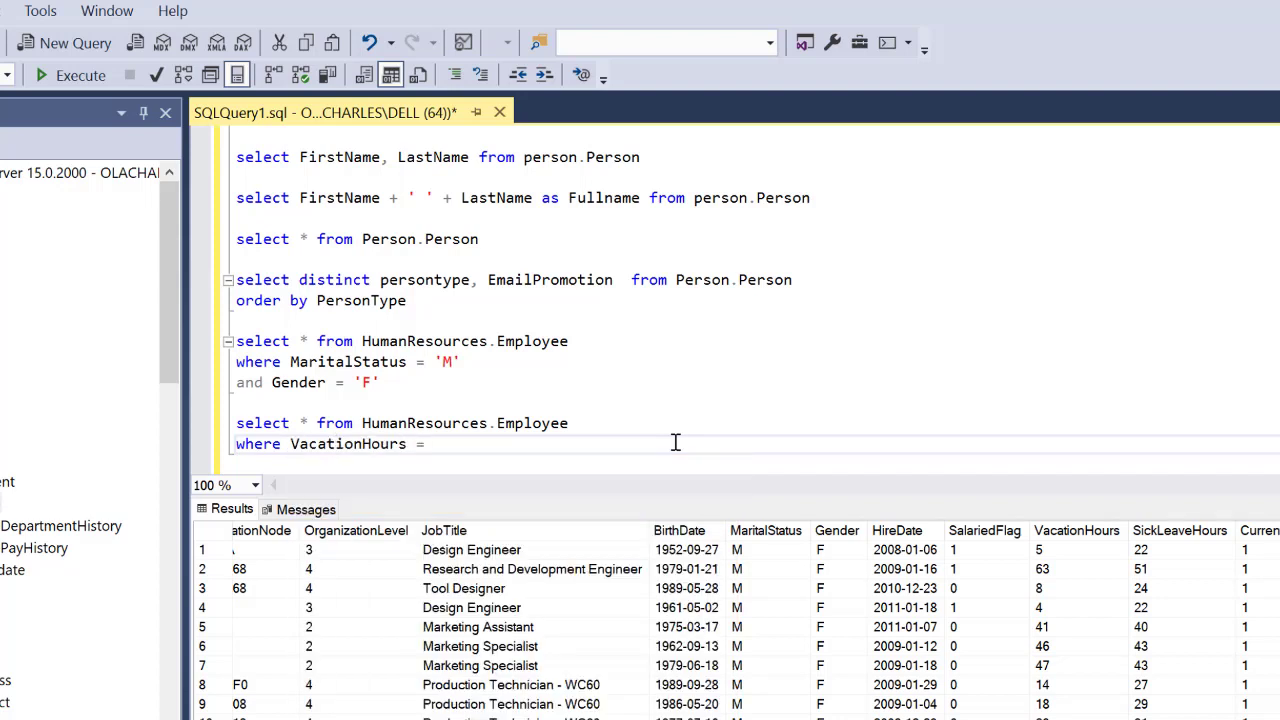
text(30)
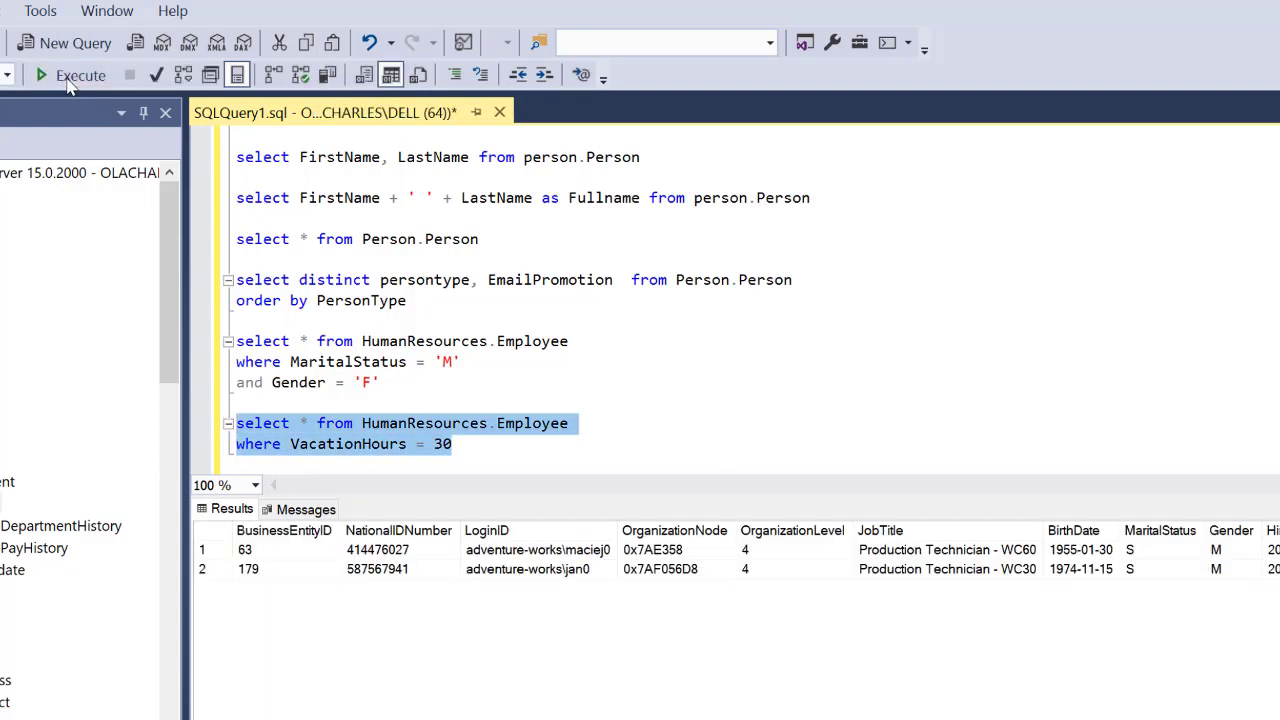
click(245, 549)
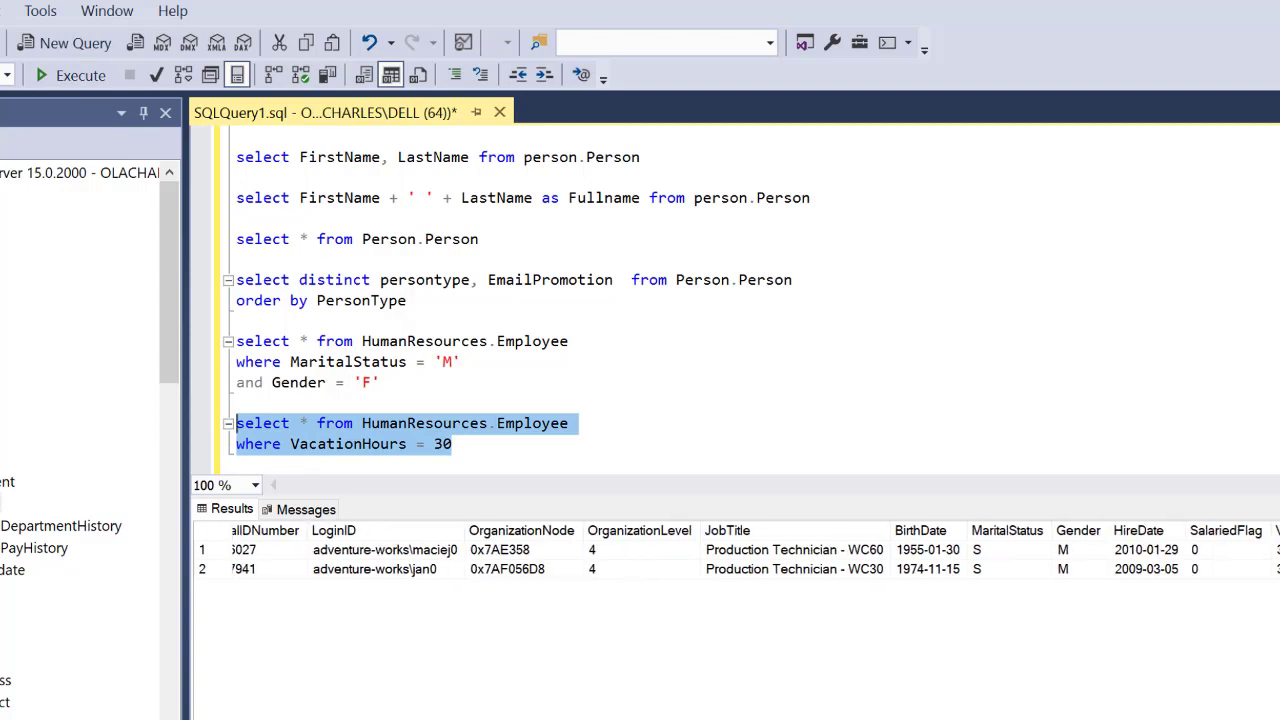
Change the filter to VacationHours < 30 and rerun the query
click(450, 444)
text(<)
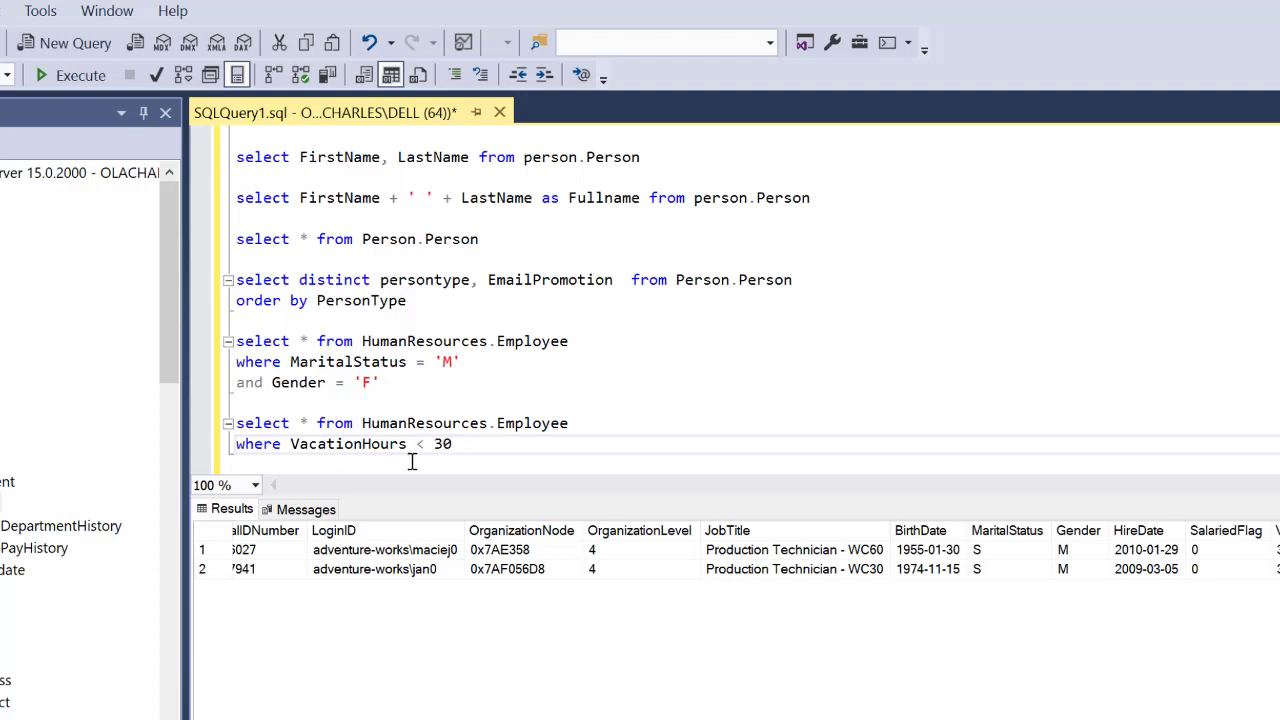
drag(236, 423, 451, 444)
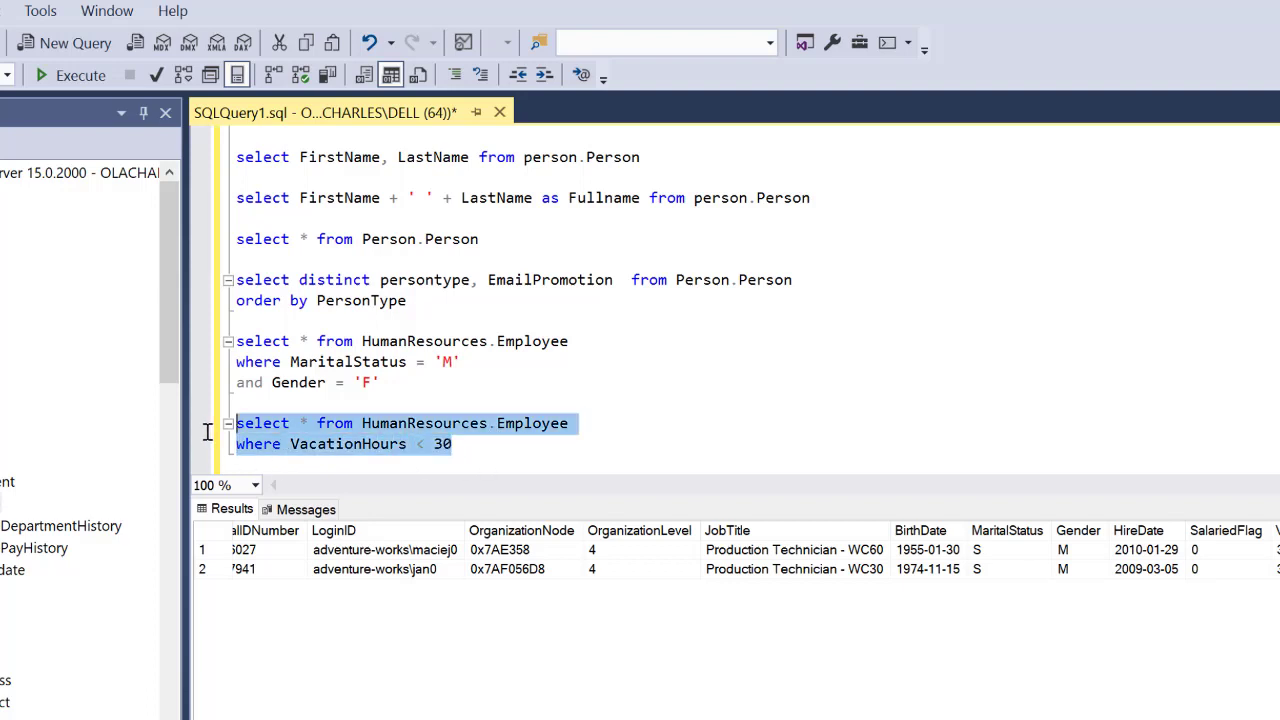
mouse_move(351, 383)
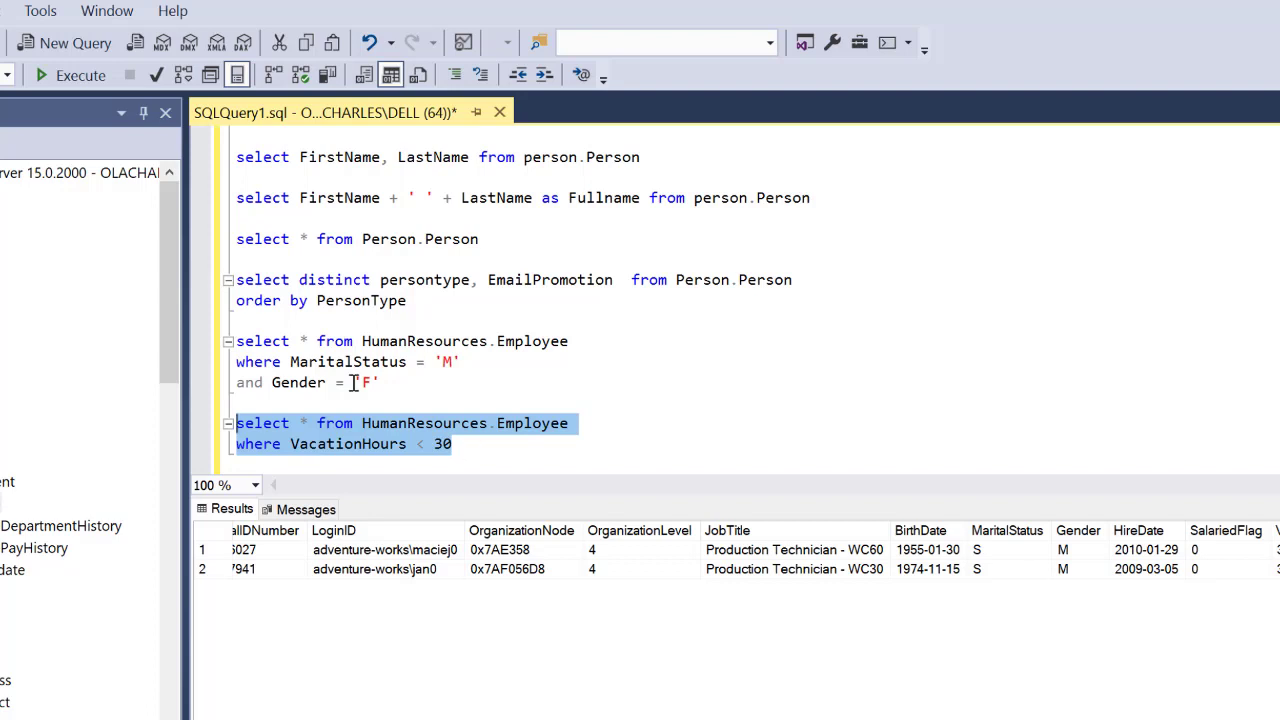
click(68, 75)
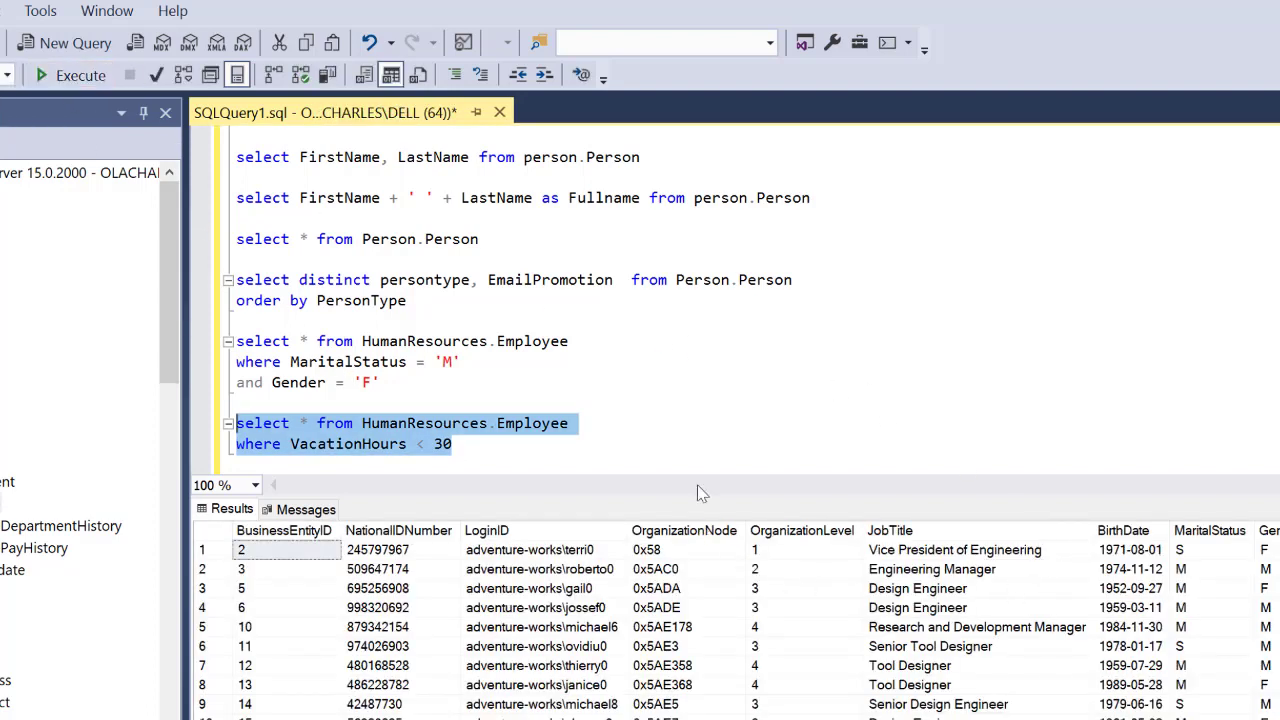
click(560, 455)
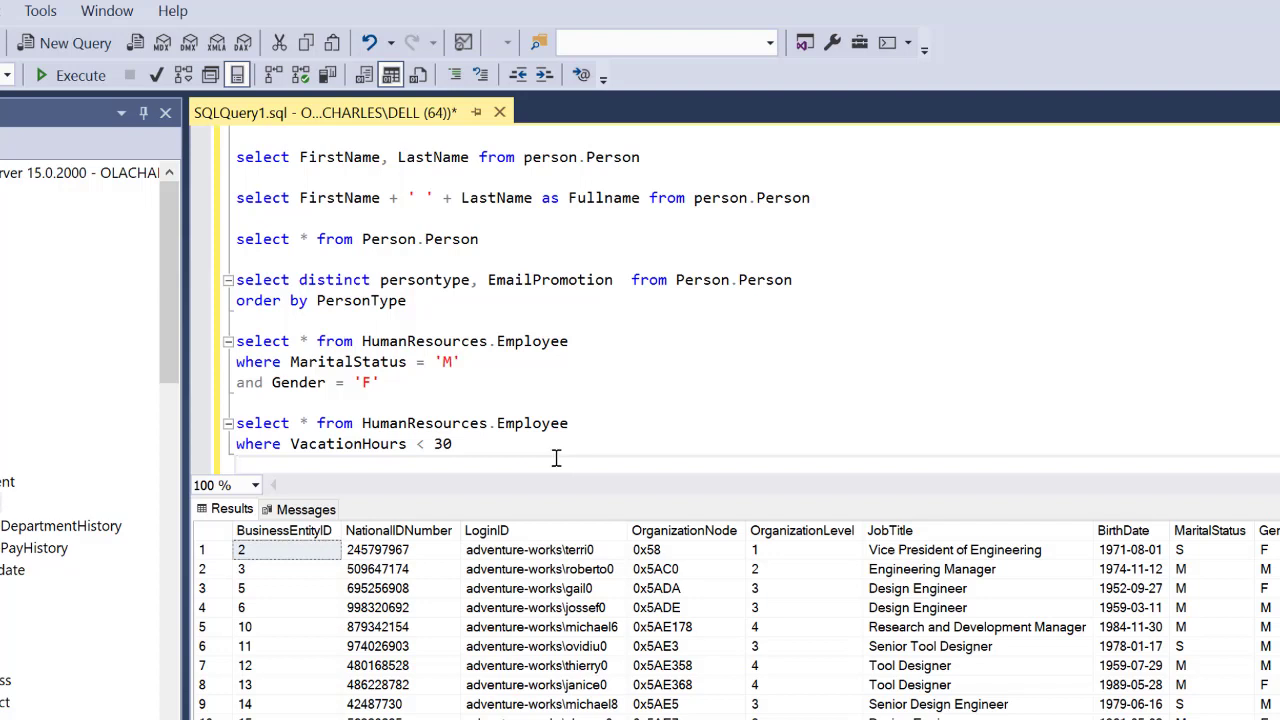
mouse_move(557, 458)
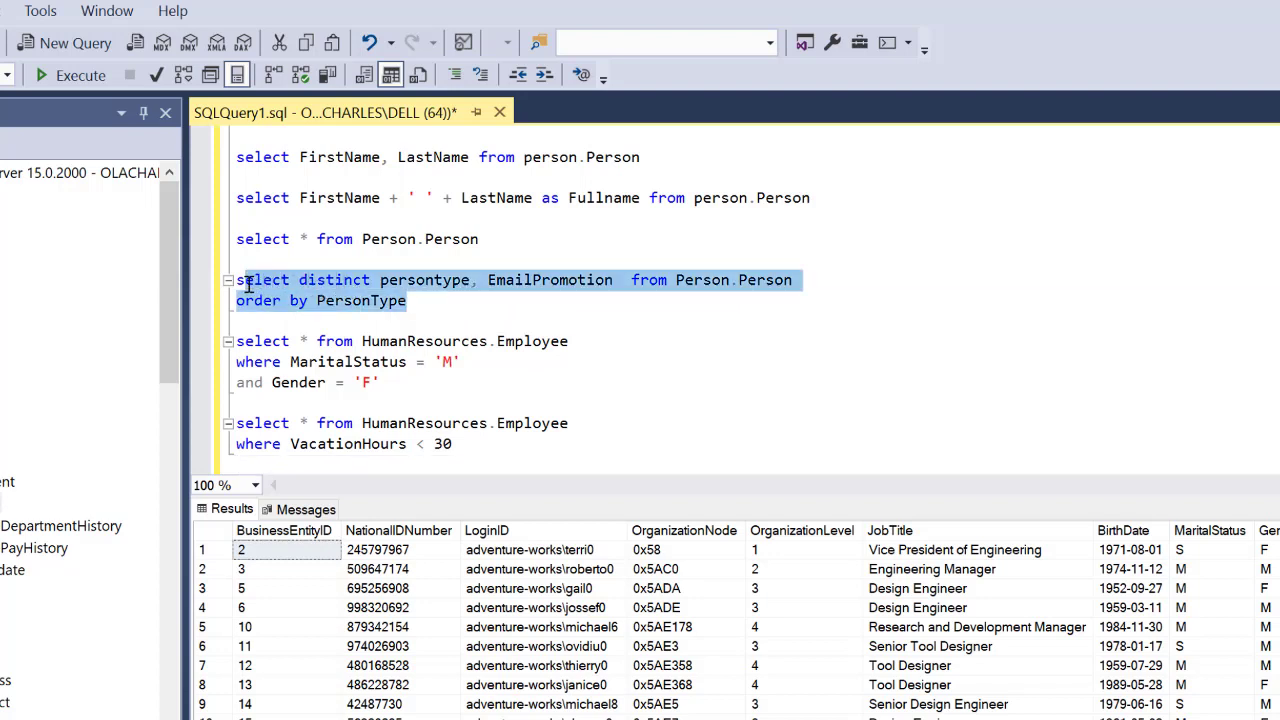
Remove EmailPromotion from the SELECT DISTINCT query and rerun it to list the six person types
click(540, 279)
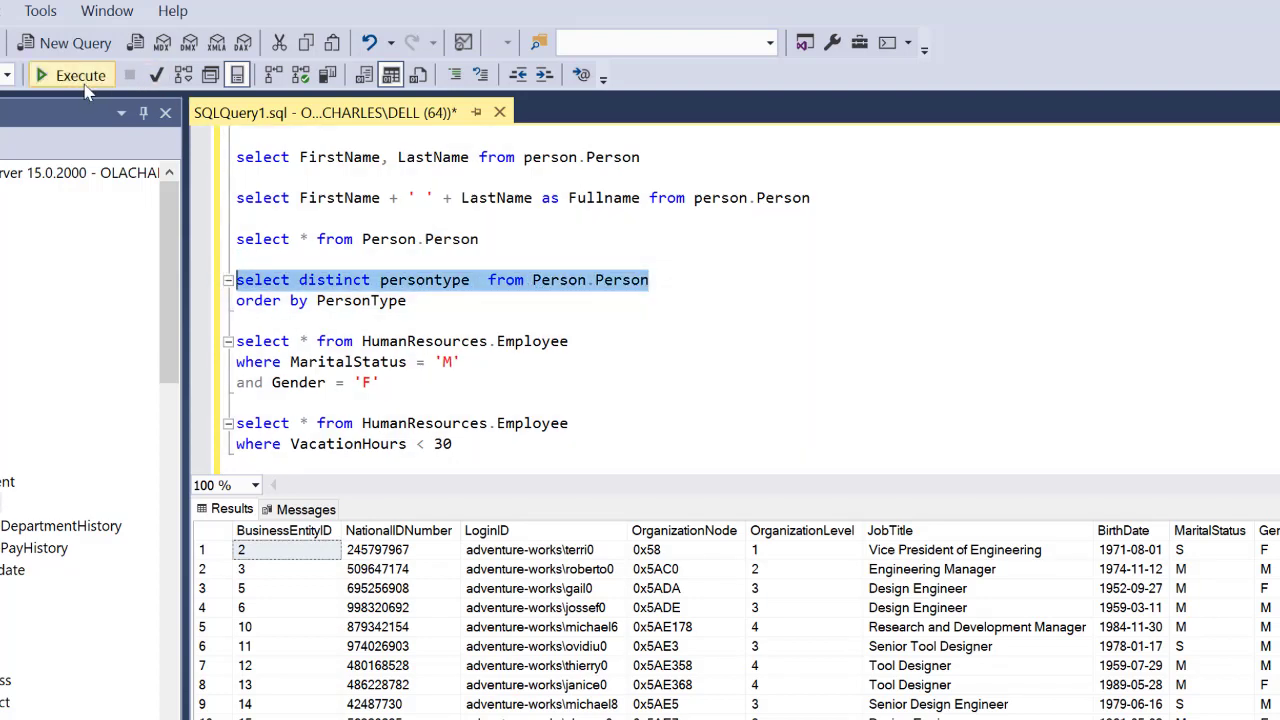
click(70, 75)
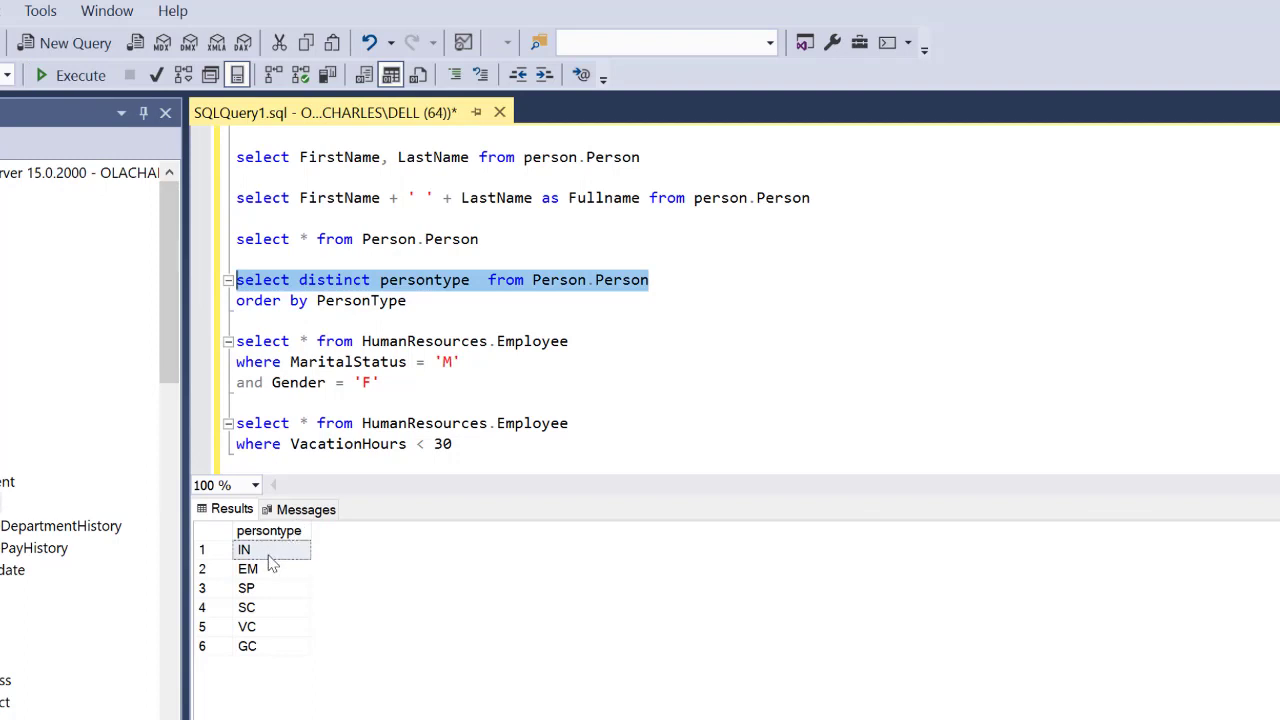
mouse_move(277, 590)
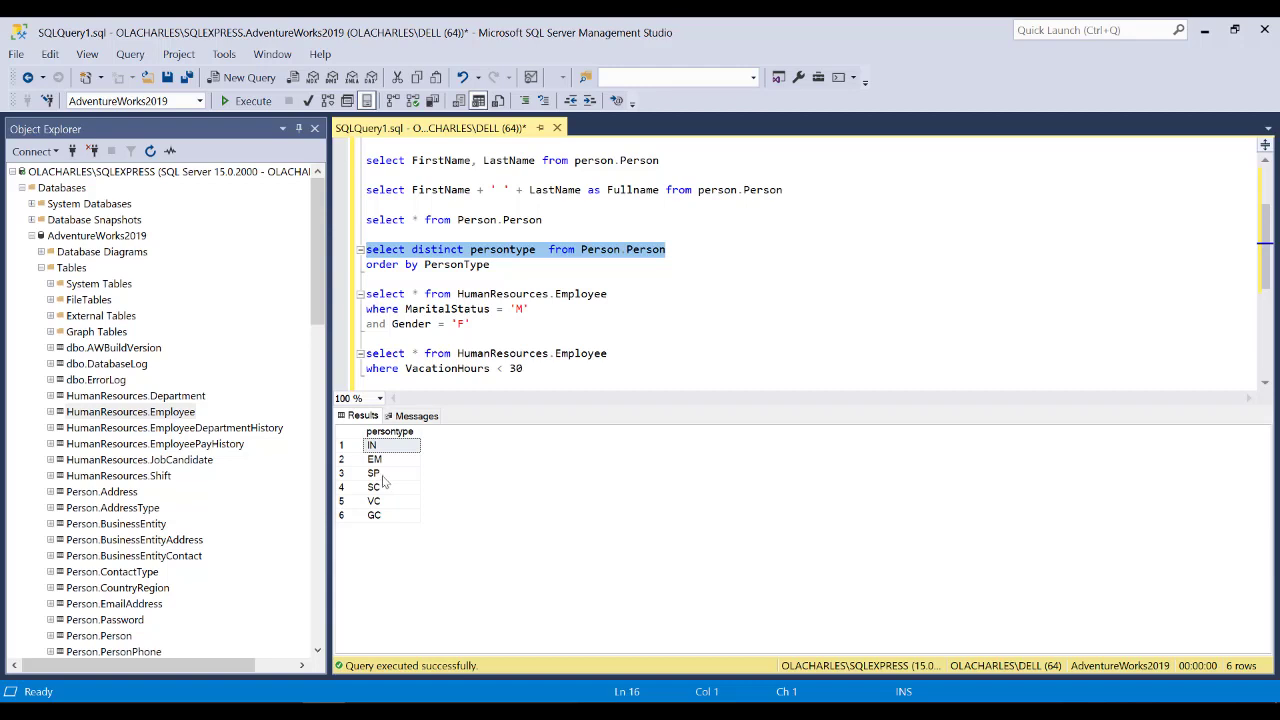
mouse_move(383, 482)
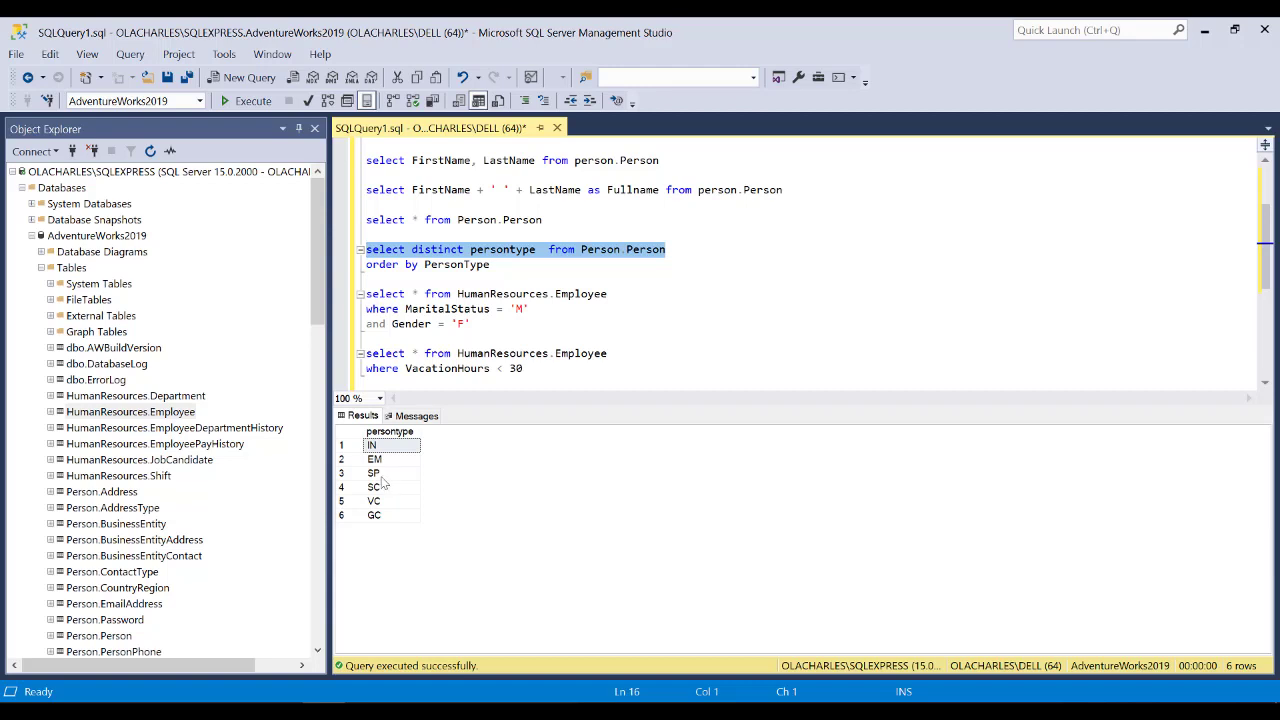